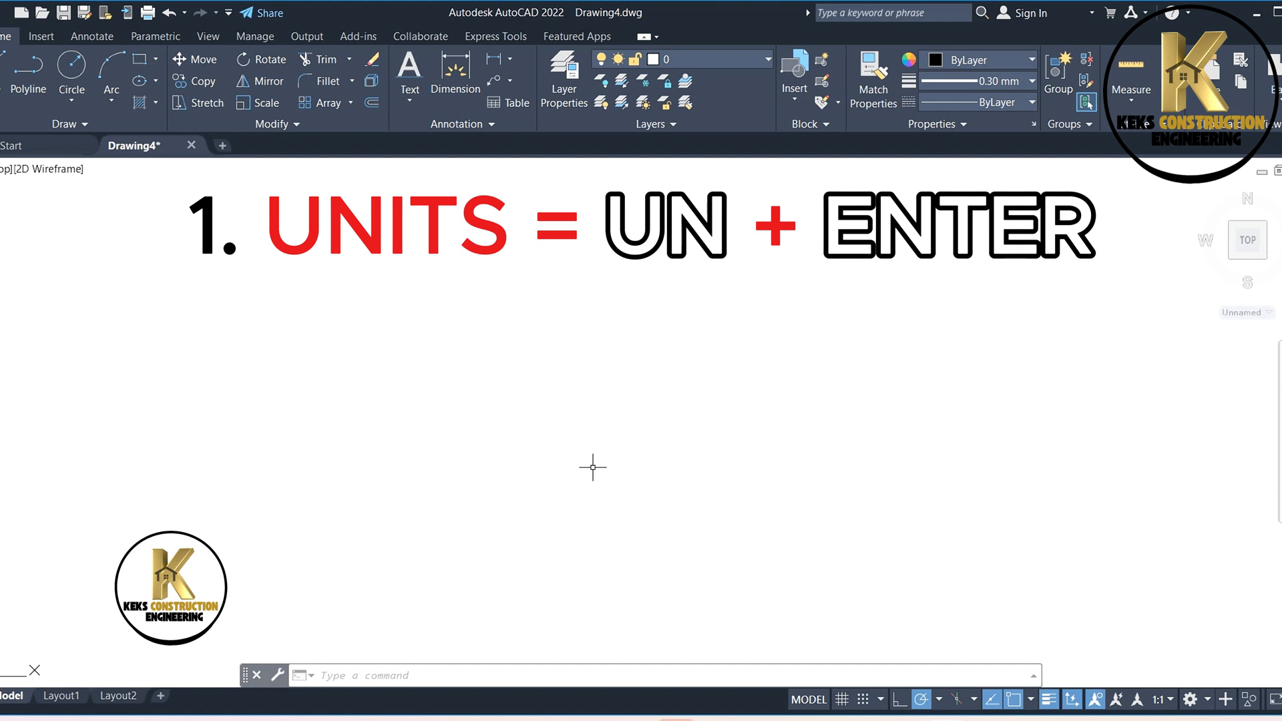
Set Drawing Units (UN) length type to Decimal with precision 0.
text(UN)
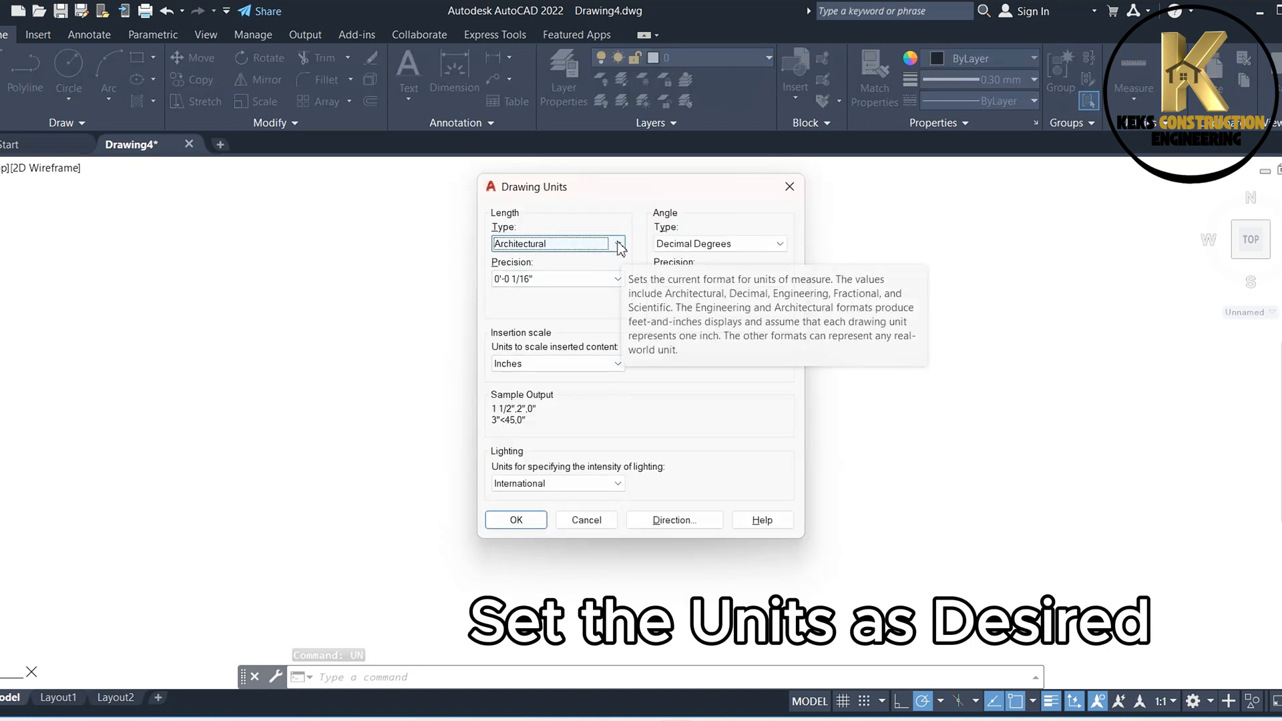
click(619, 243)
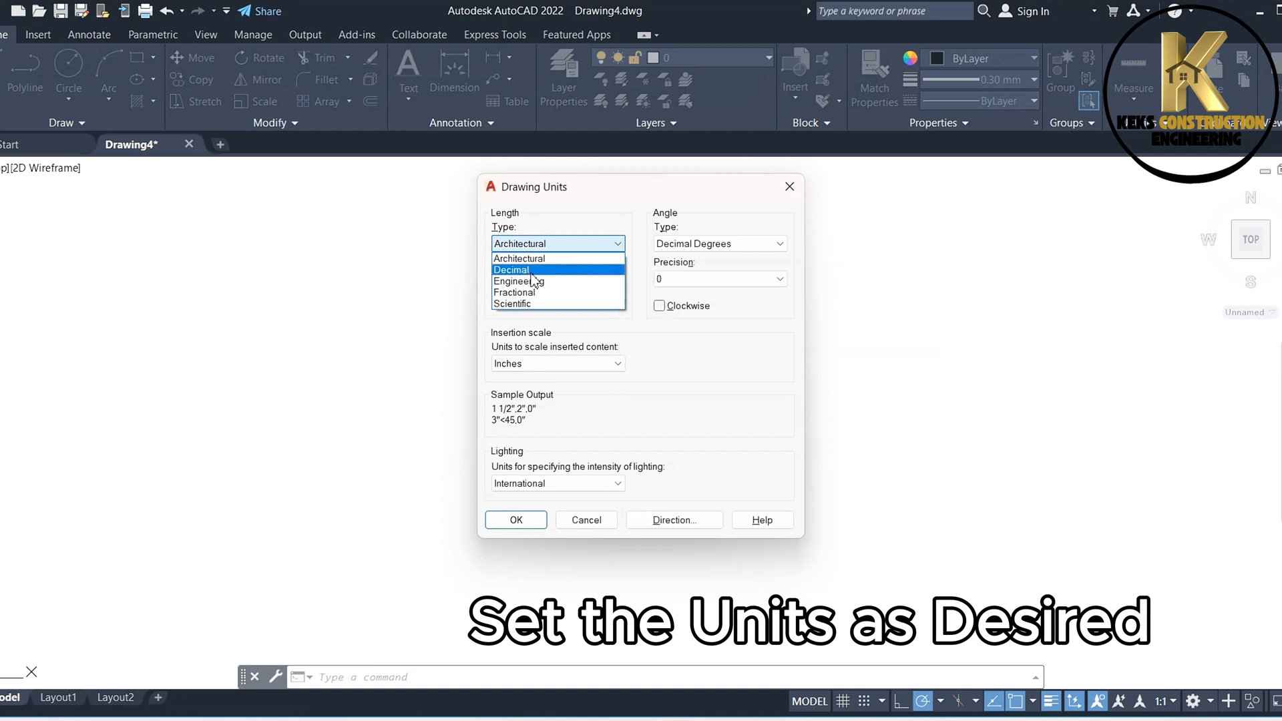
click(510, 270)
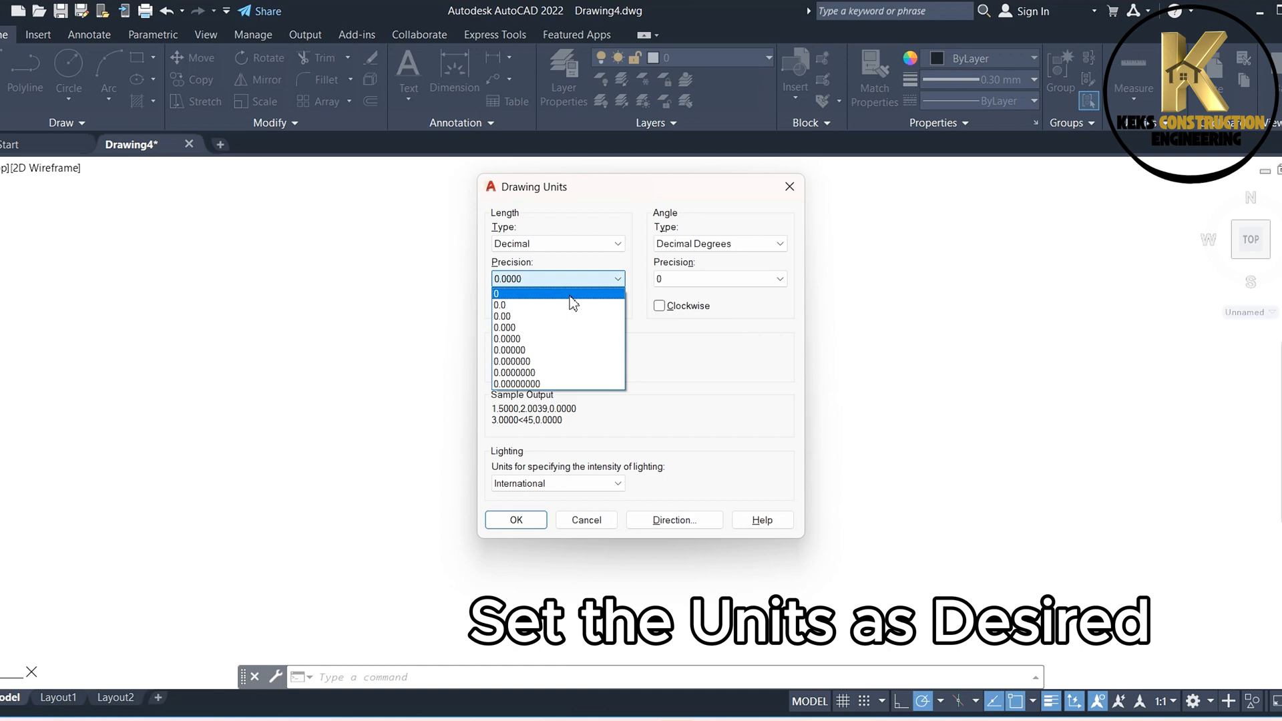
click(496, 292)
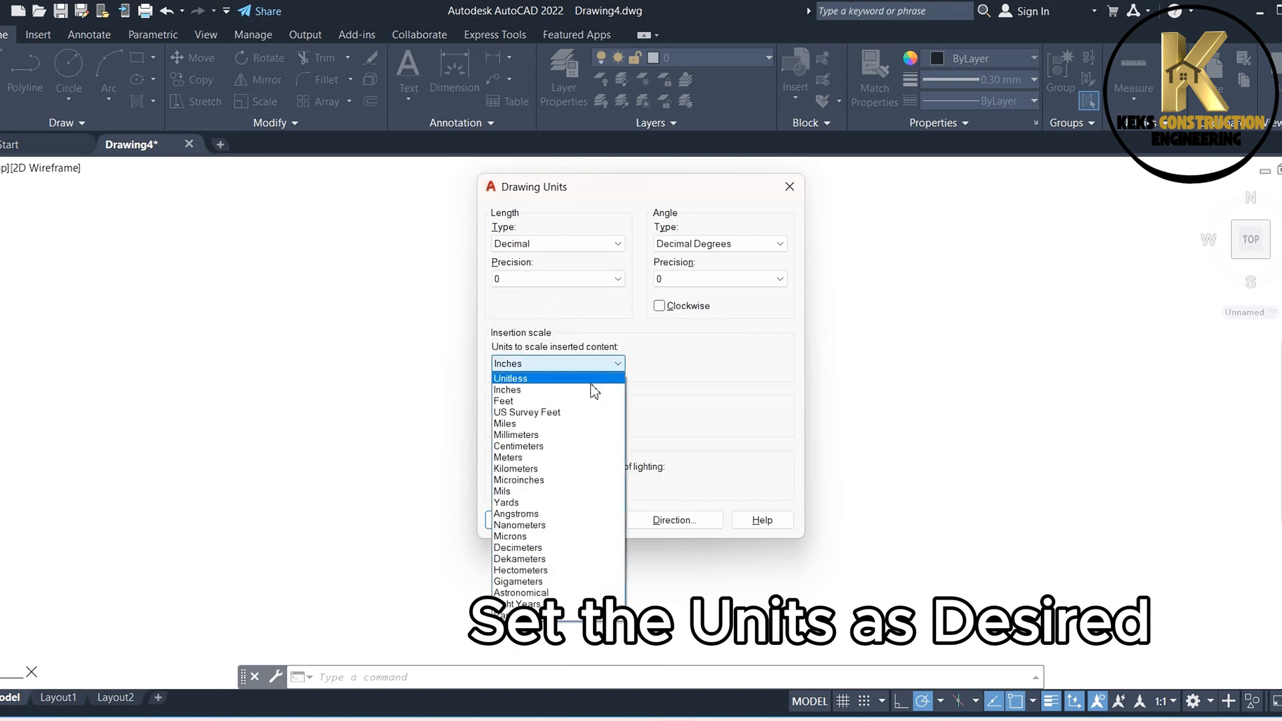
mouse_move(514, 434)
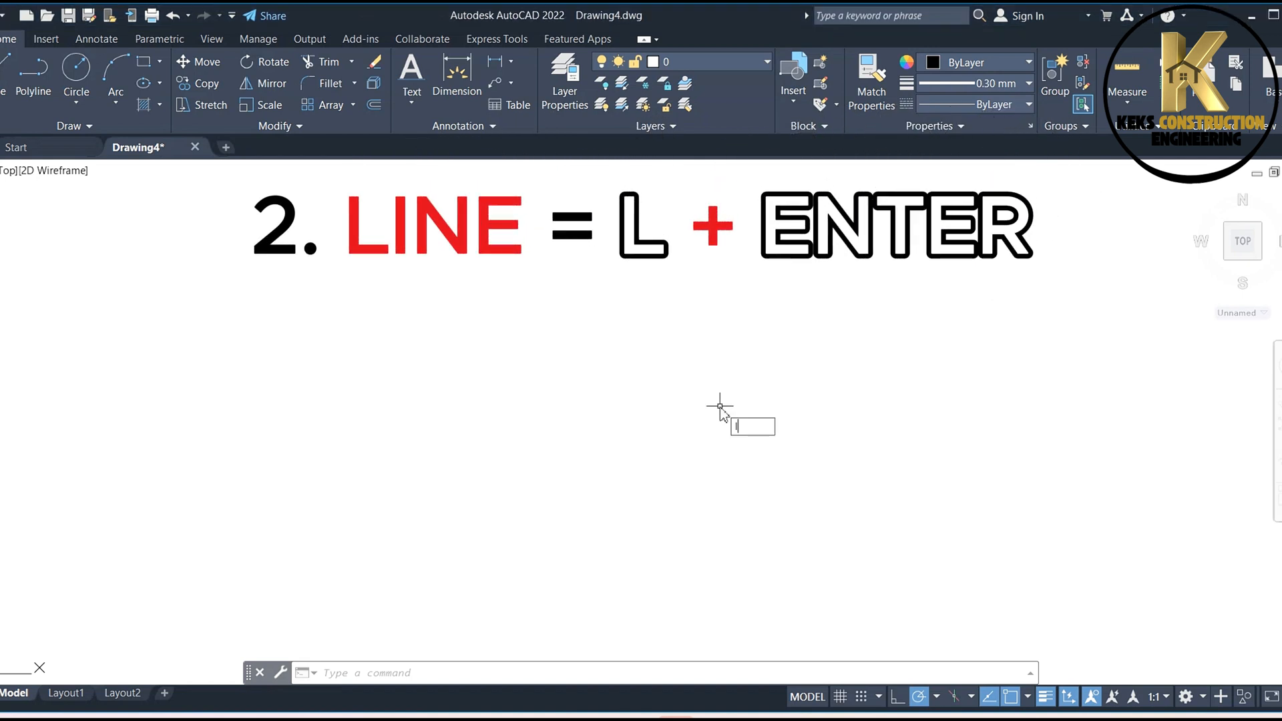
Draw an L-shaped vertical-then-horizontal line with the Line command, entering a distance of 10.
text(L)
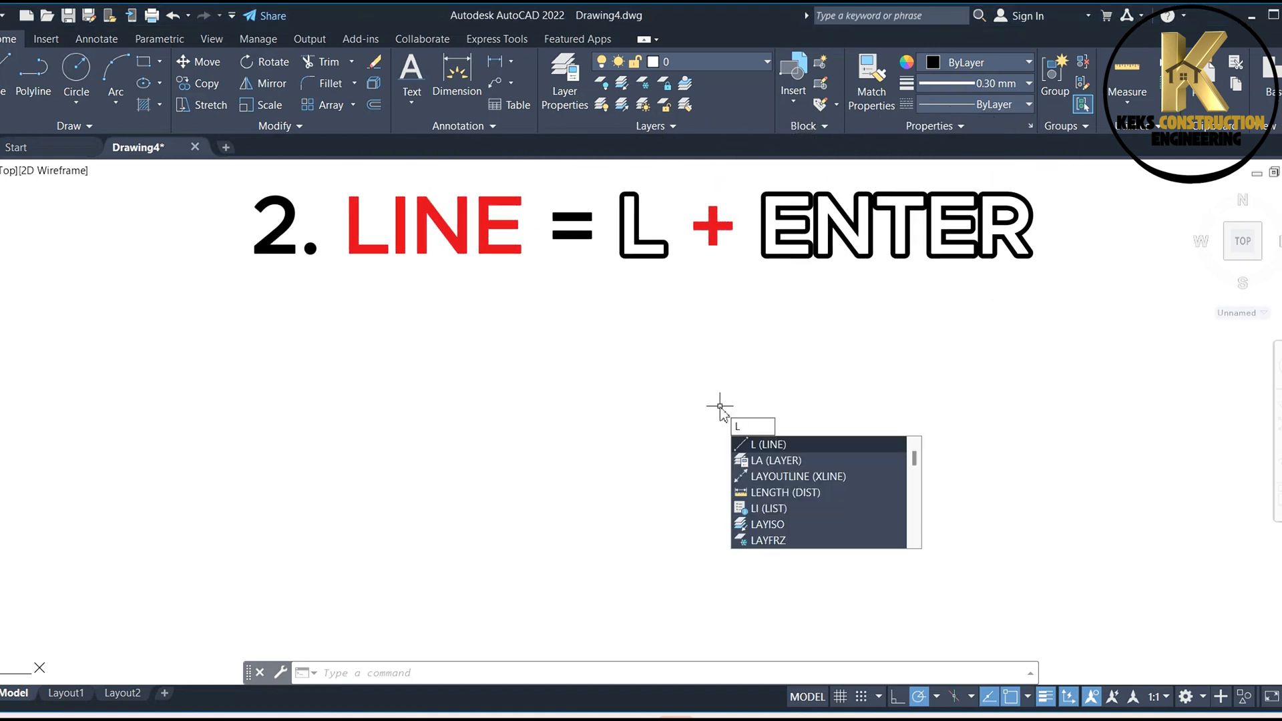
key(enter)
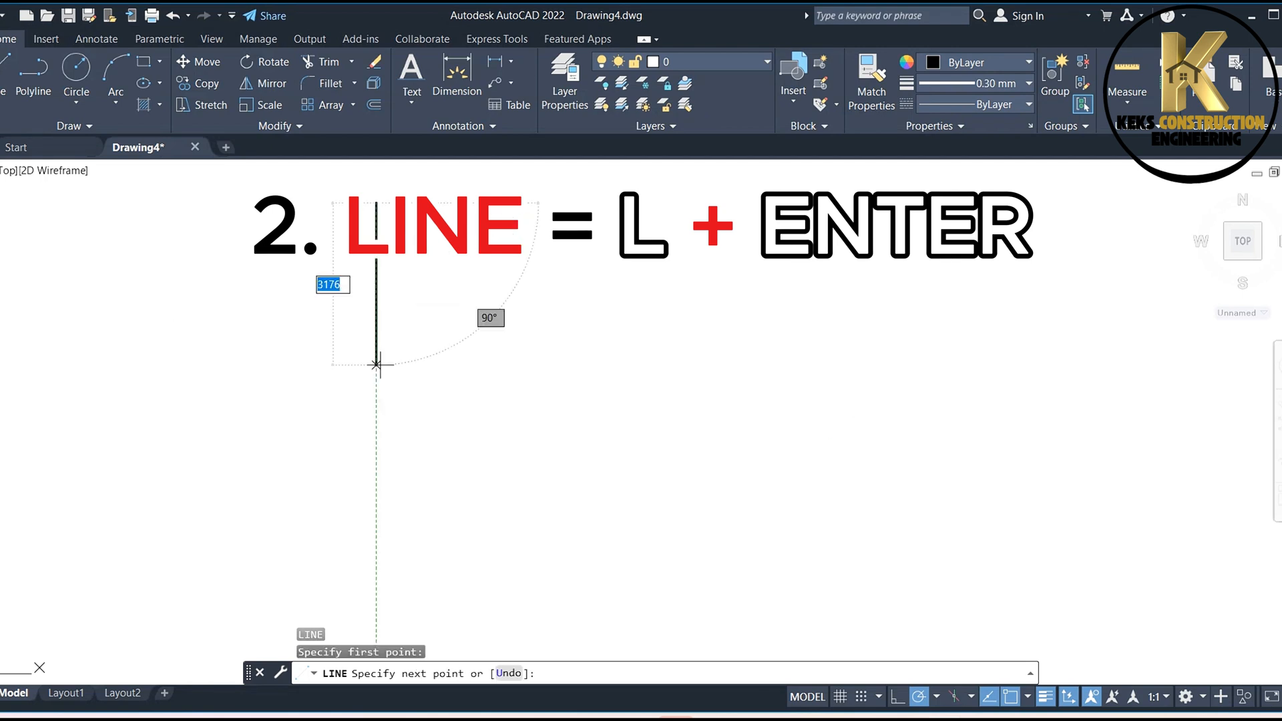
mouse_move(374, 550)
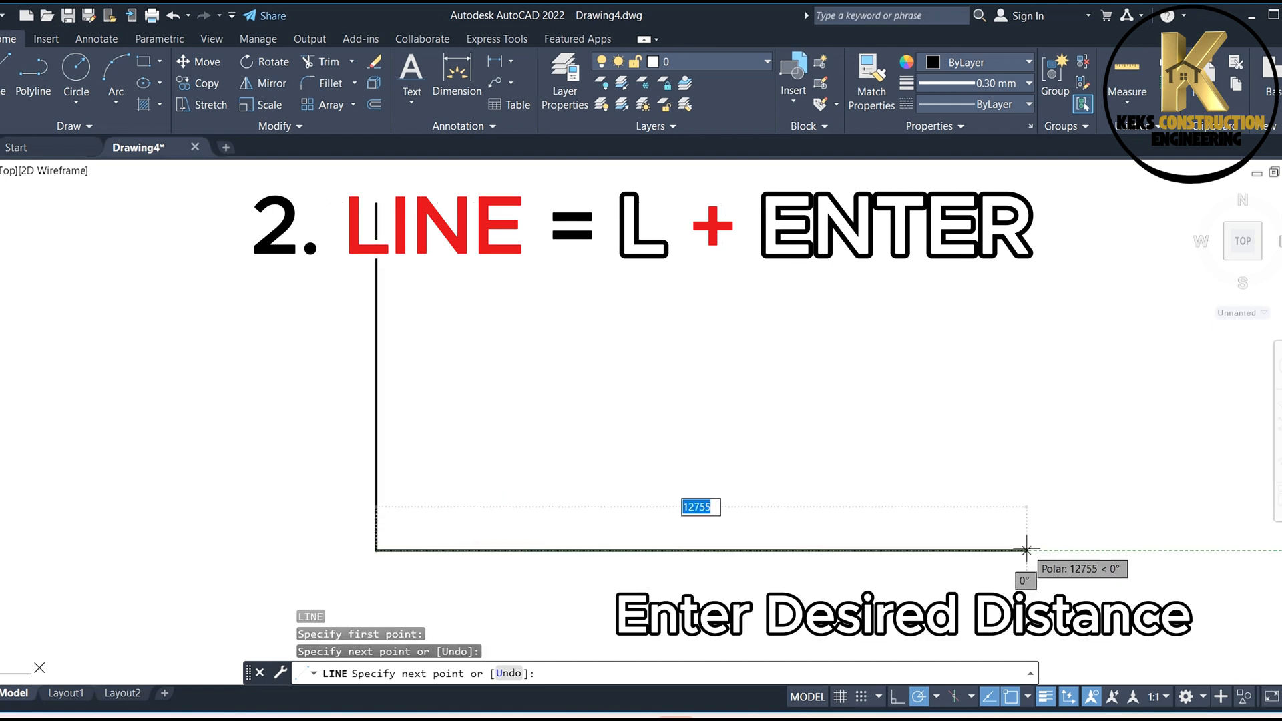
text(10)
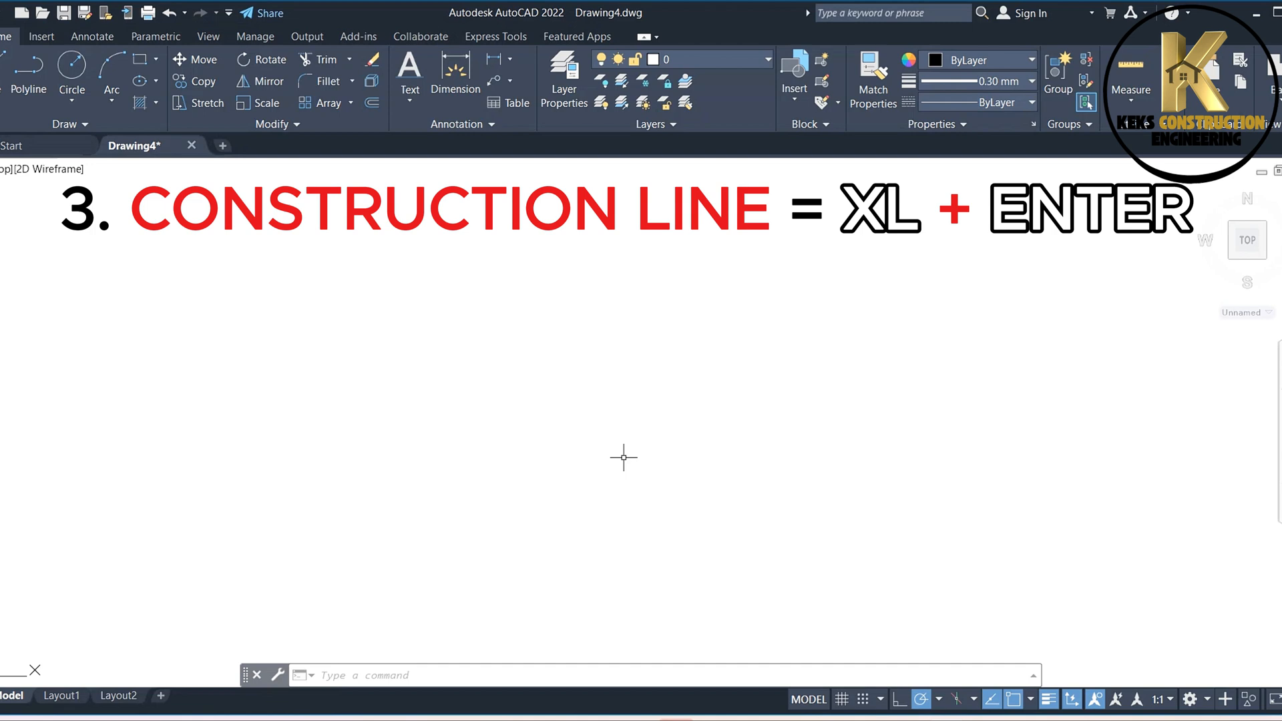
Draw vertical and horizontal XL construction lines through a picked point.
text(XL)
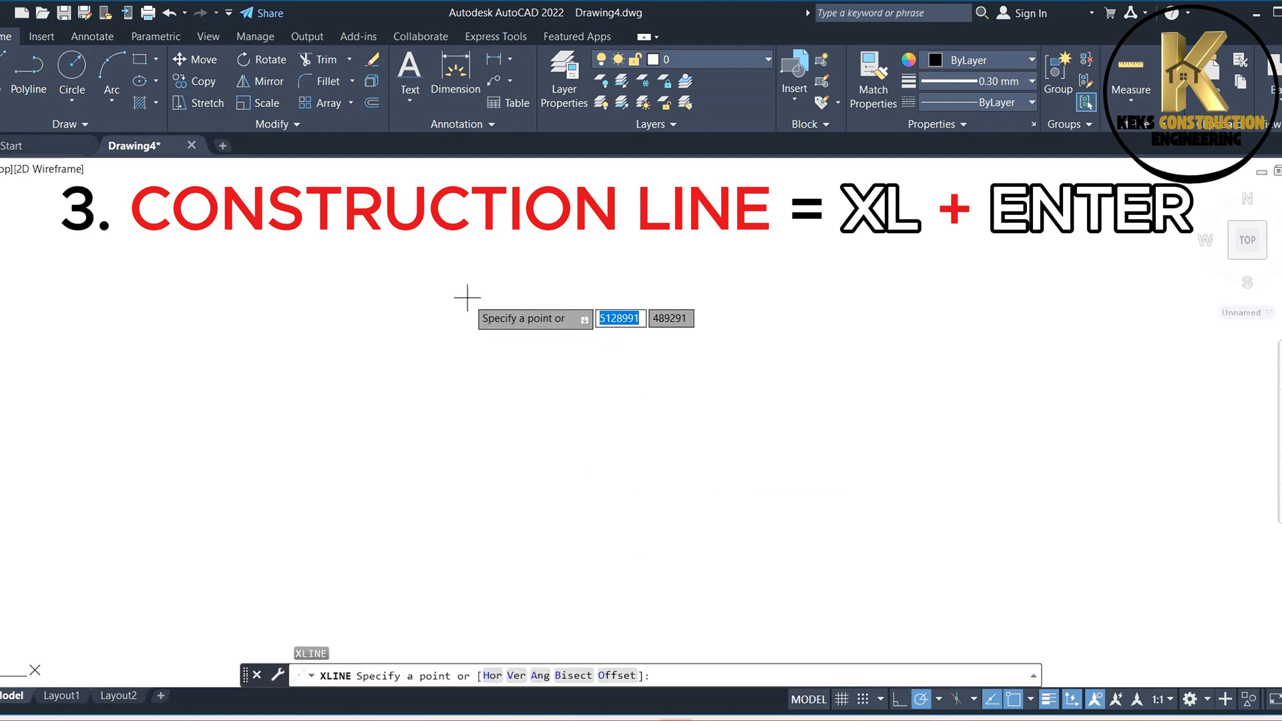
click(467, 296)
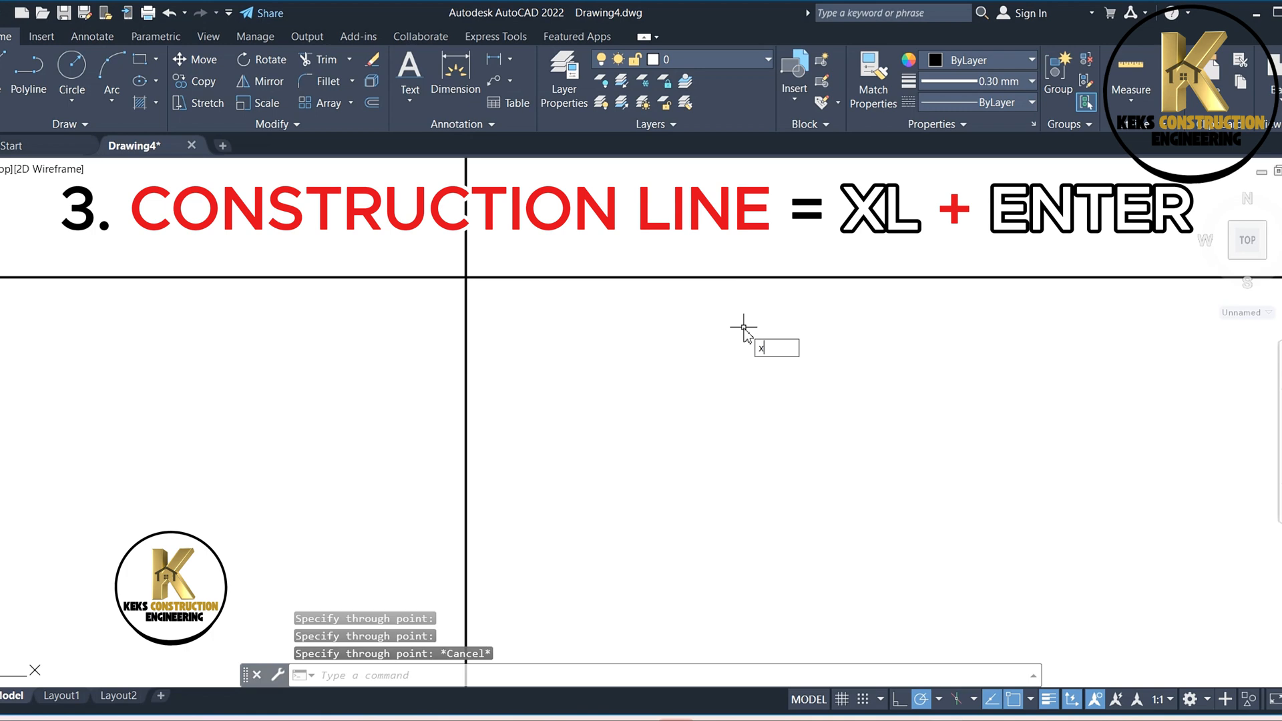
text(XL)
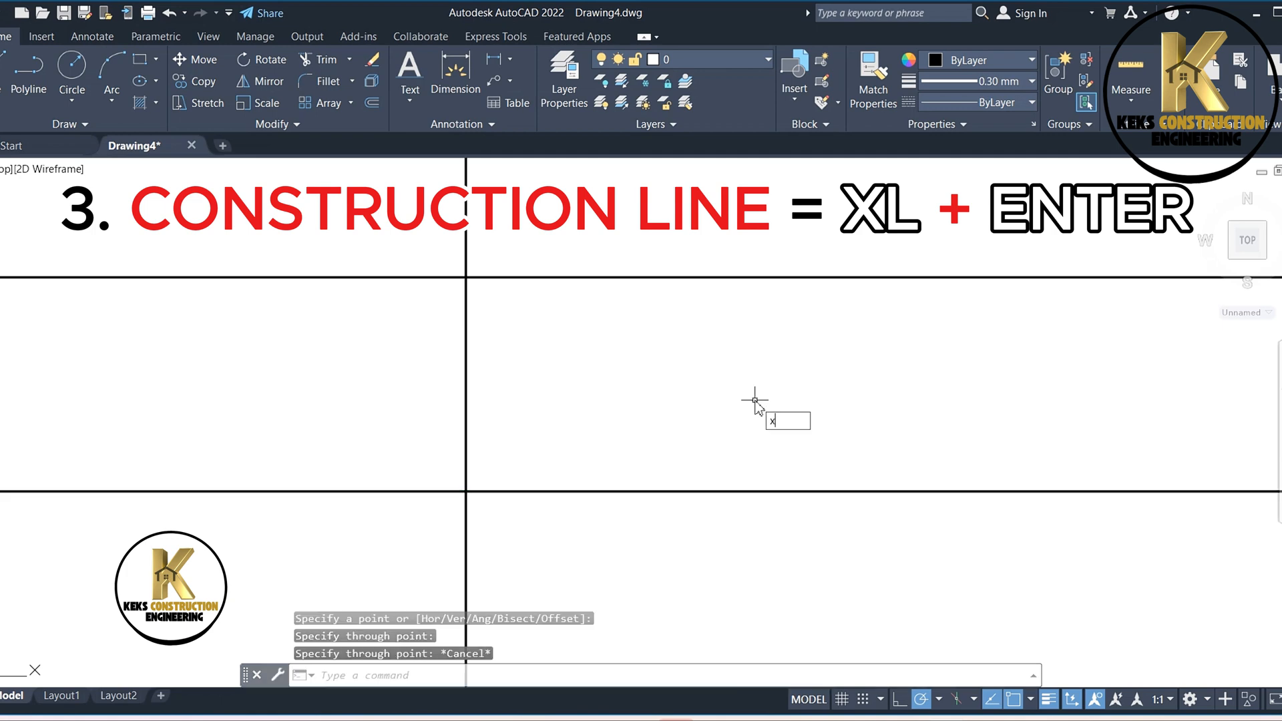
text(L)
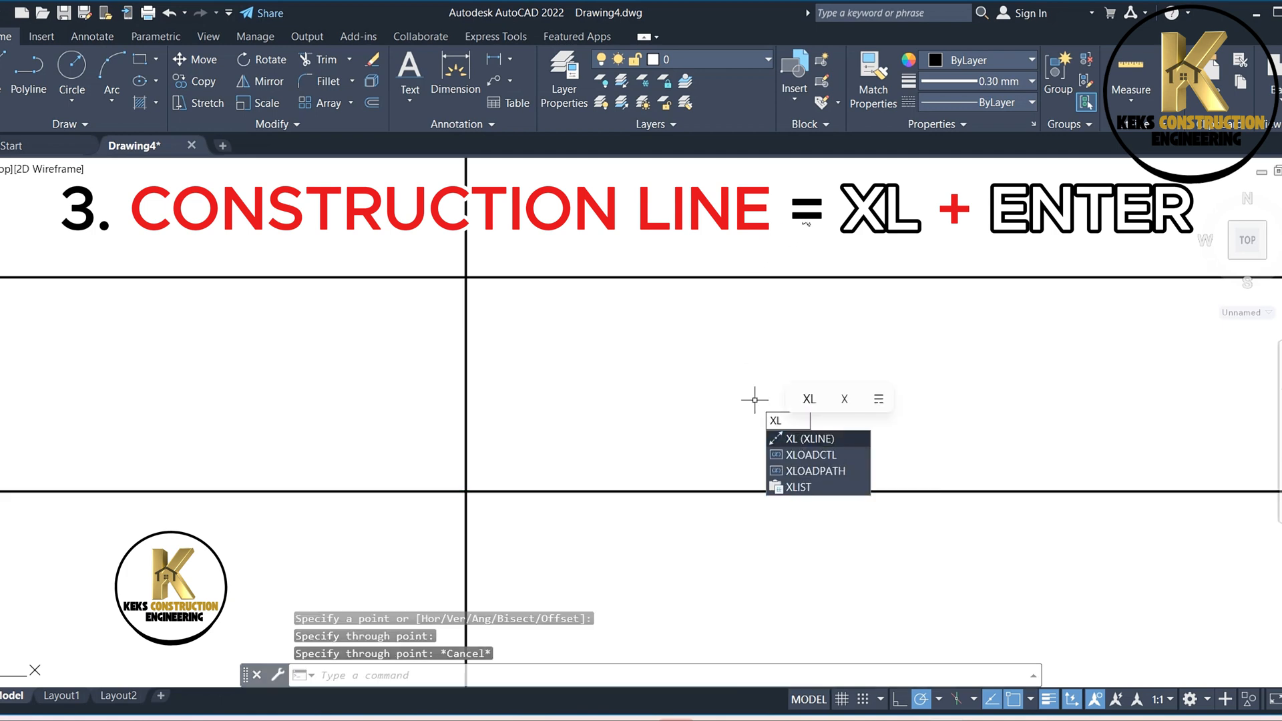
key(enter)
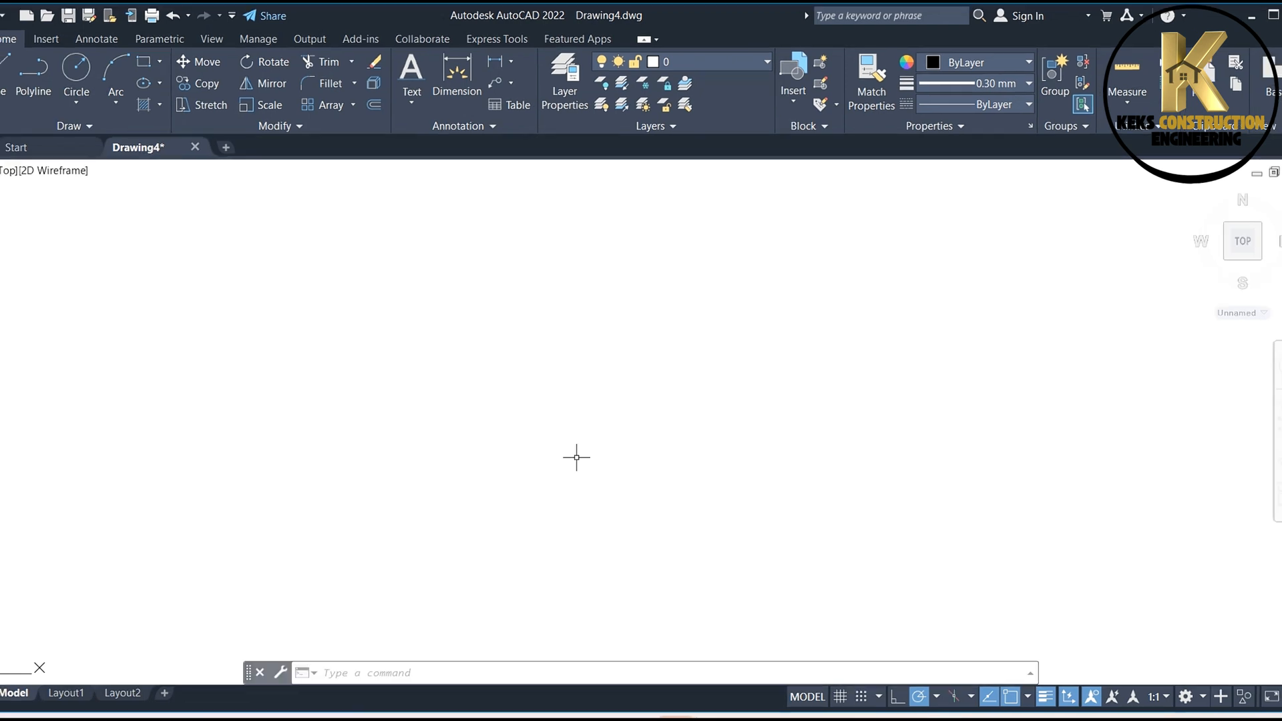
Start a PL polyline by placing its start point in the upper left.
text(PL)
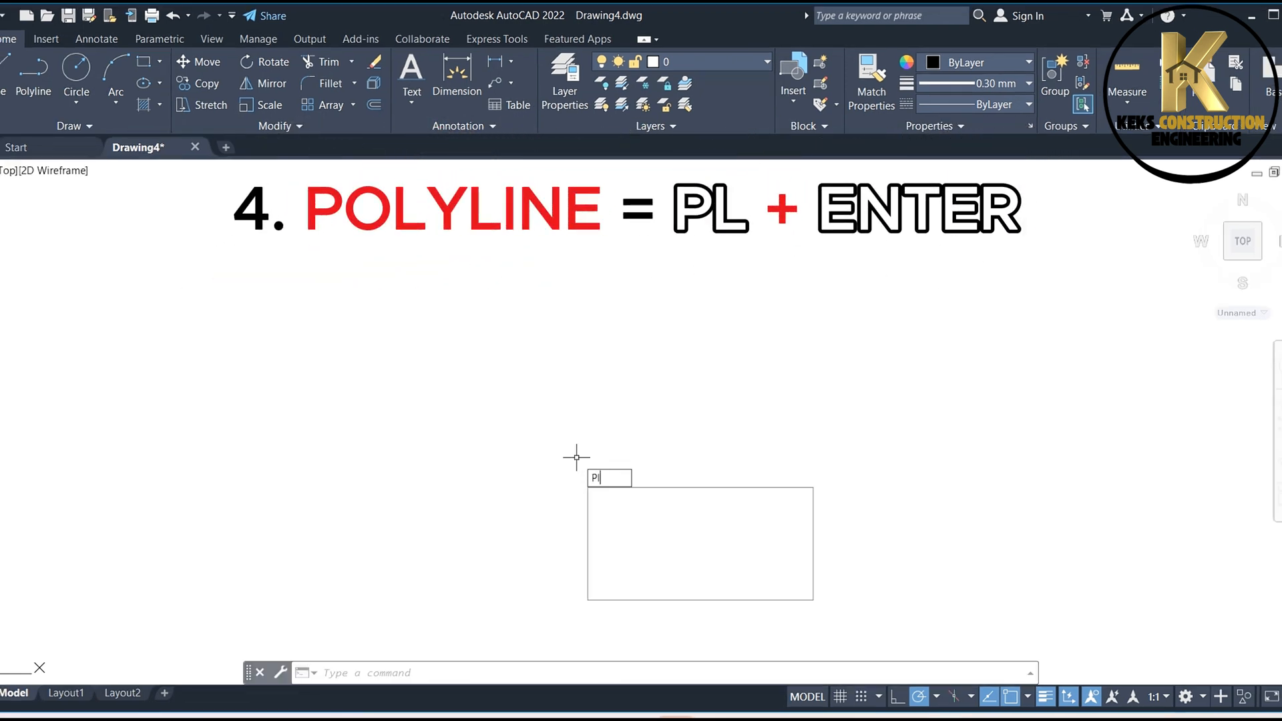
text(L)
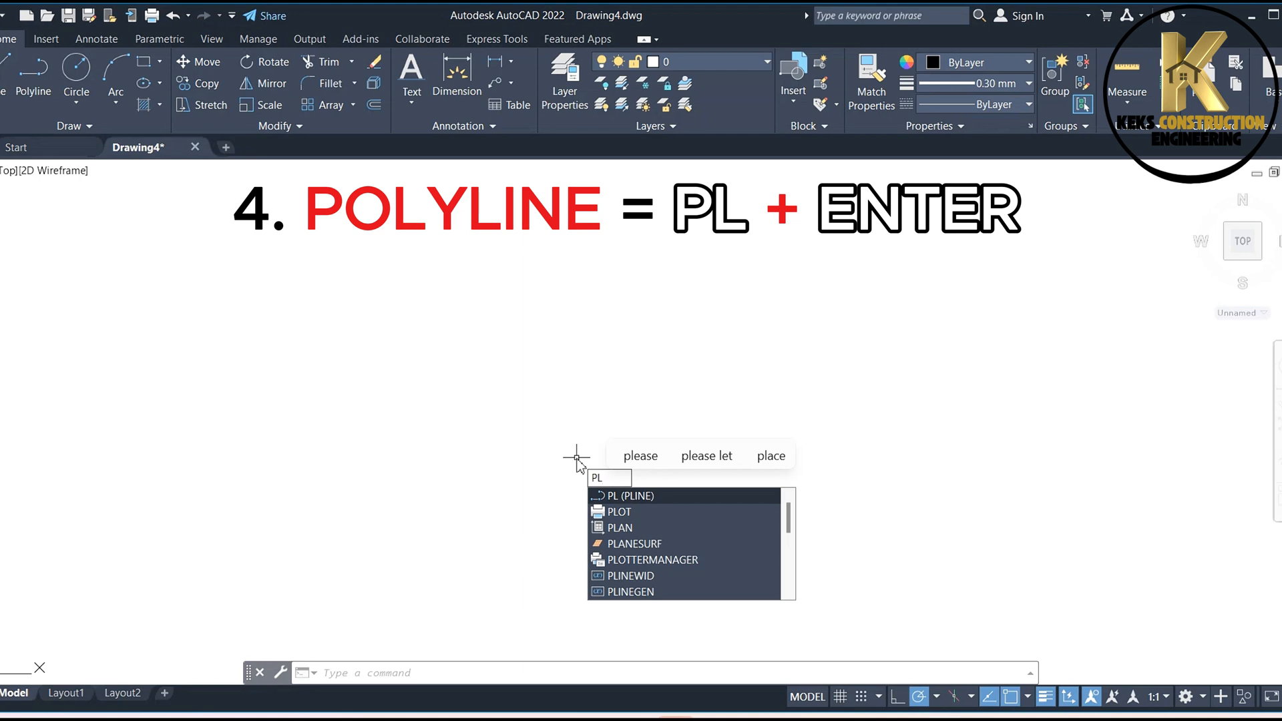
key(enter)
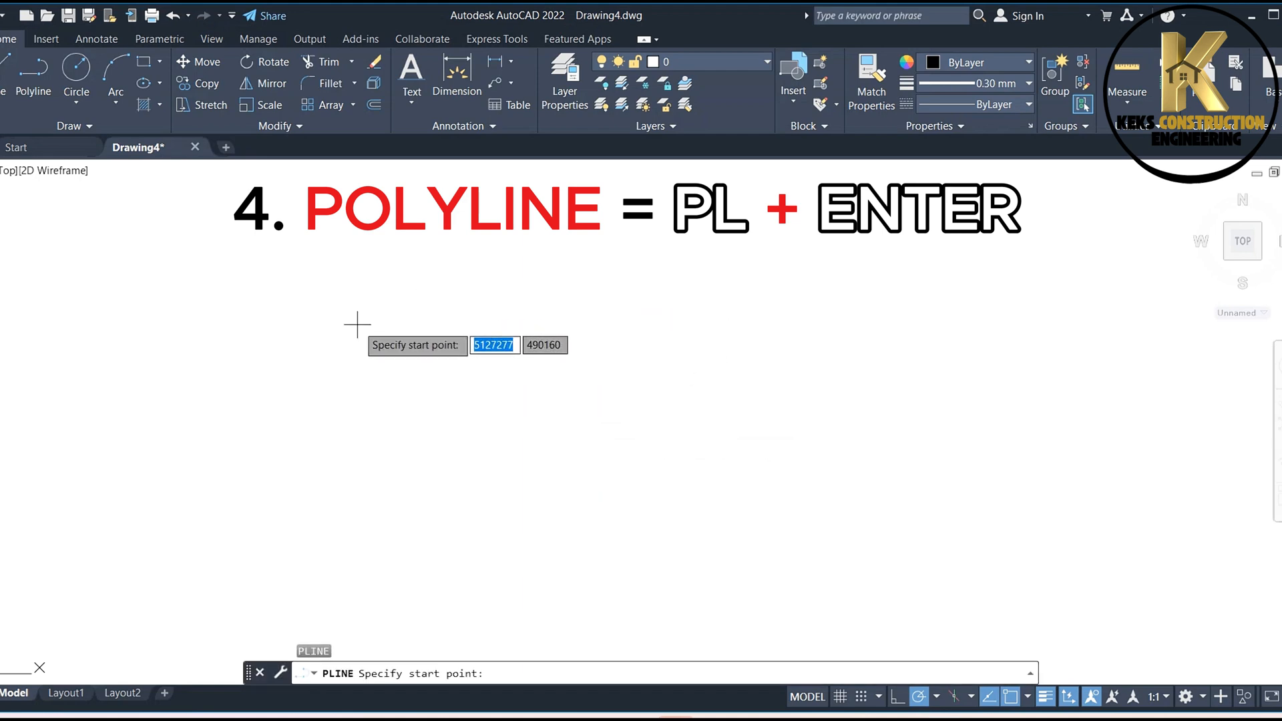
click(355, 307)
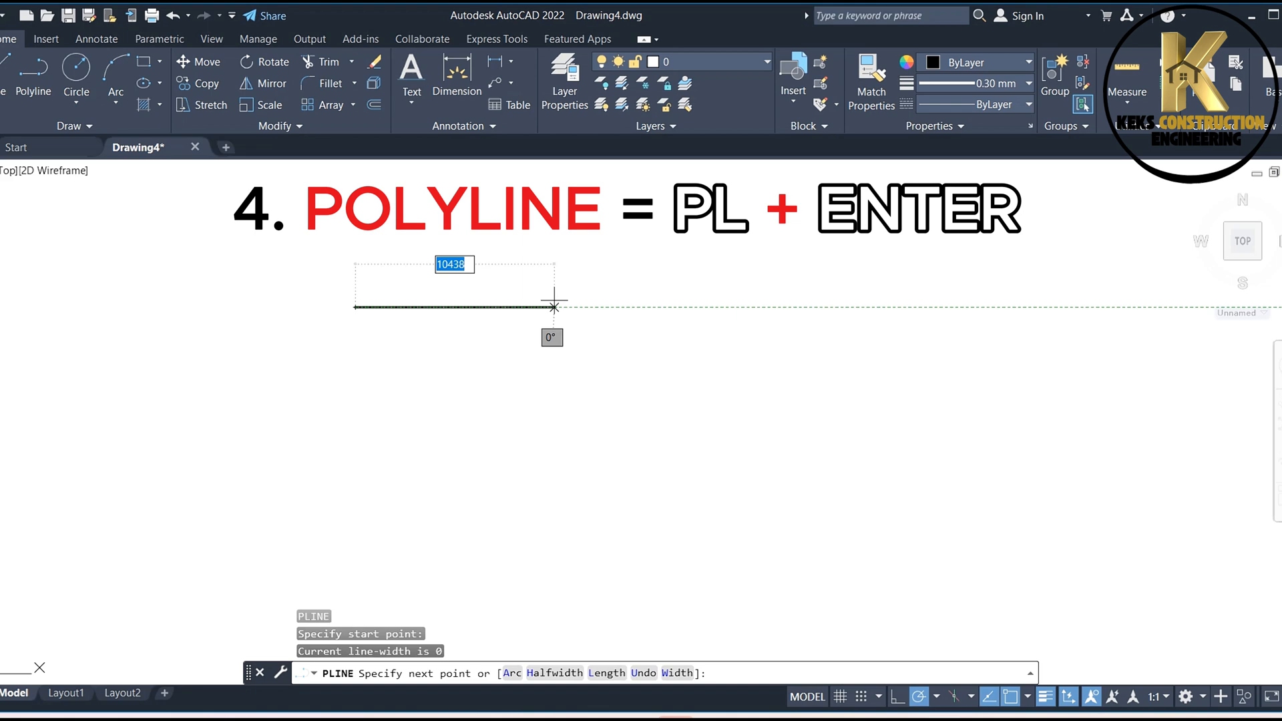
mouse_move(926, 307)
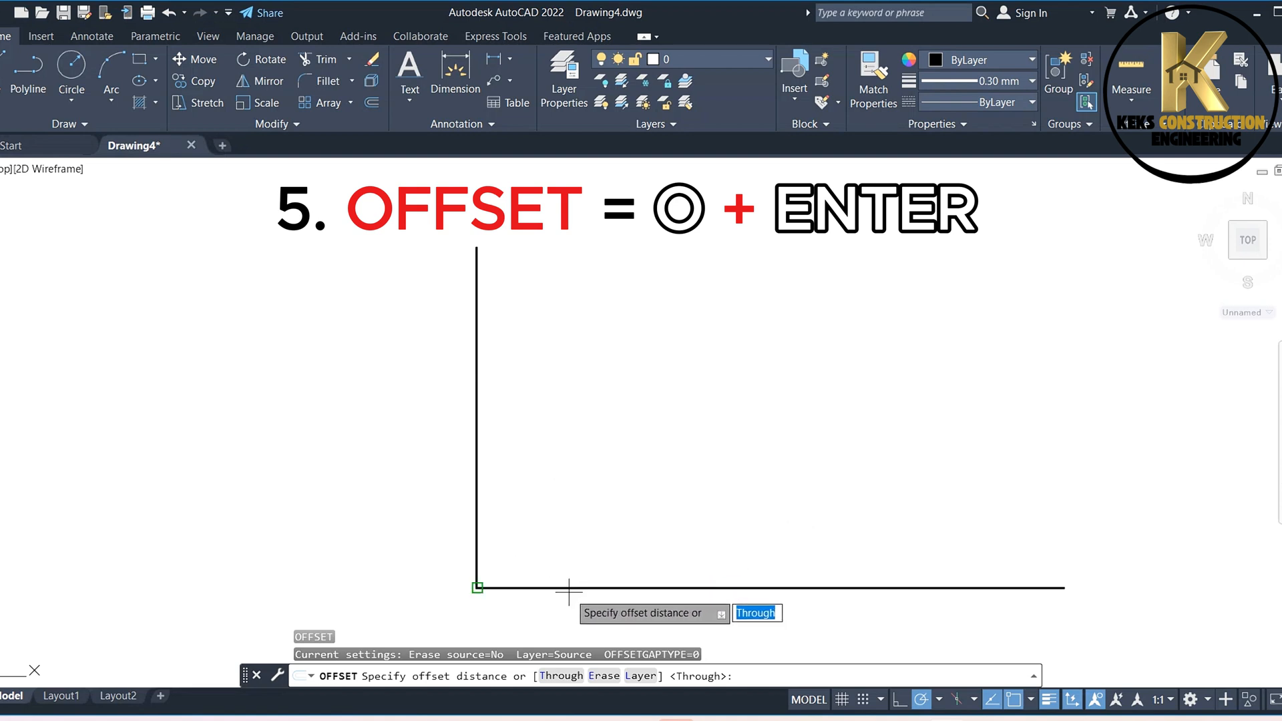
mouse_move(583, 569)
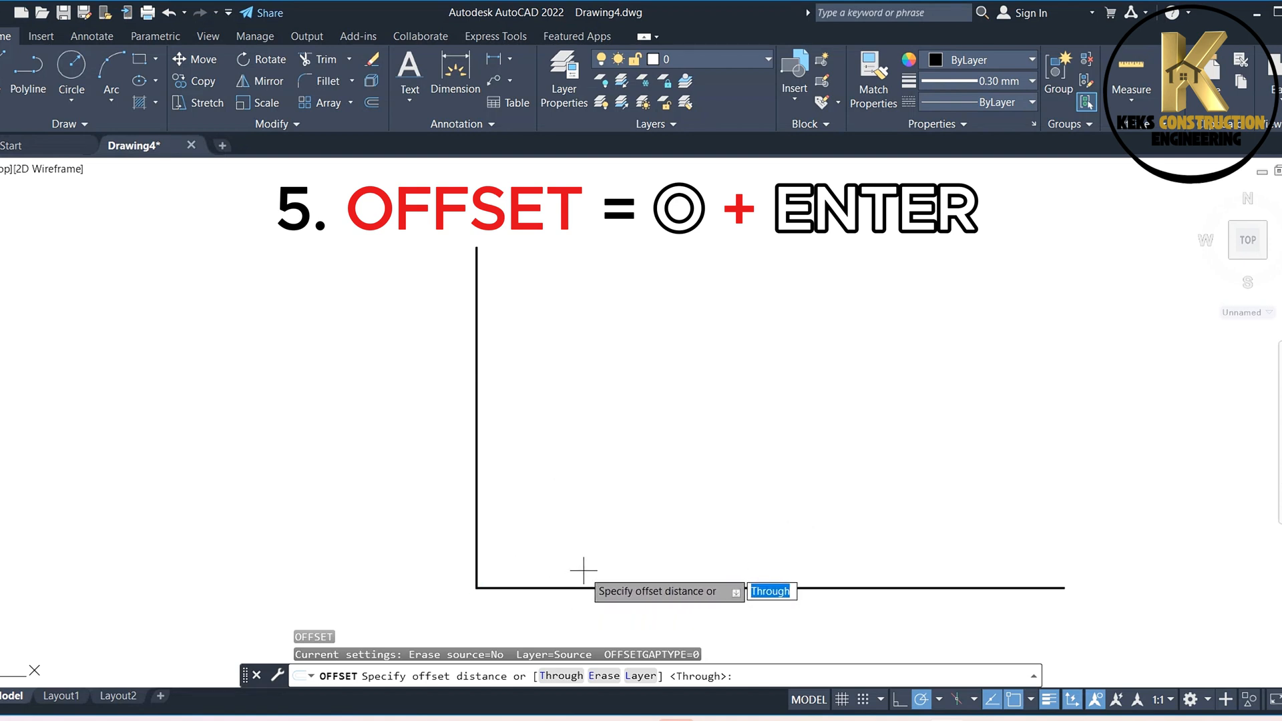
Offset the horizontal lines upward at a 3000 distance to stack parallel copies.
text(3)
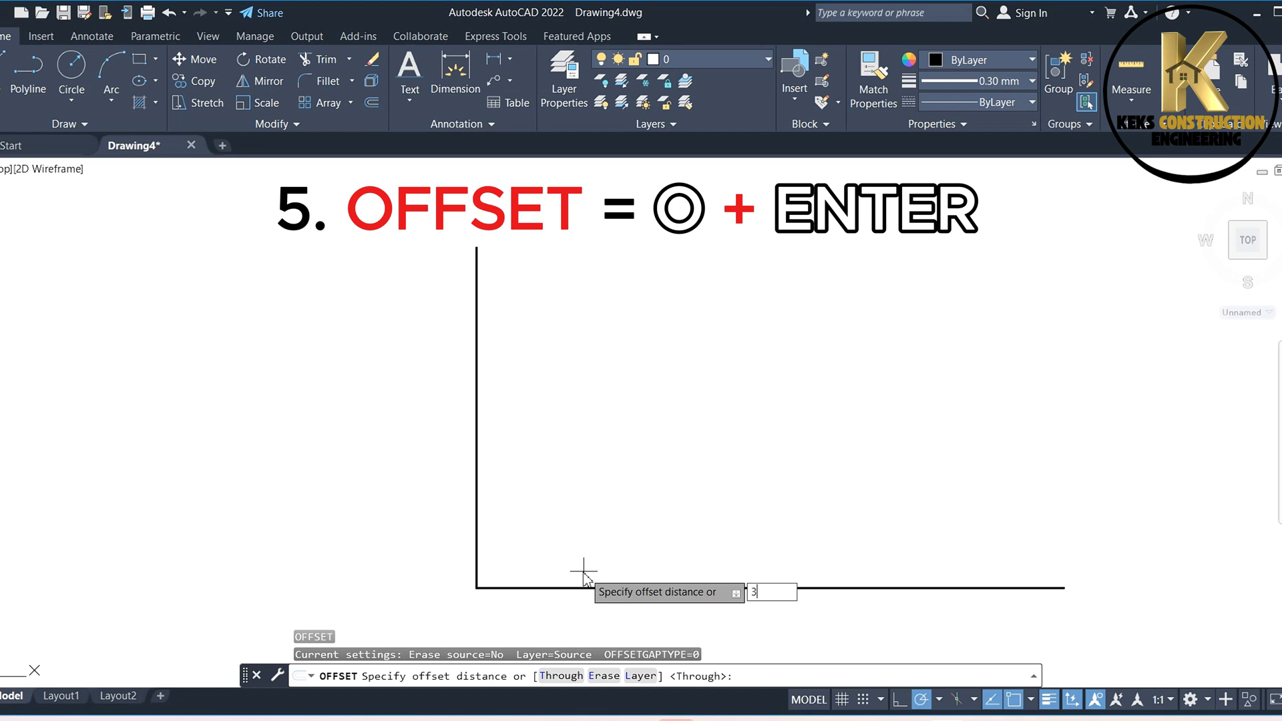
text(000)
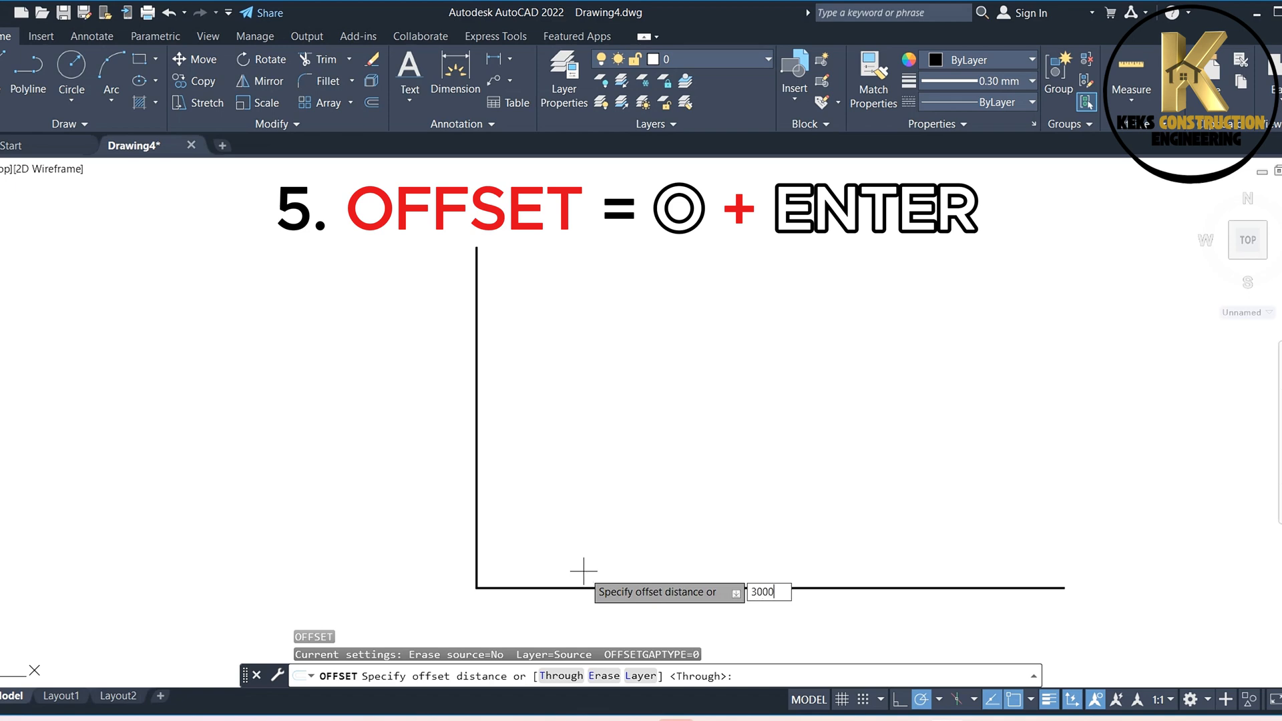
key(enter)
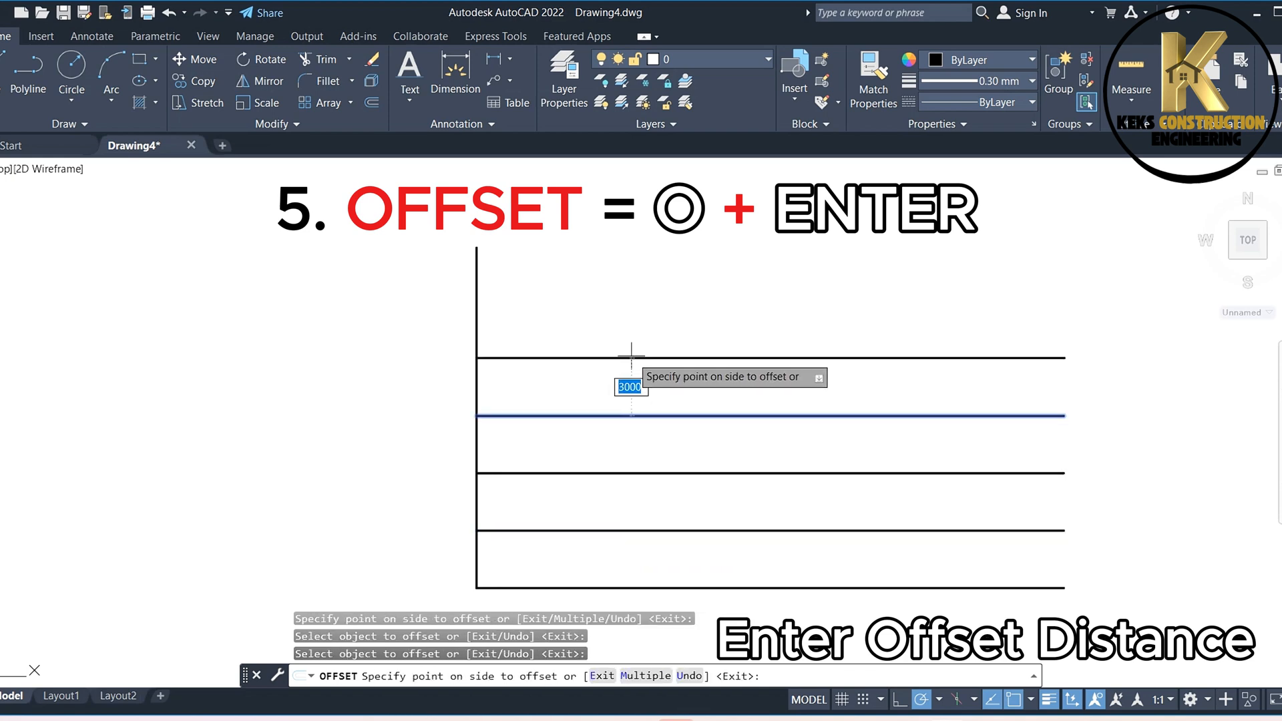
click(629, 417)
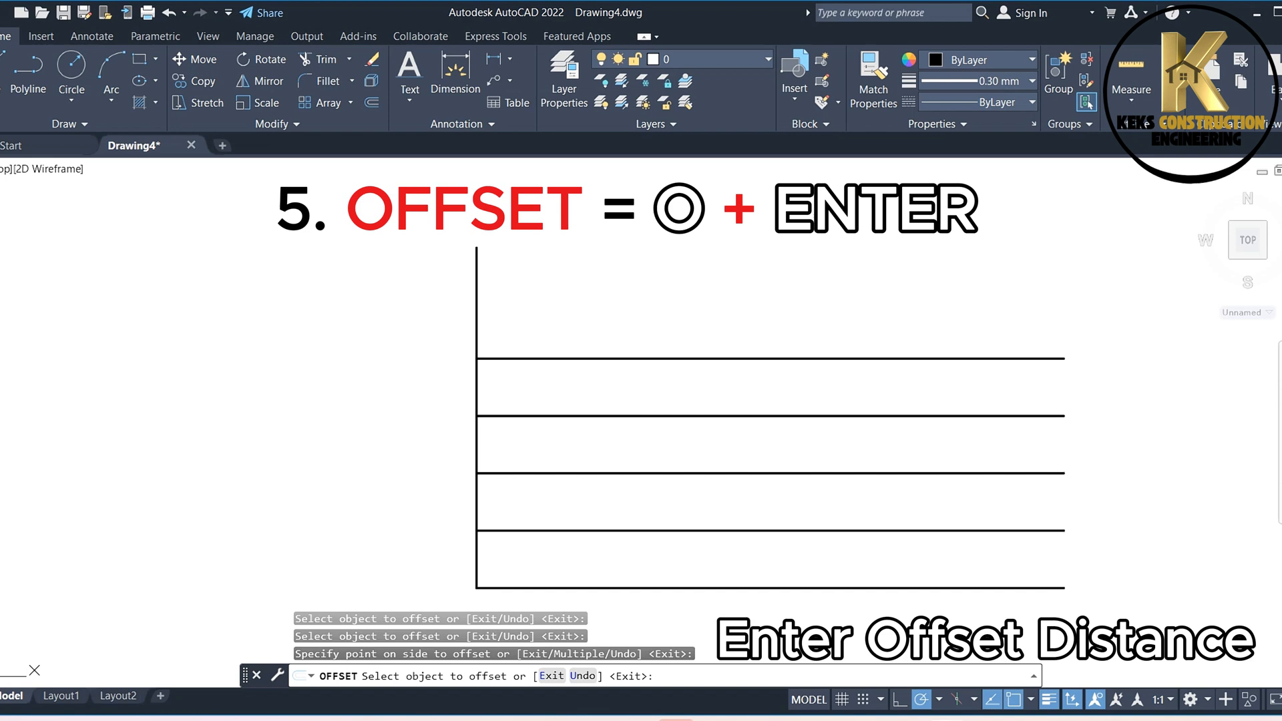
click(531, 401)
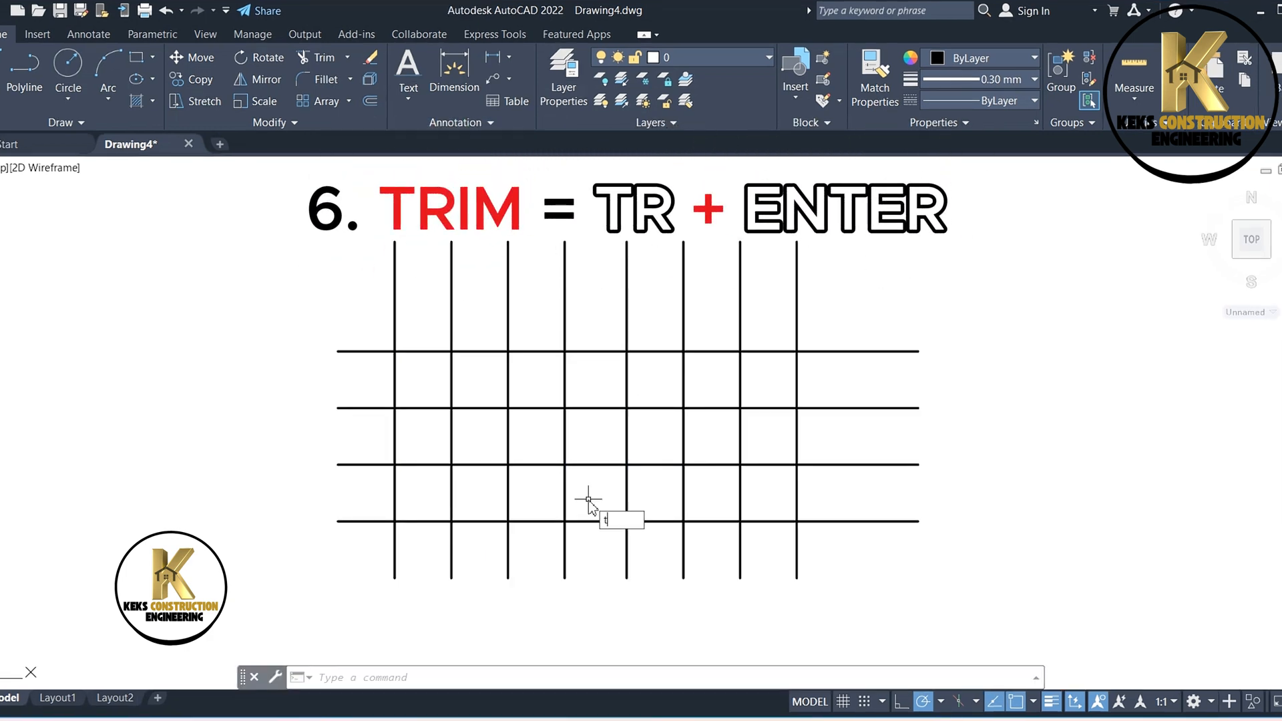
Start the Trim command (TR) on the crossing line grid.
text(TR)
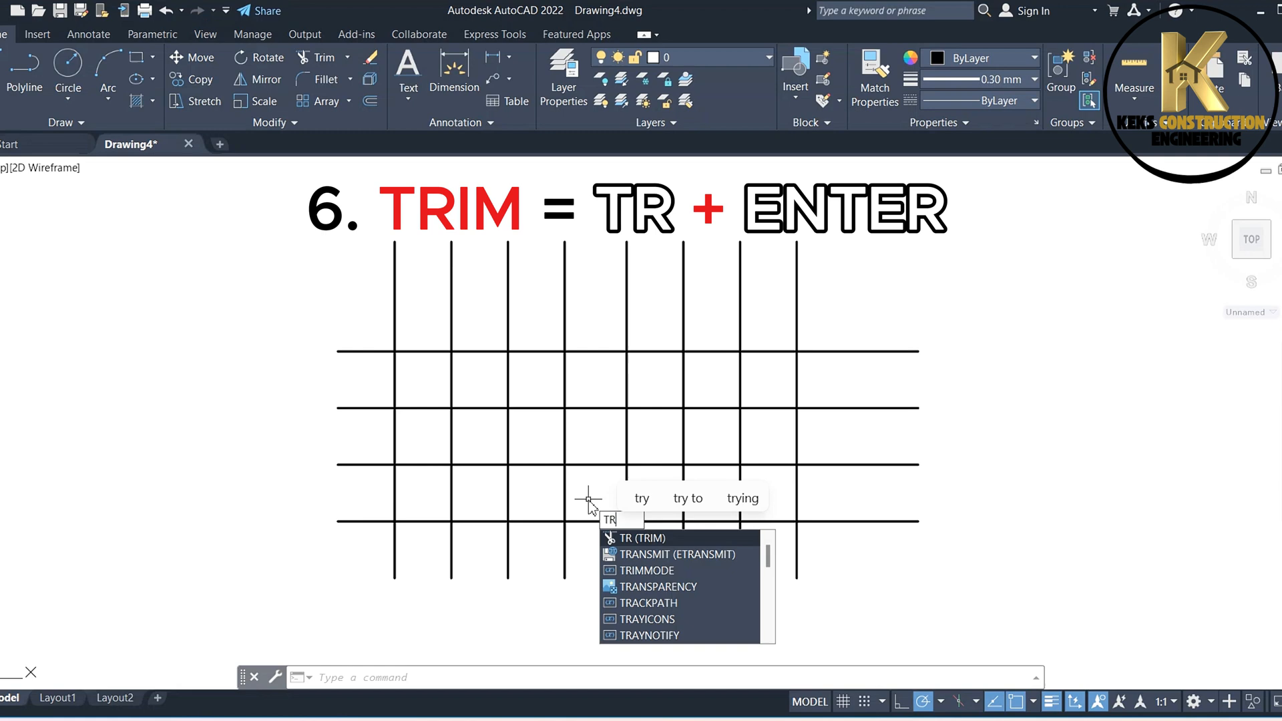
key(enter)
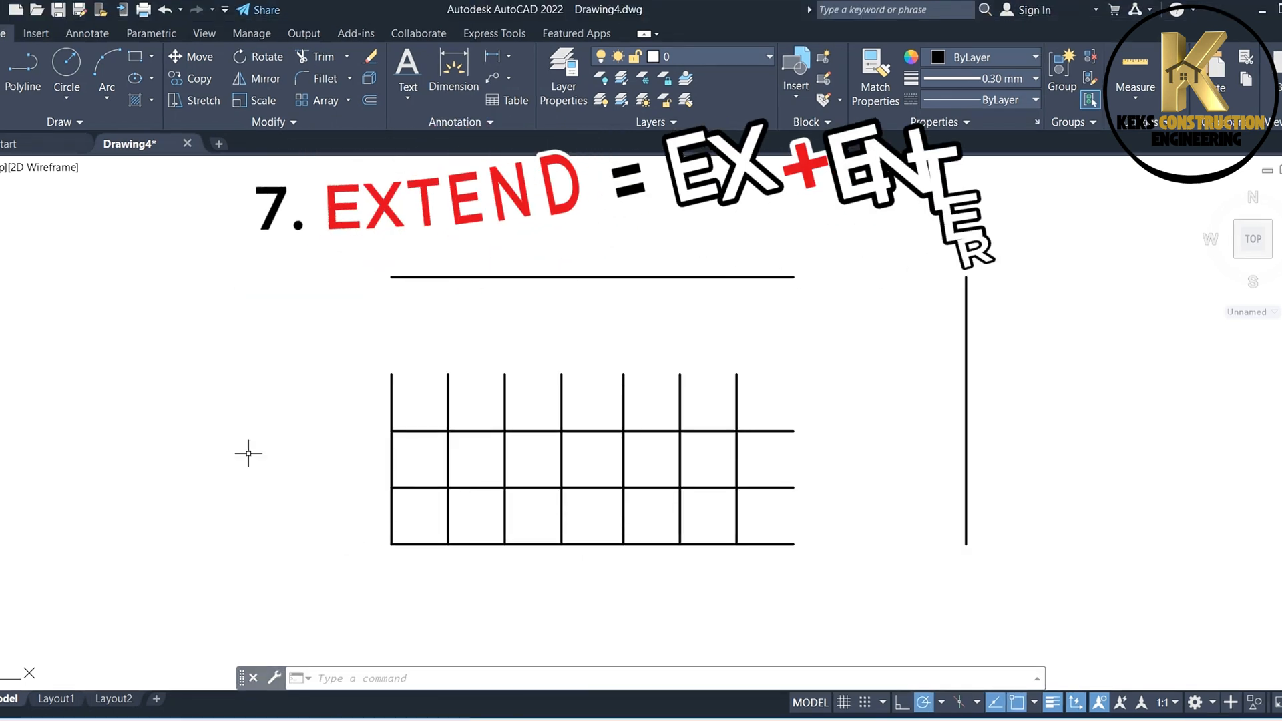
Extend the vertical grid lines to the top horizontal line using a fence selection.
text(Ex)
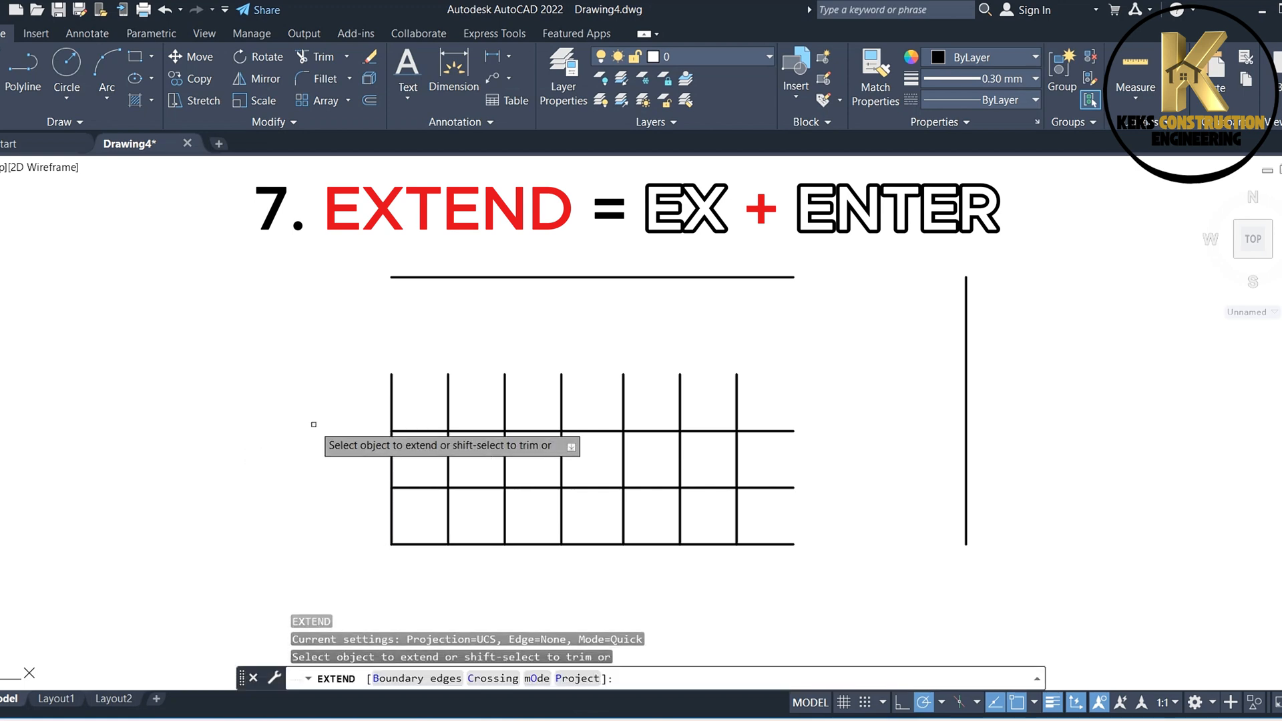
click(391, 408)
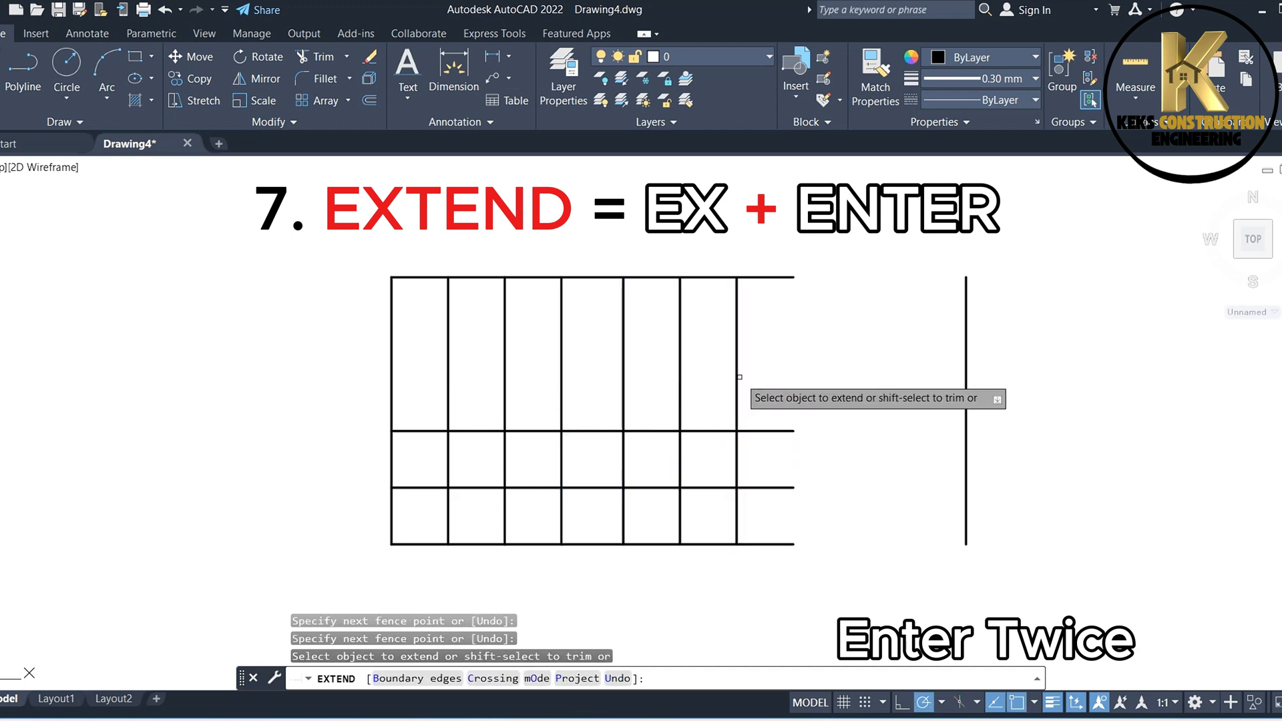
click(783, 282)
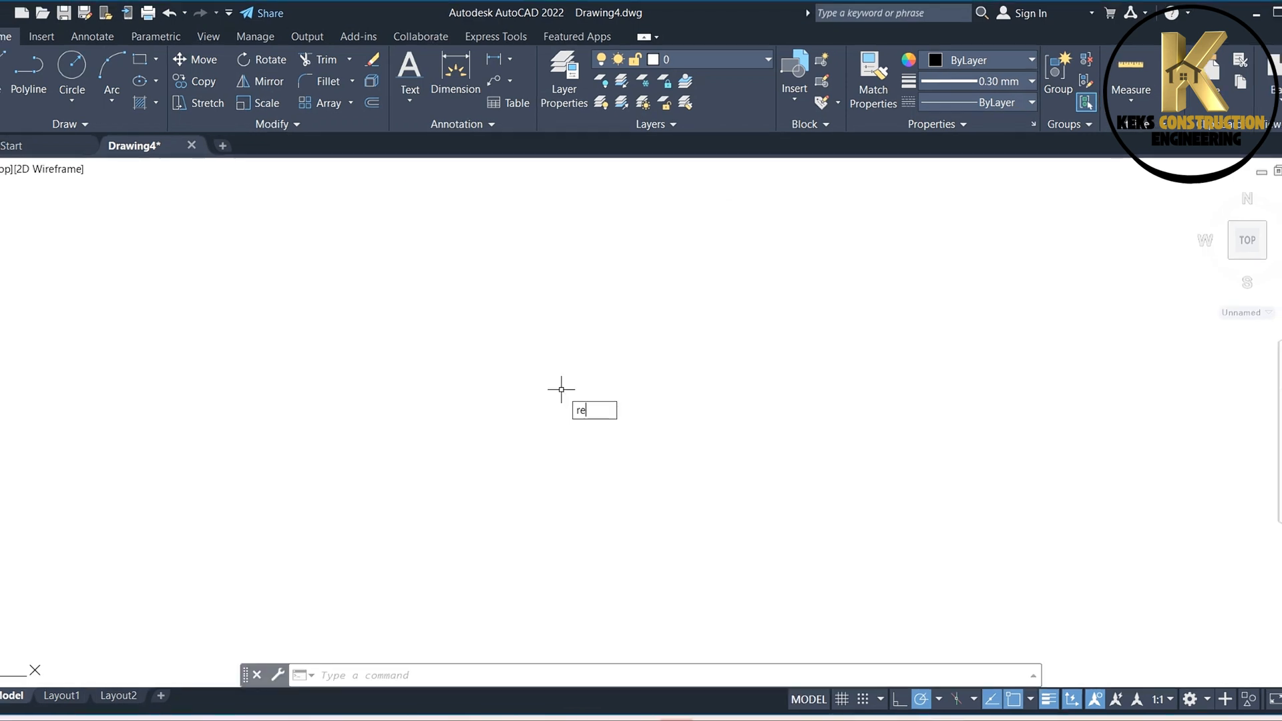
Draw a square from two corner points, then begin a second rectangle from another corner.
text(c)
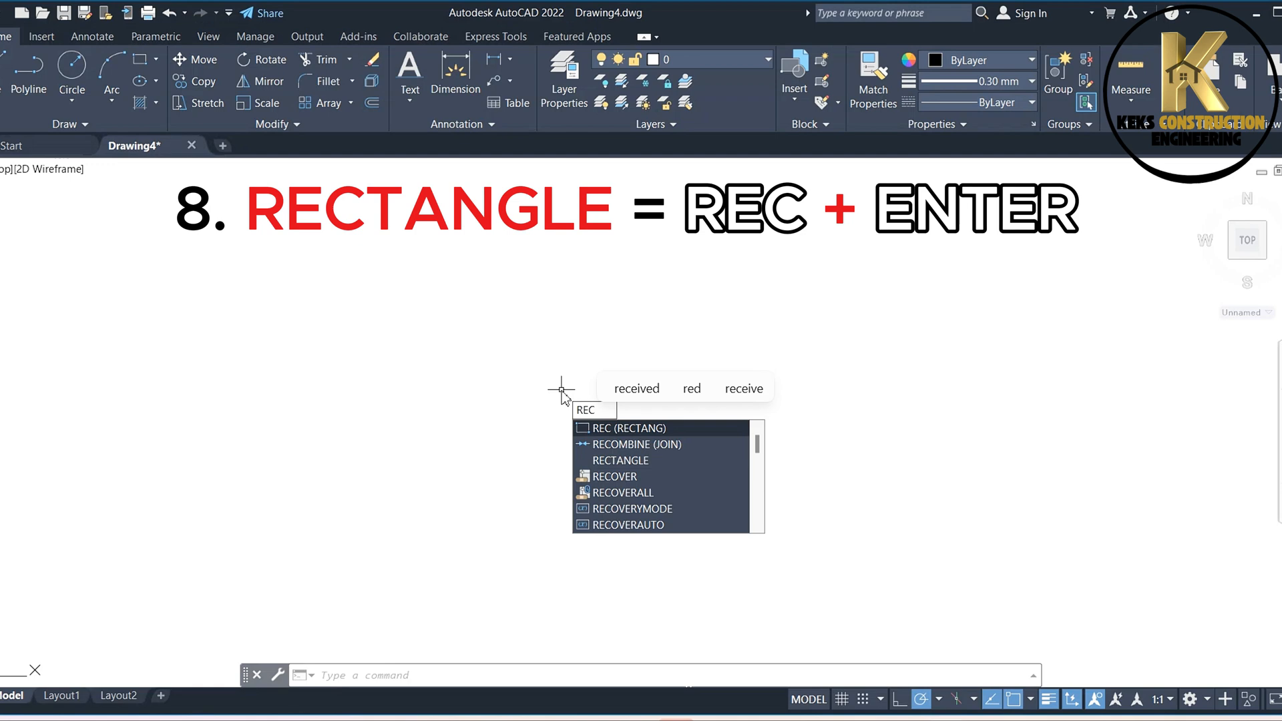
key(Enter)
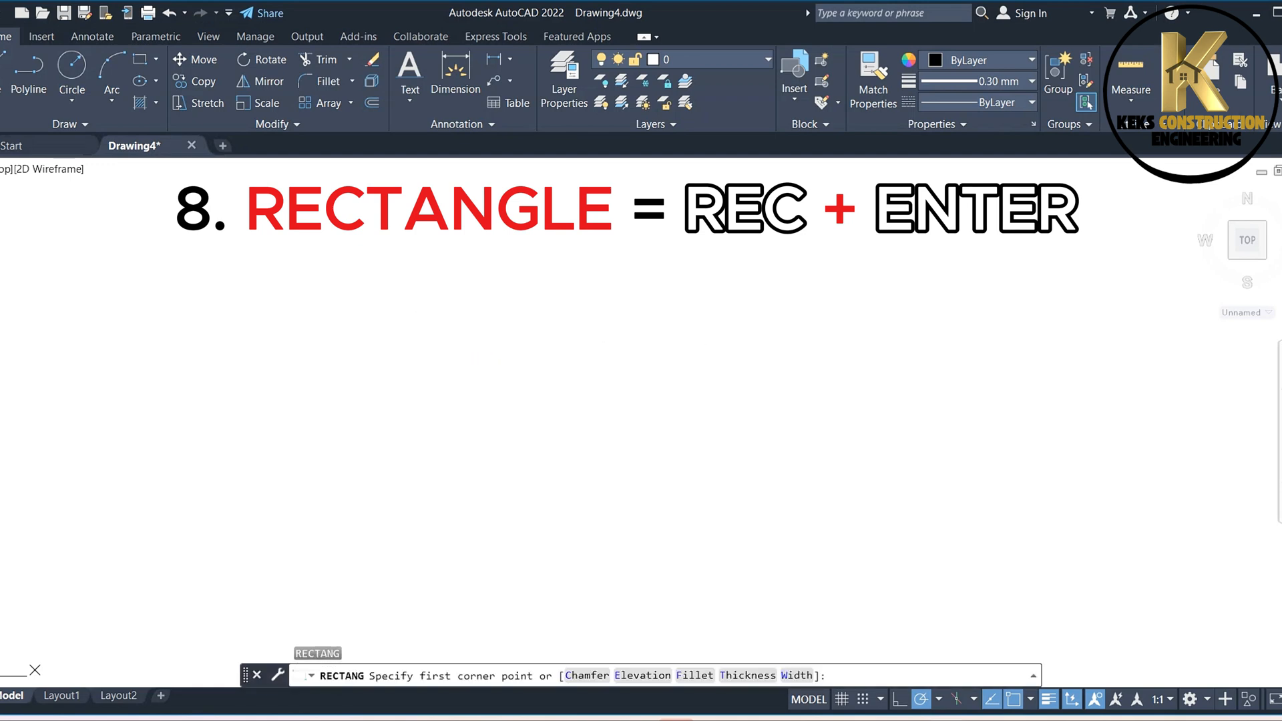
click(430, 310)
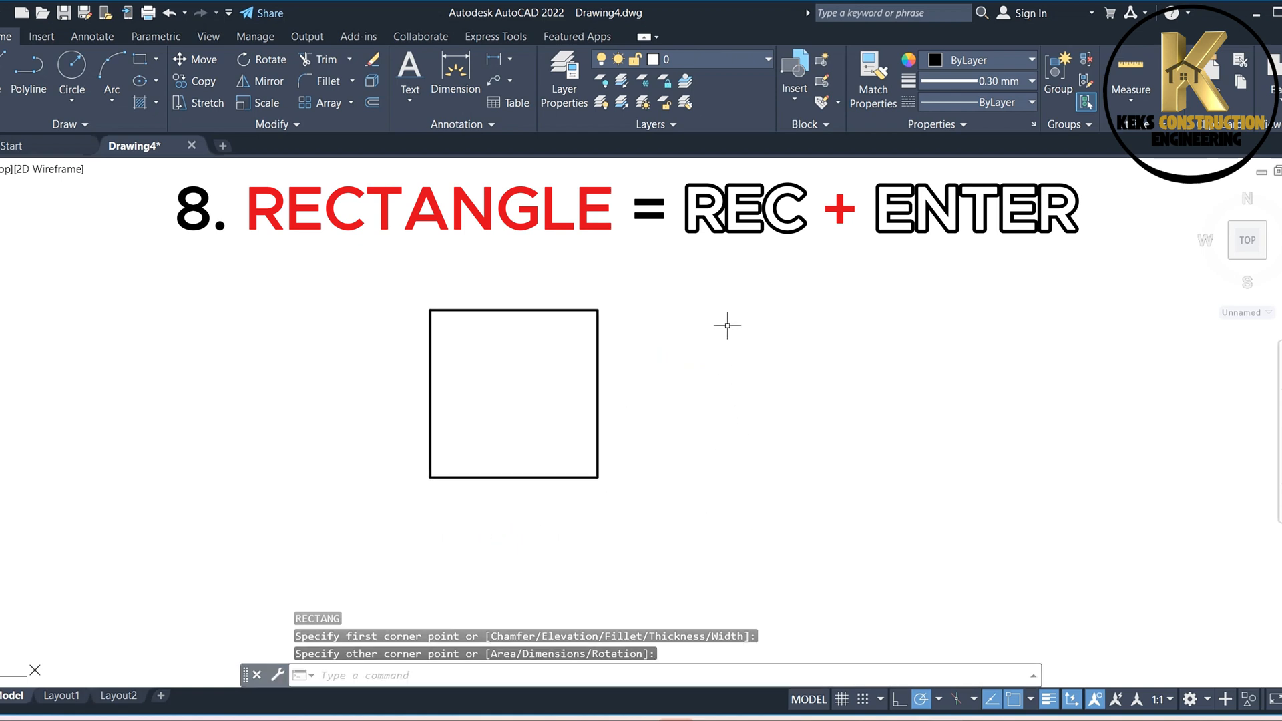
text(REC)
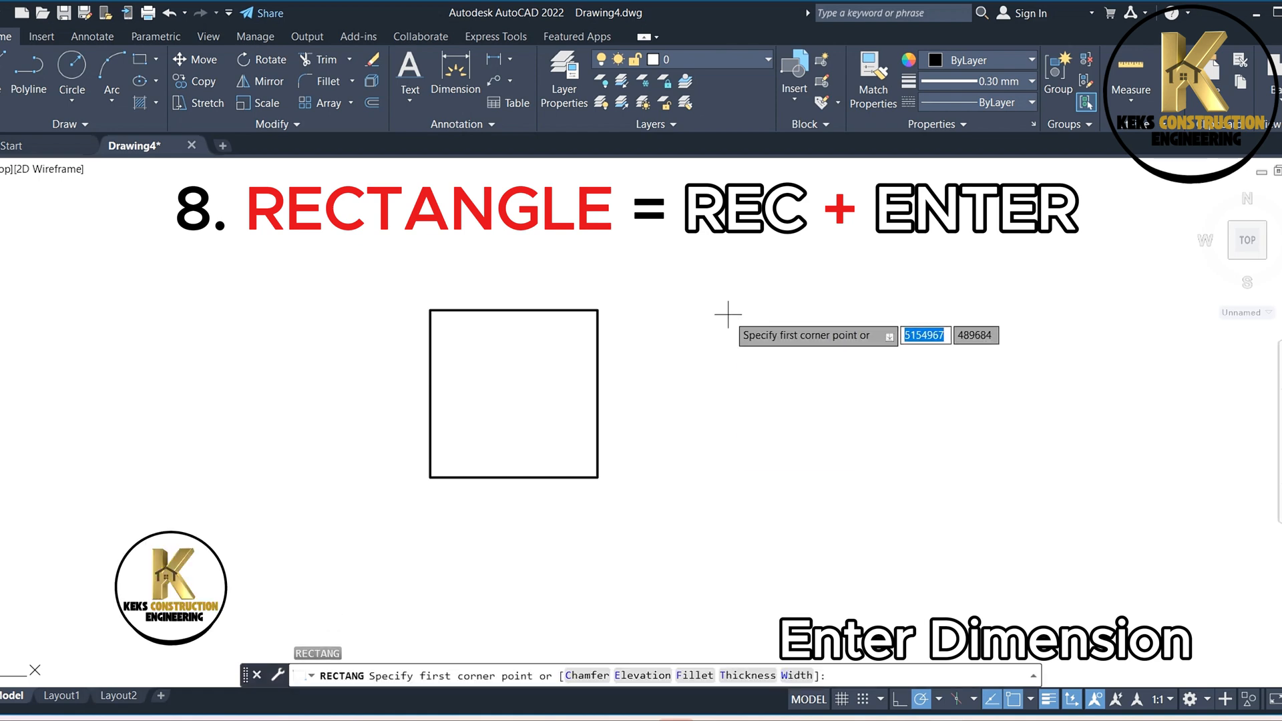
click(728, 313)
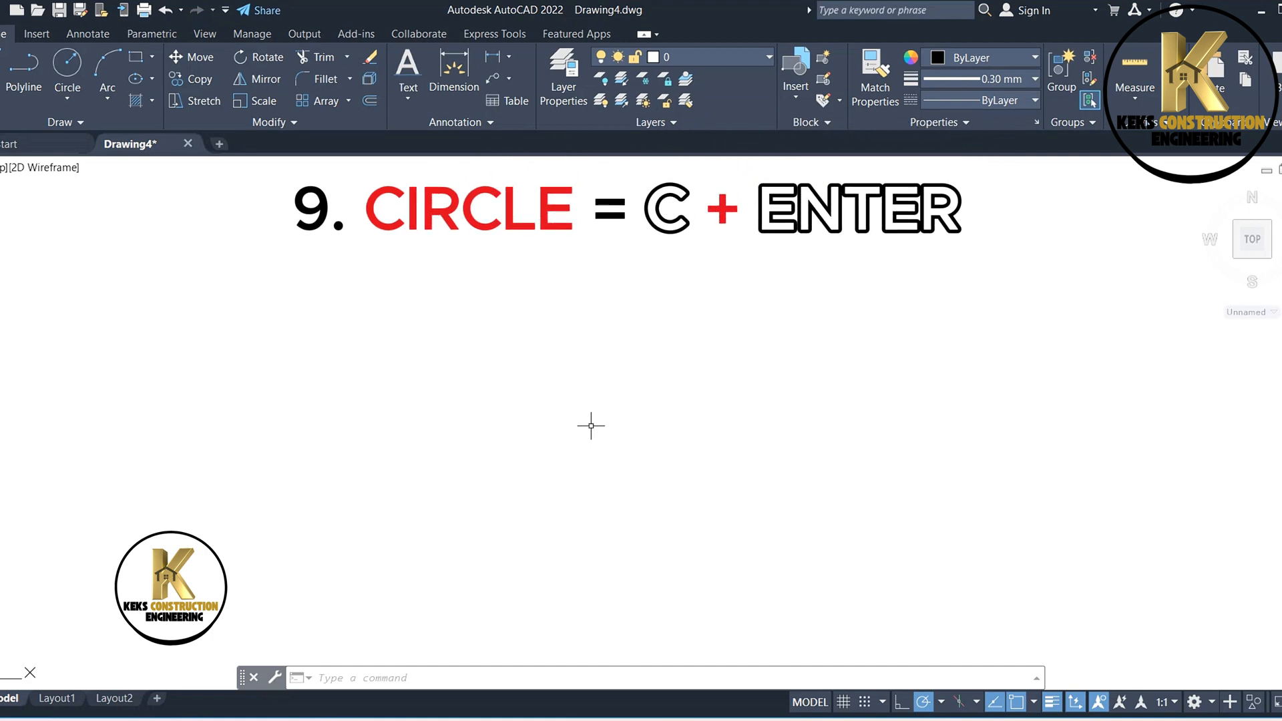
Draw two overlapping circles, giving the second one a radius of 130.
text(c)
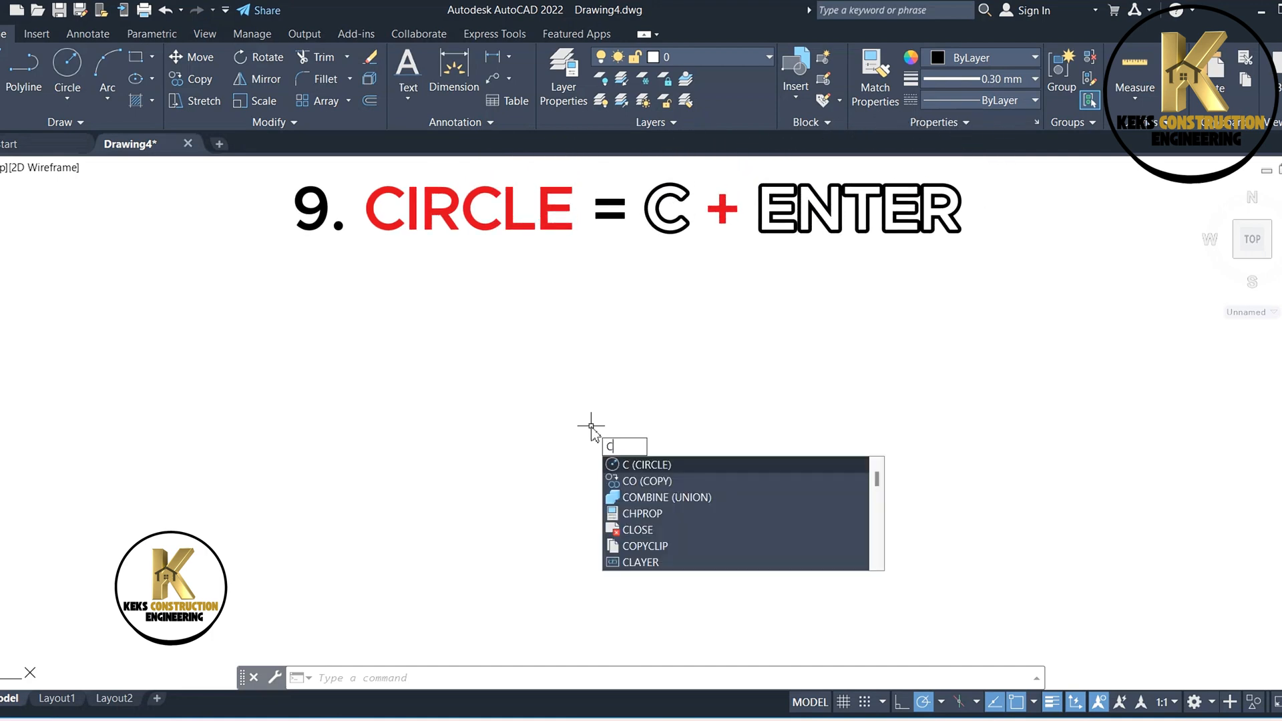
key(enter)
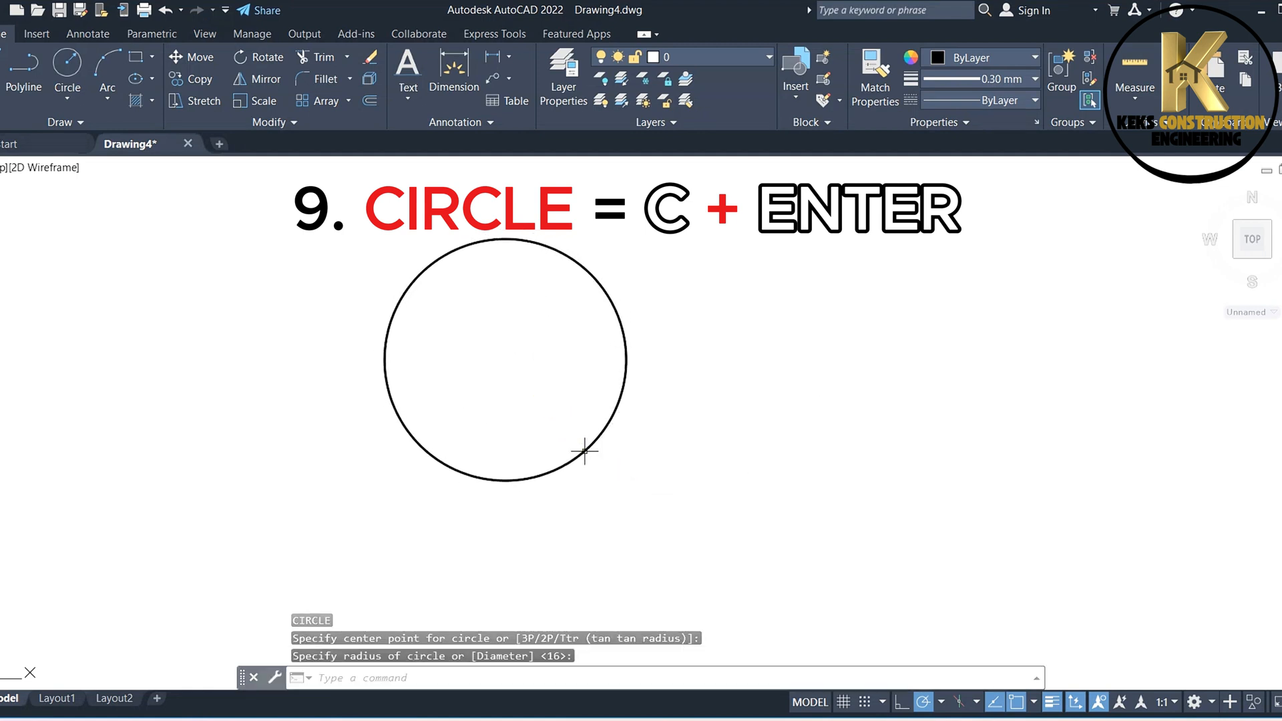
mouse_move(708, 433)
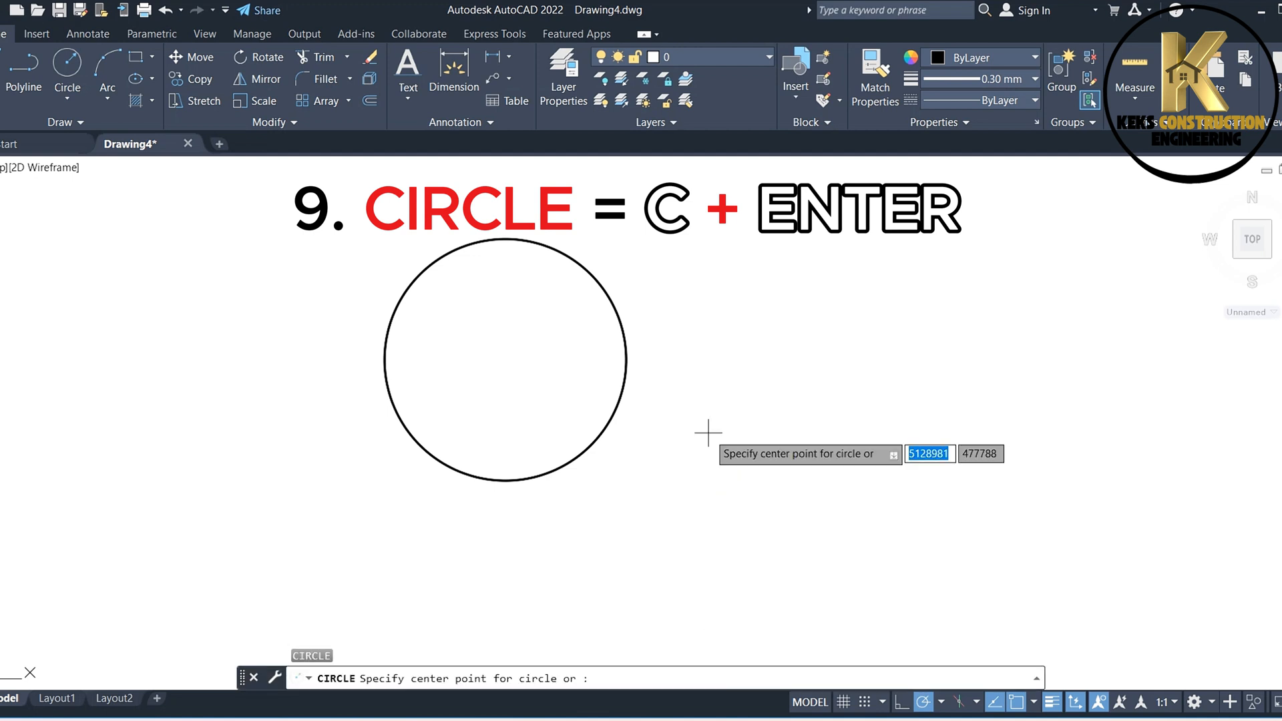
click(707, 434)
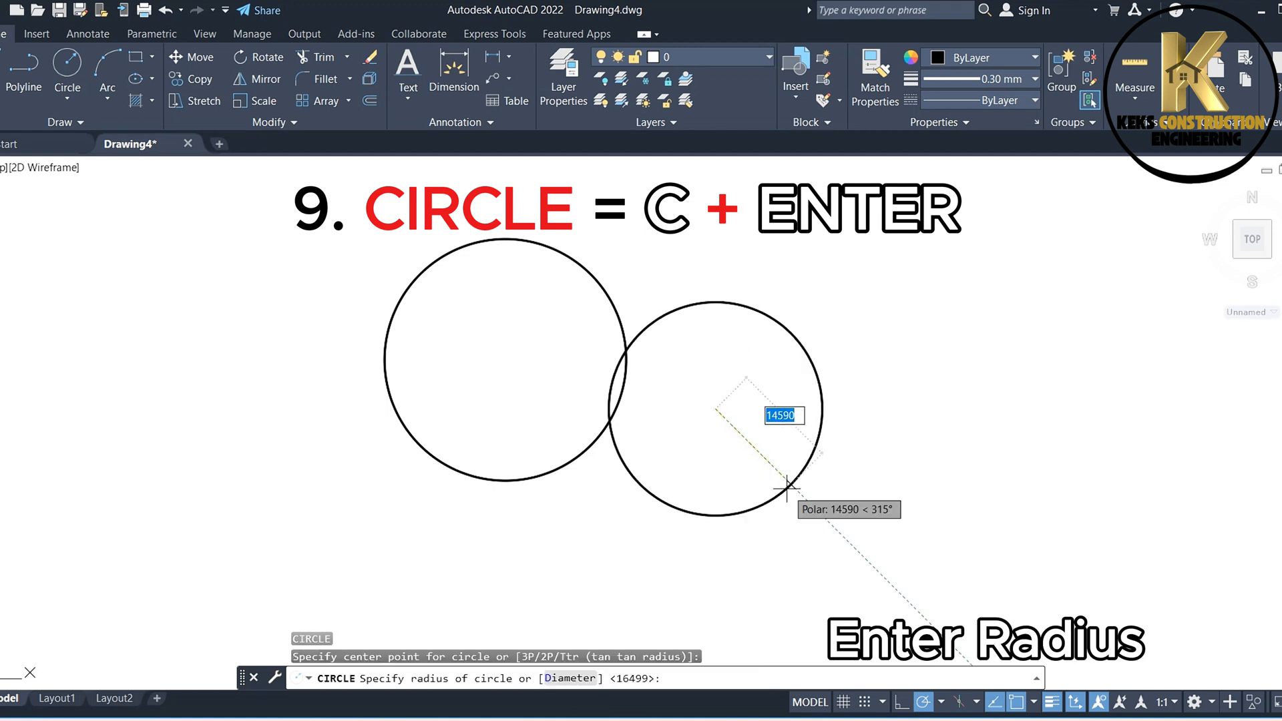
text(130)
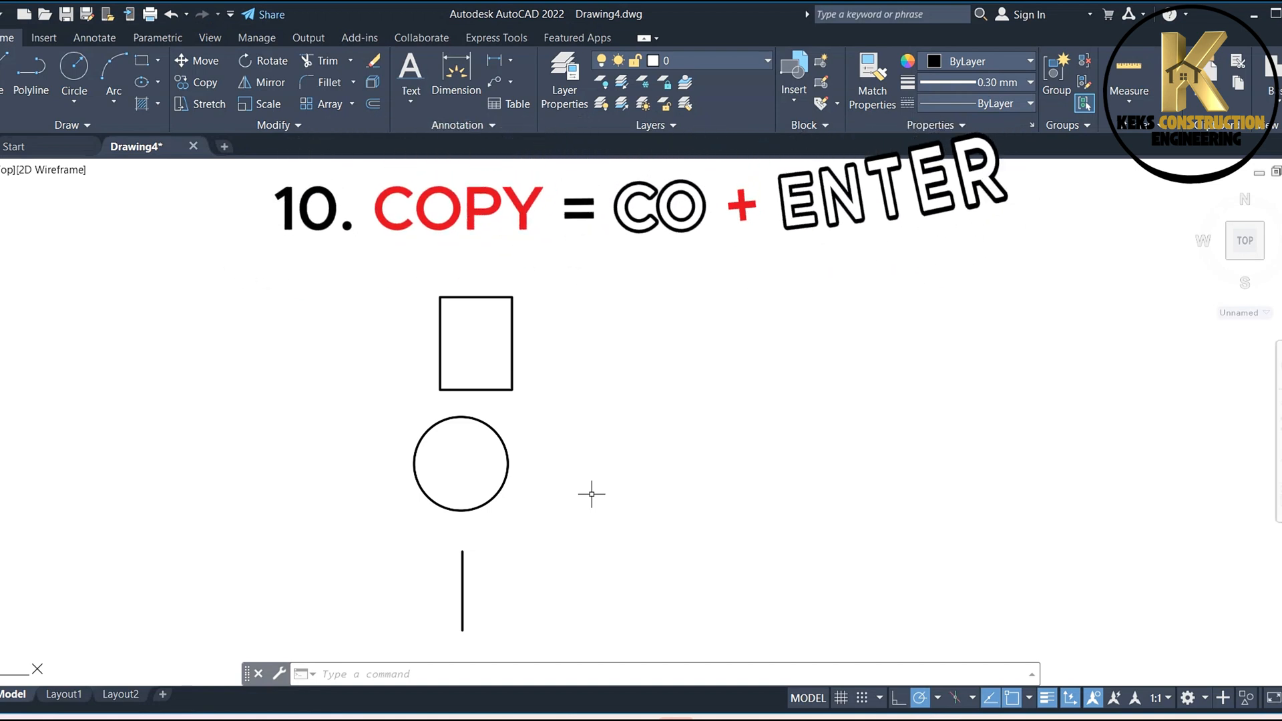
Copy the circle with CO from a base point to a position on its right.
text(c)
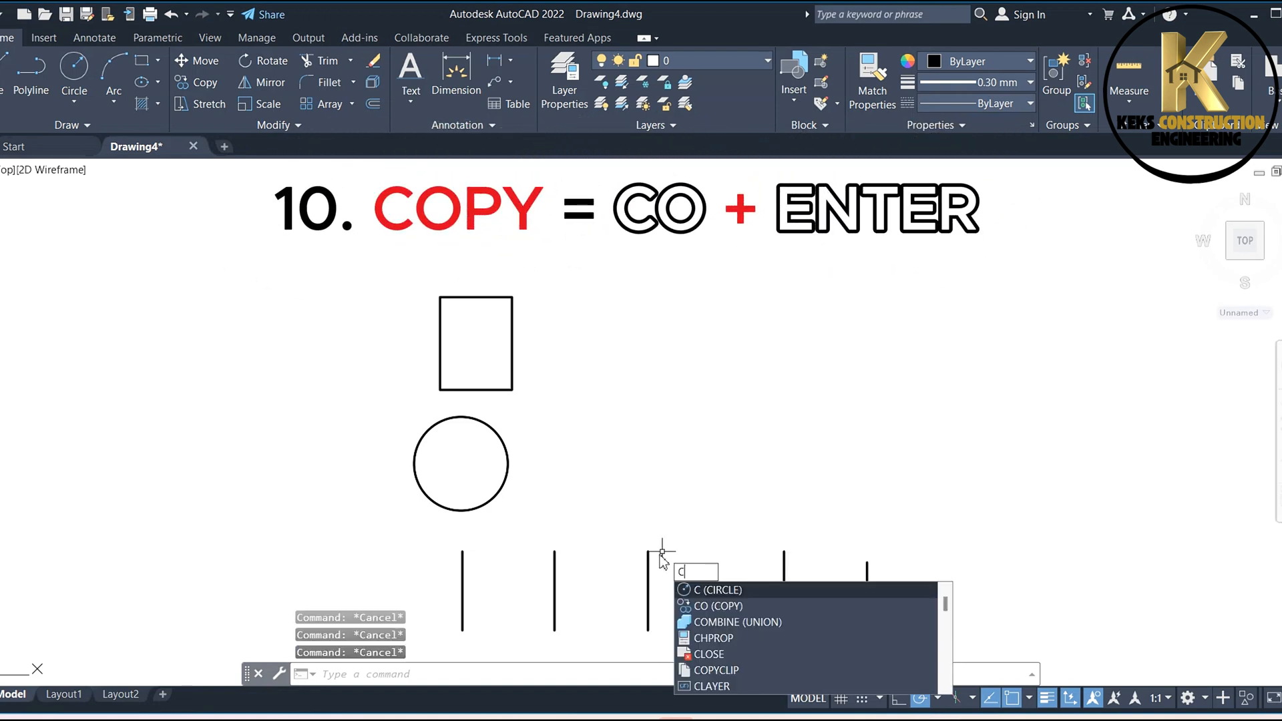
text(O)
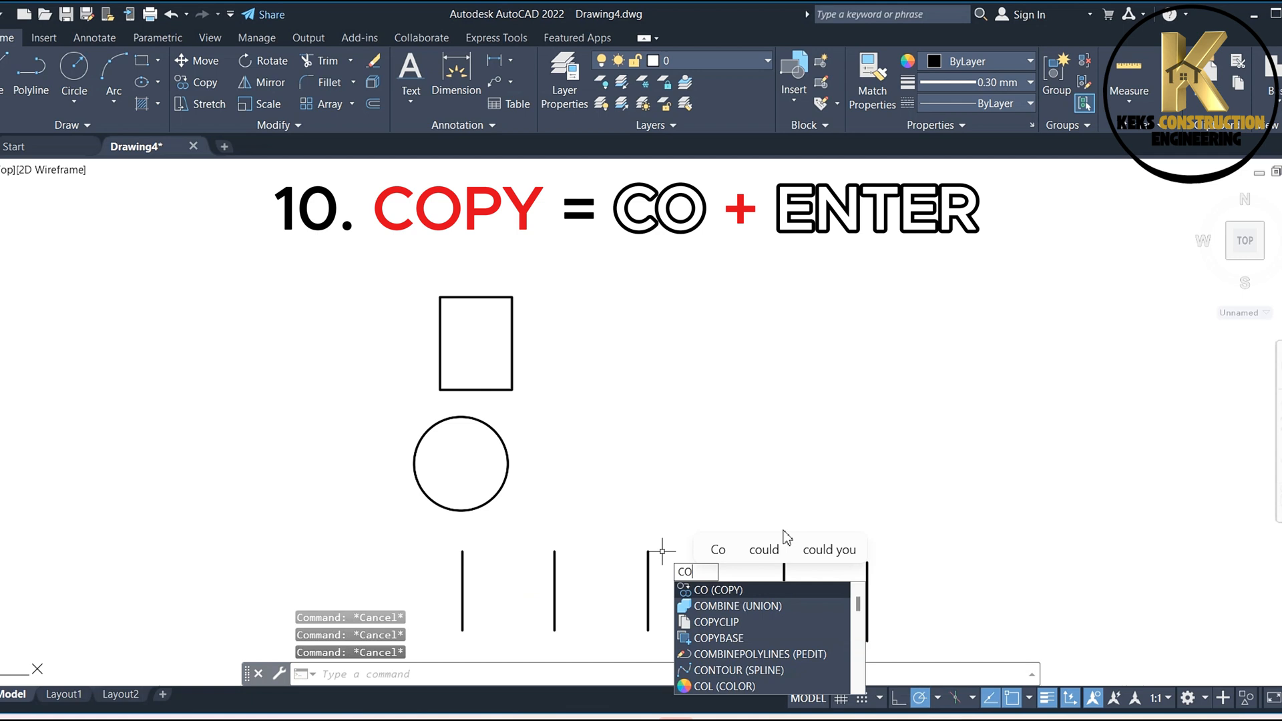
key(enter)
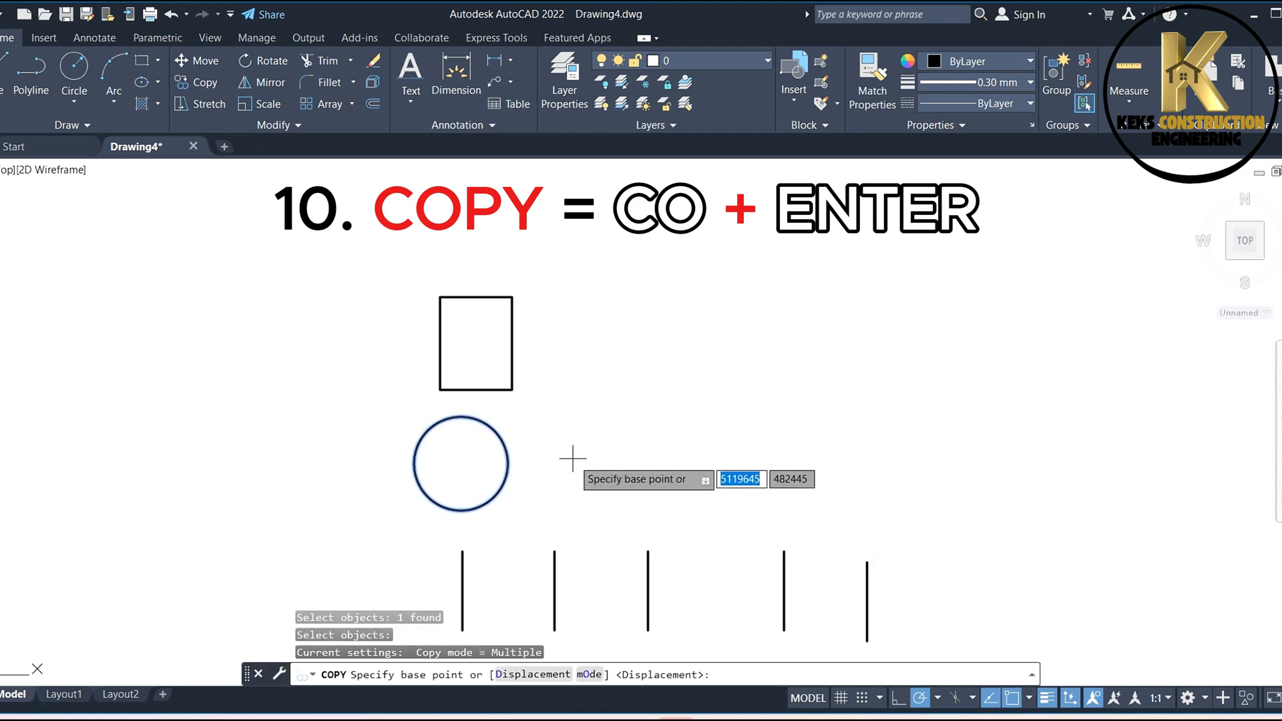
click(461, 463)
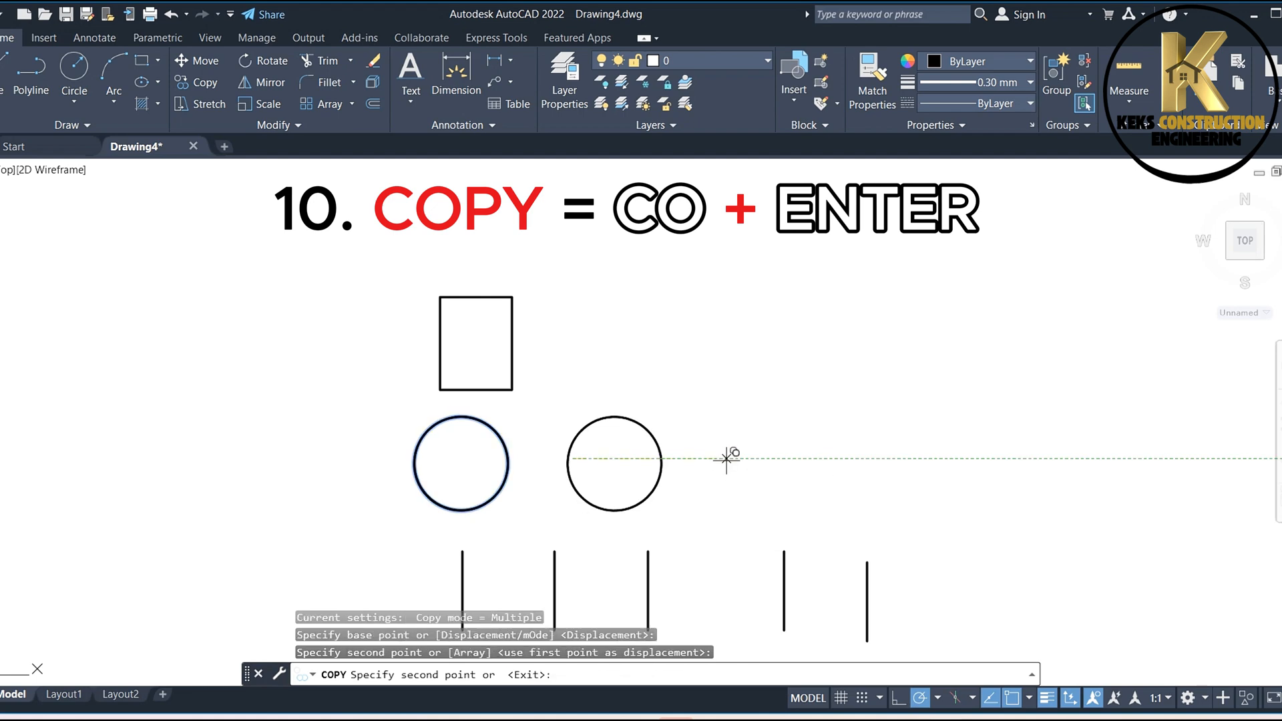
click(1135, 460)
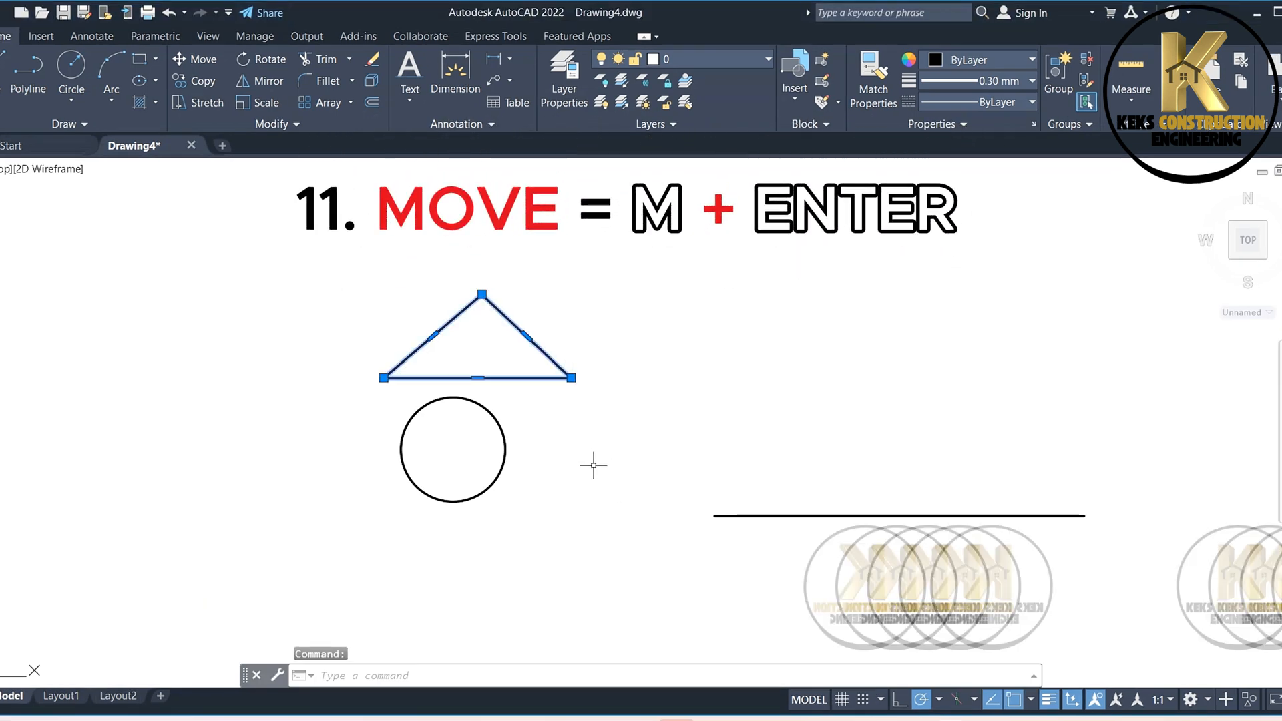
Move the triangle and the circle onto the long horizontal line at the right.
text(M)
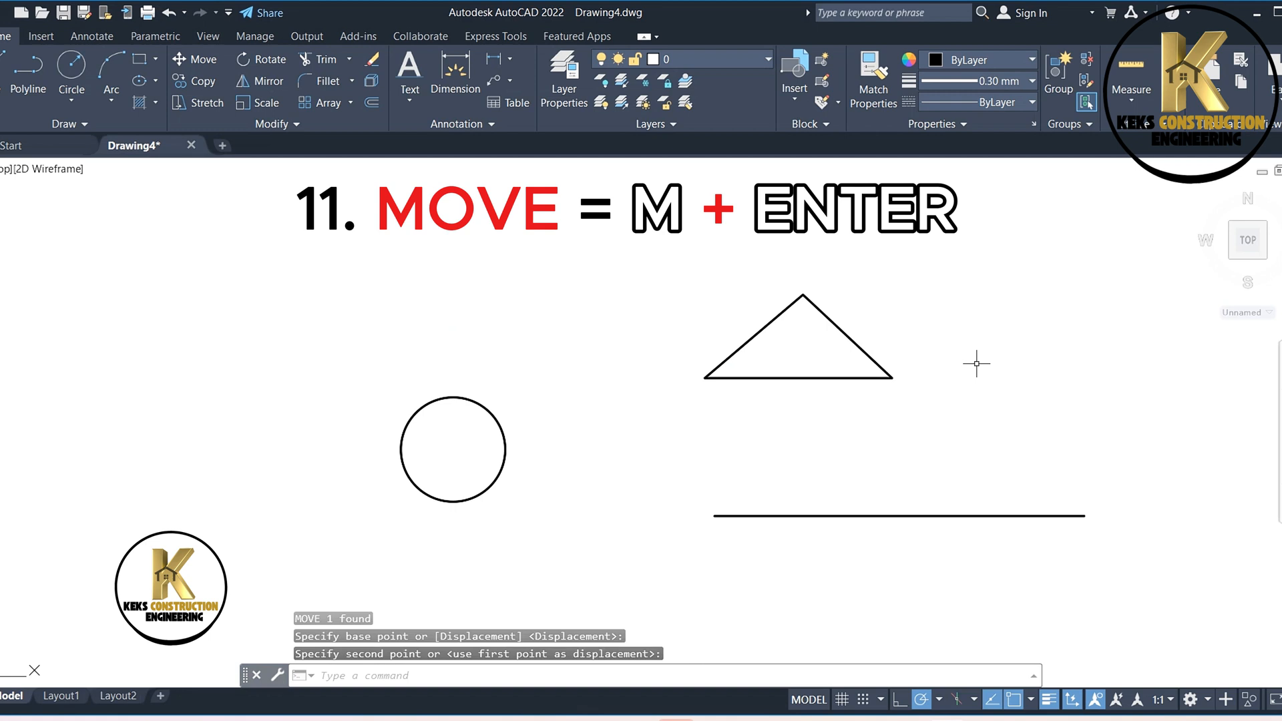
mouse_move(540, 466)
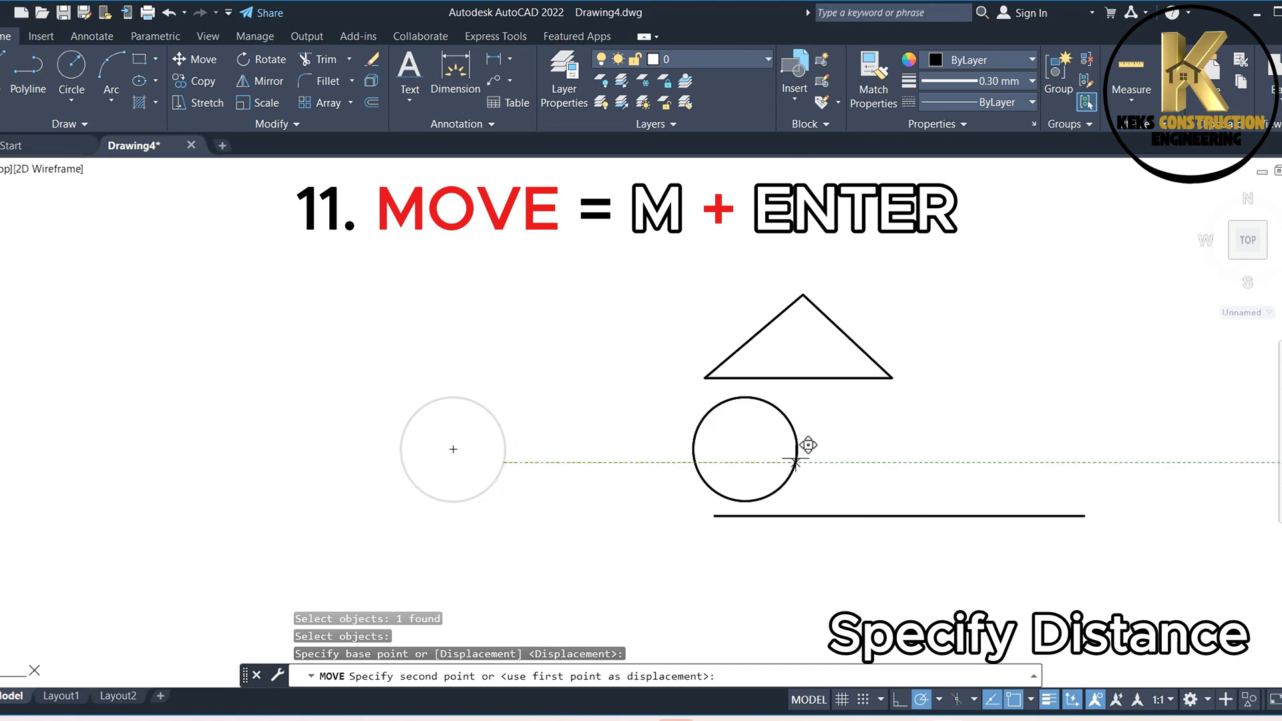
click(793, 452)
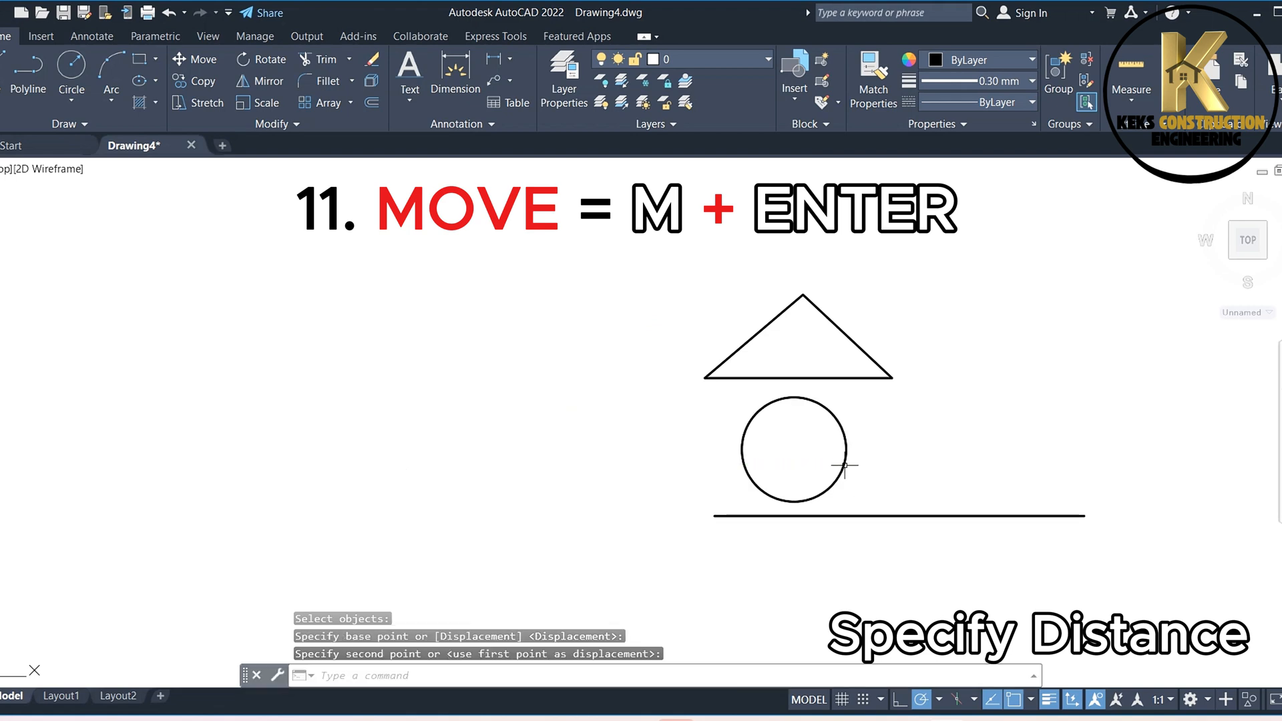
click(899, 517)
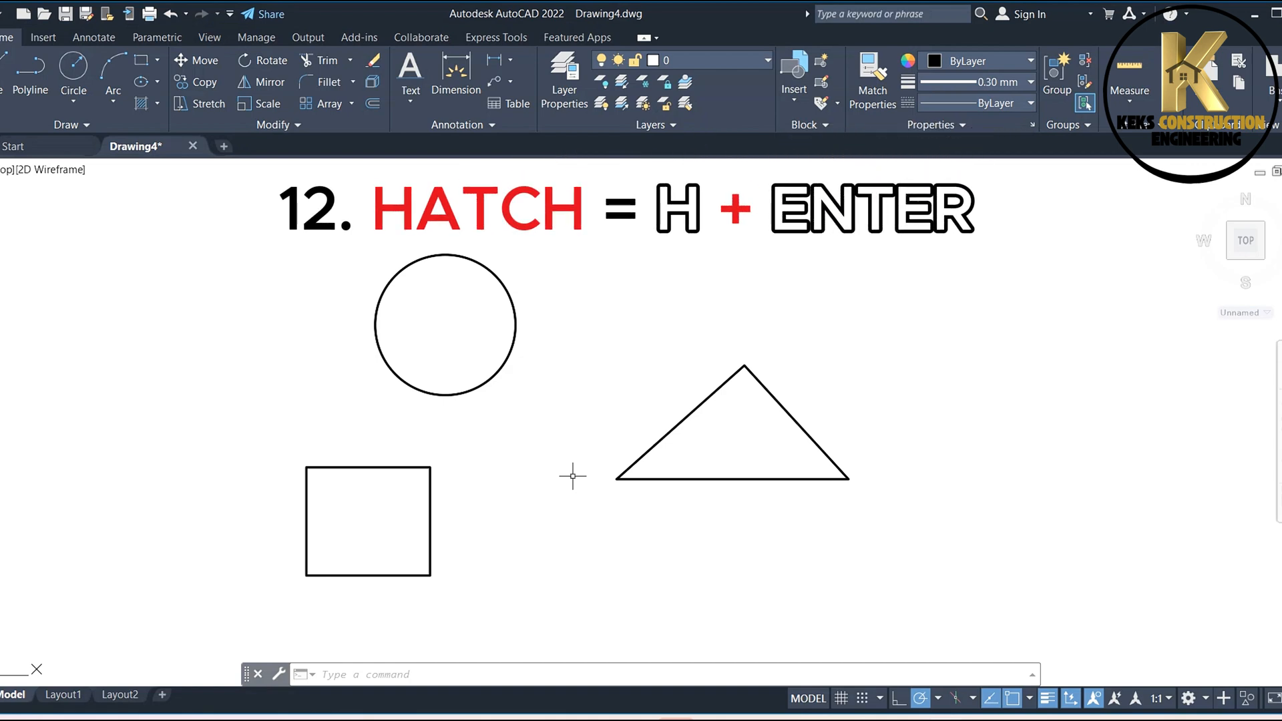
Hatch the inside of the square and the circle with a SOLID fill.
text(H)
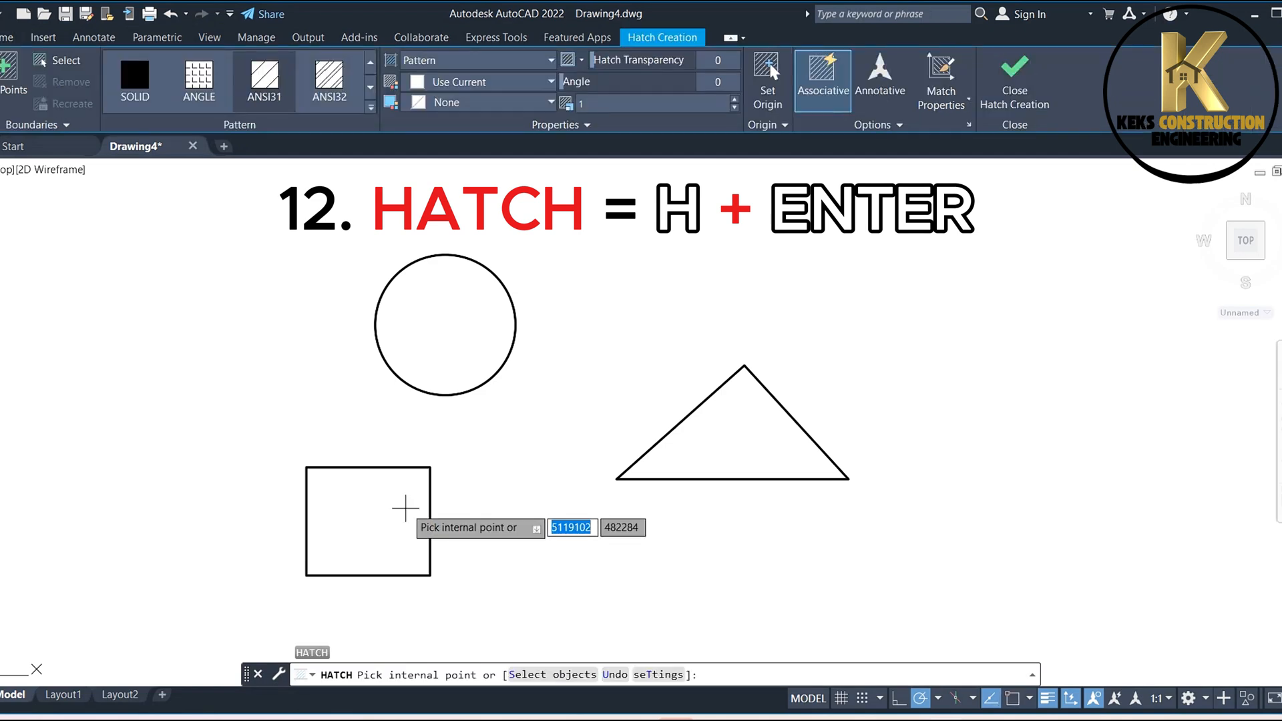
click(368, 521)
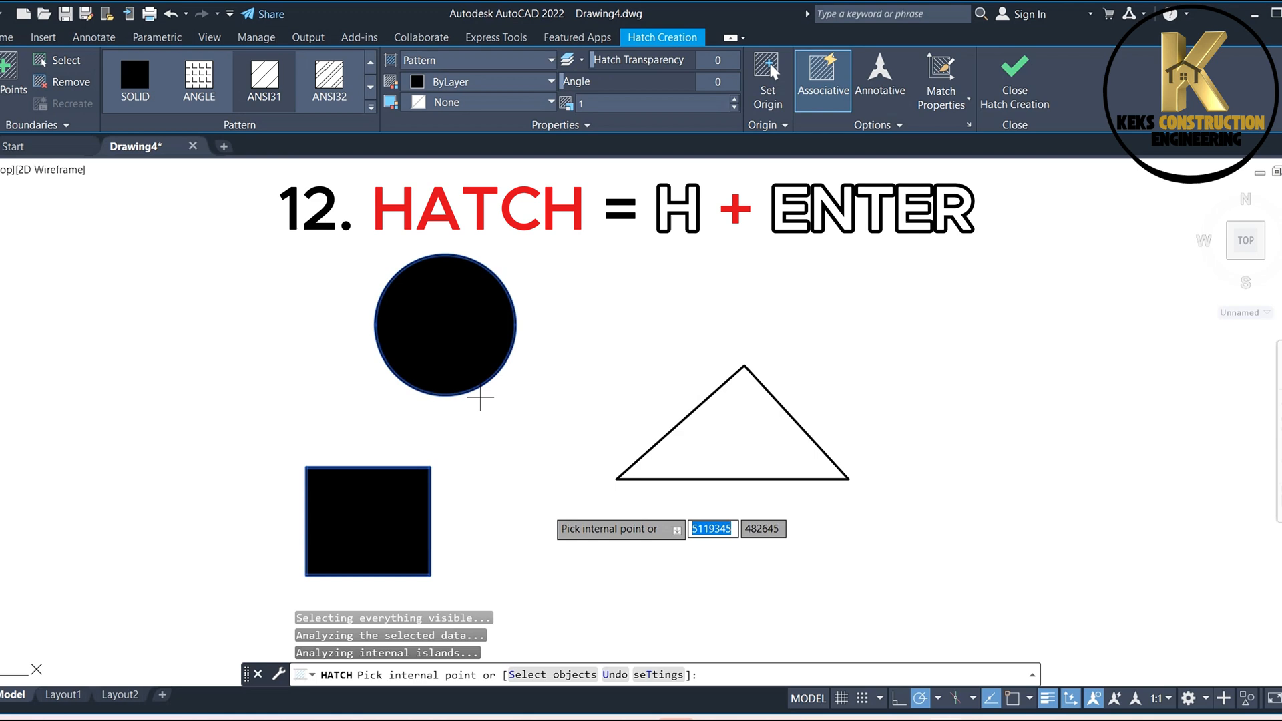
click(731, 433)
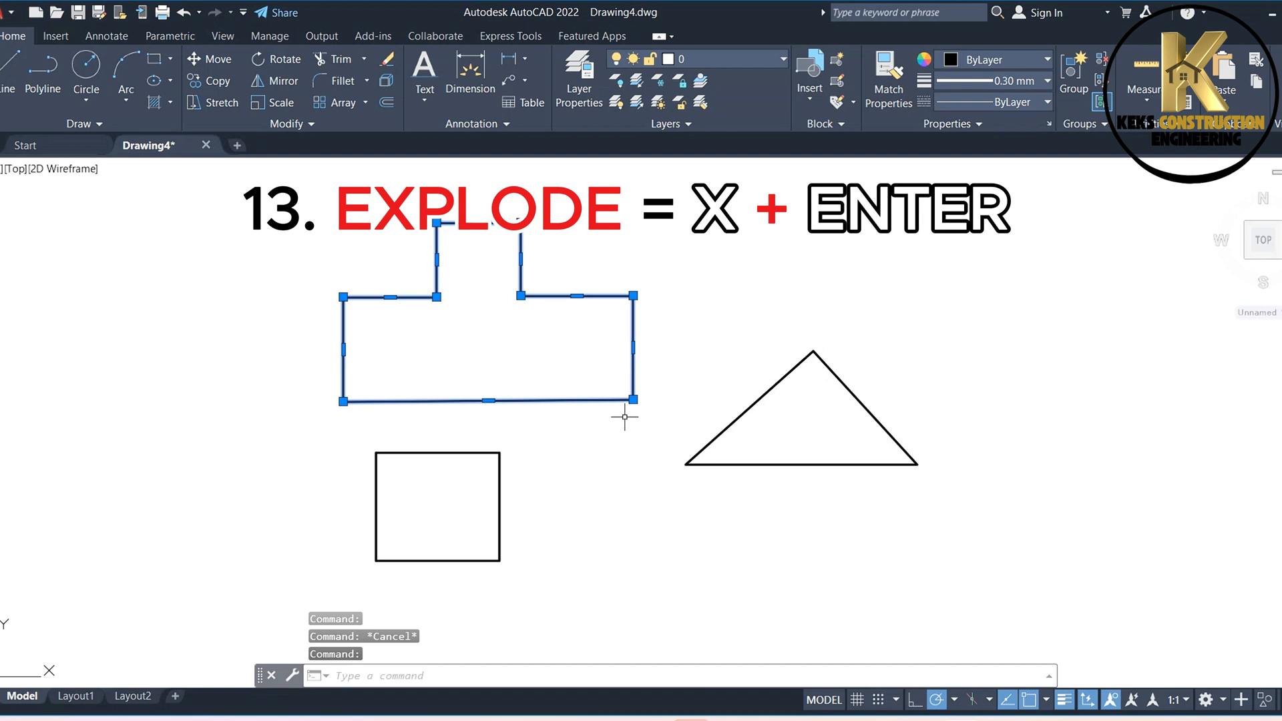
mouse_move(632, 445)
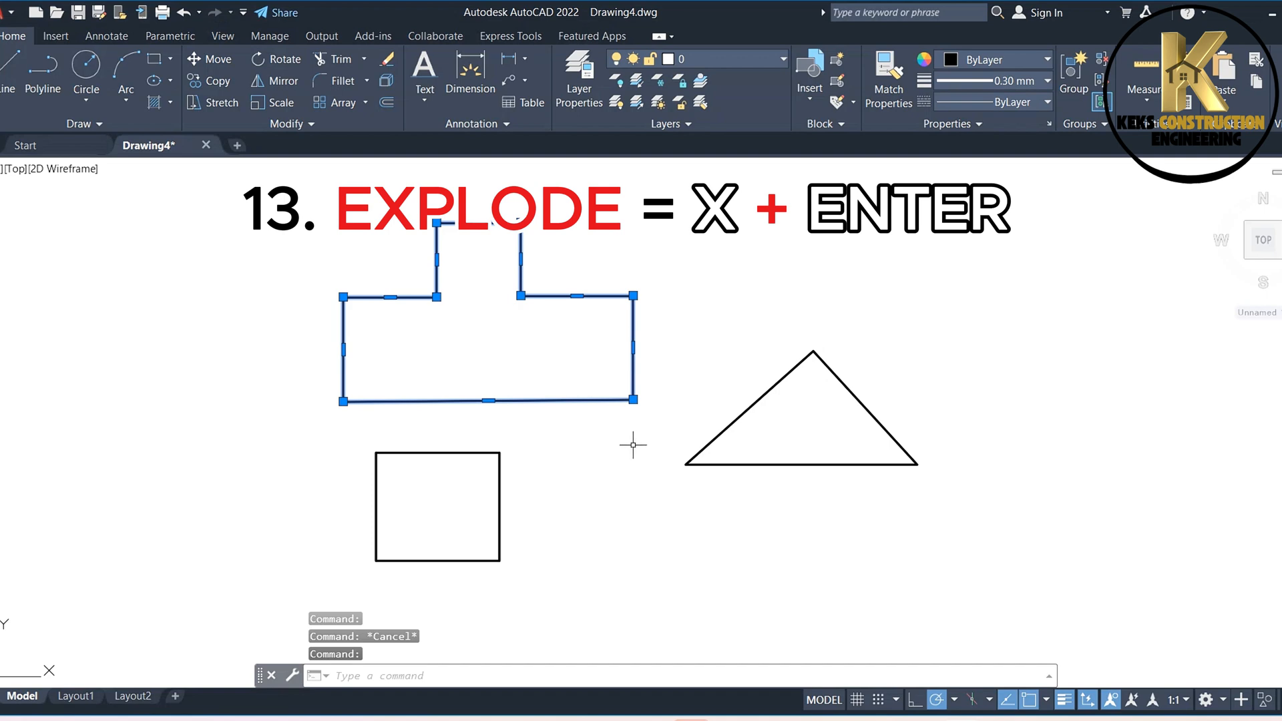
Explode the notched polyline, then explode the square into separate lines.
text(X)
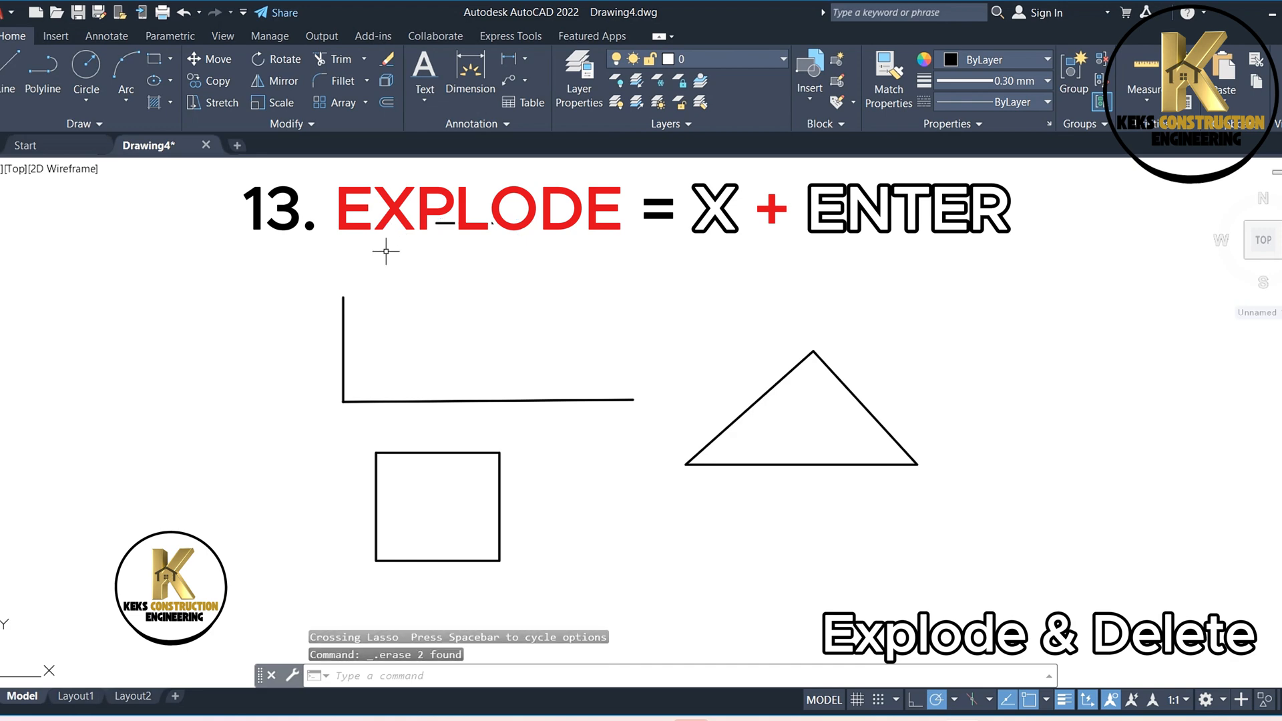
click(438, 505)
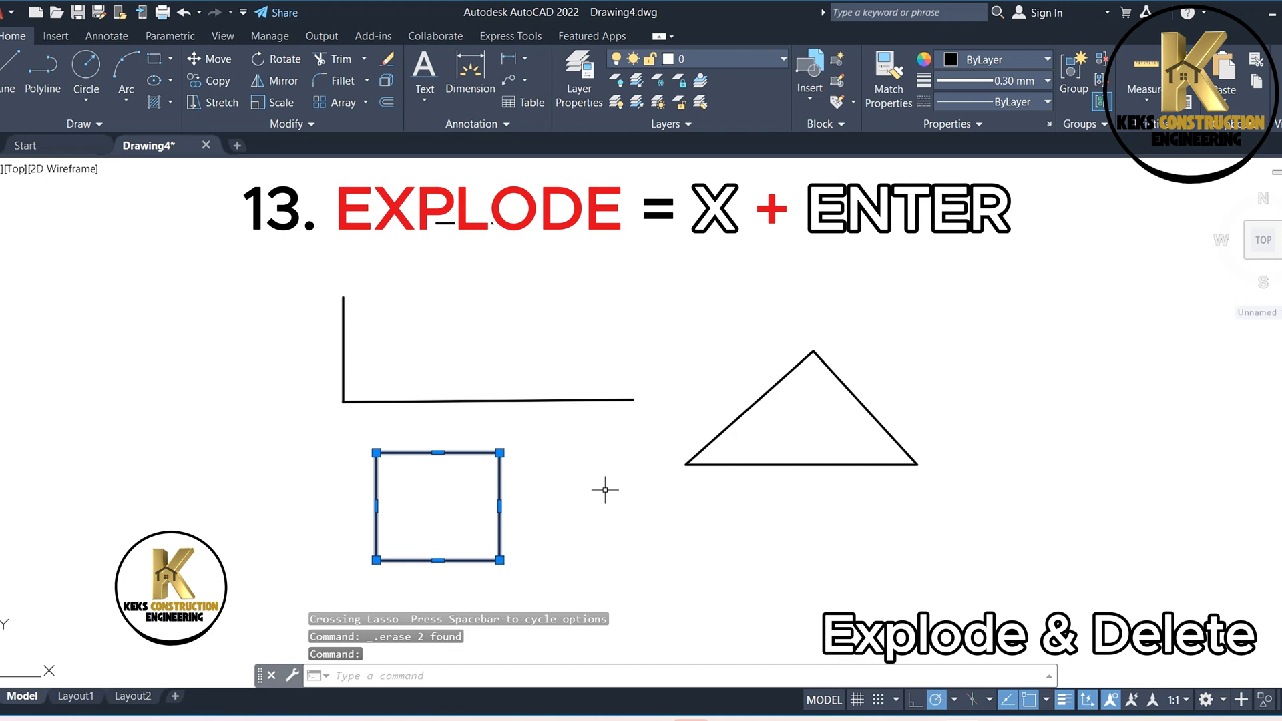
text(X)
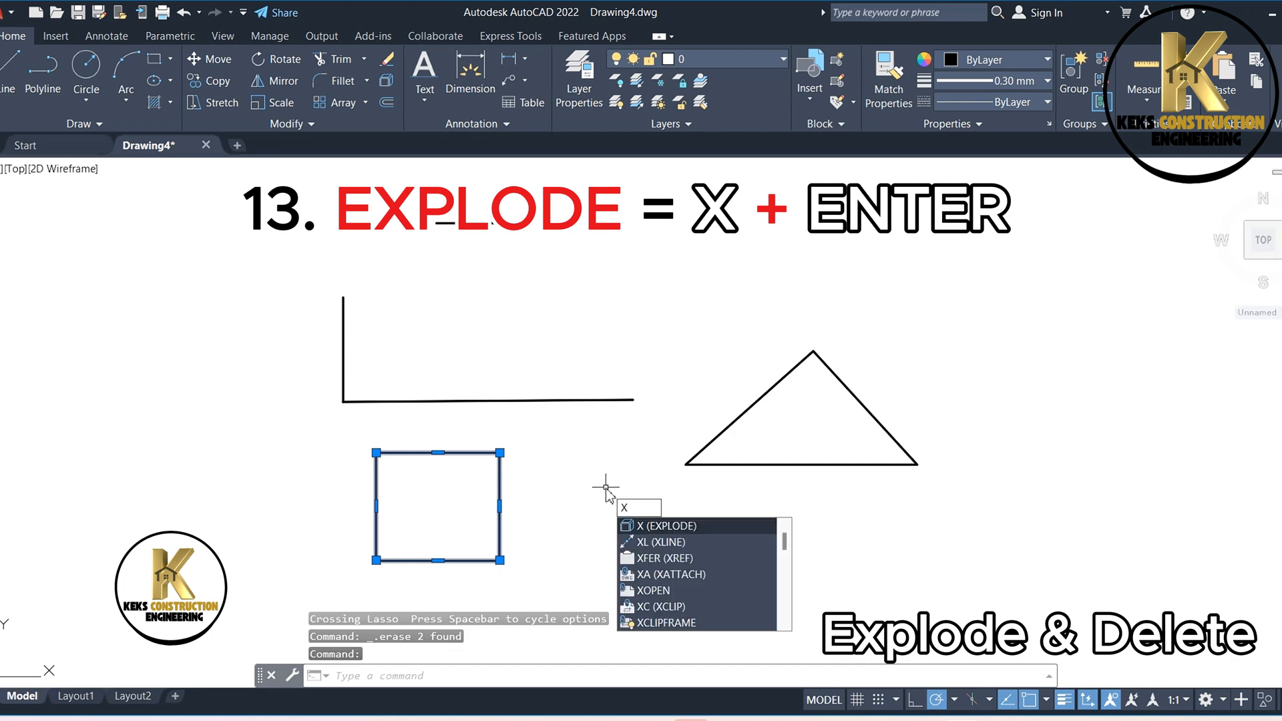
key(enter)
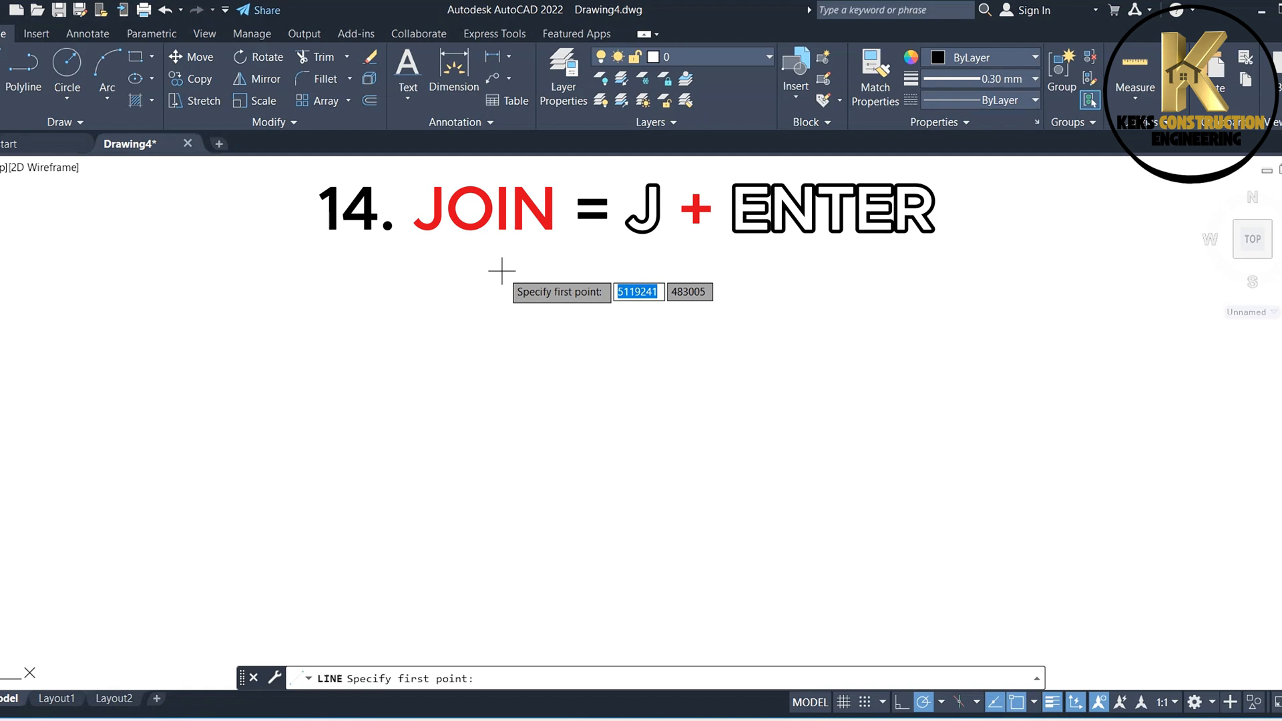
Draw the remaining top and slanted lines to close the five-sided outline.
click(502, 270)
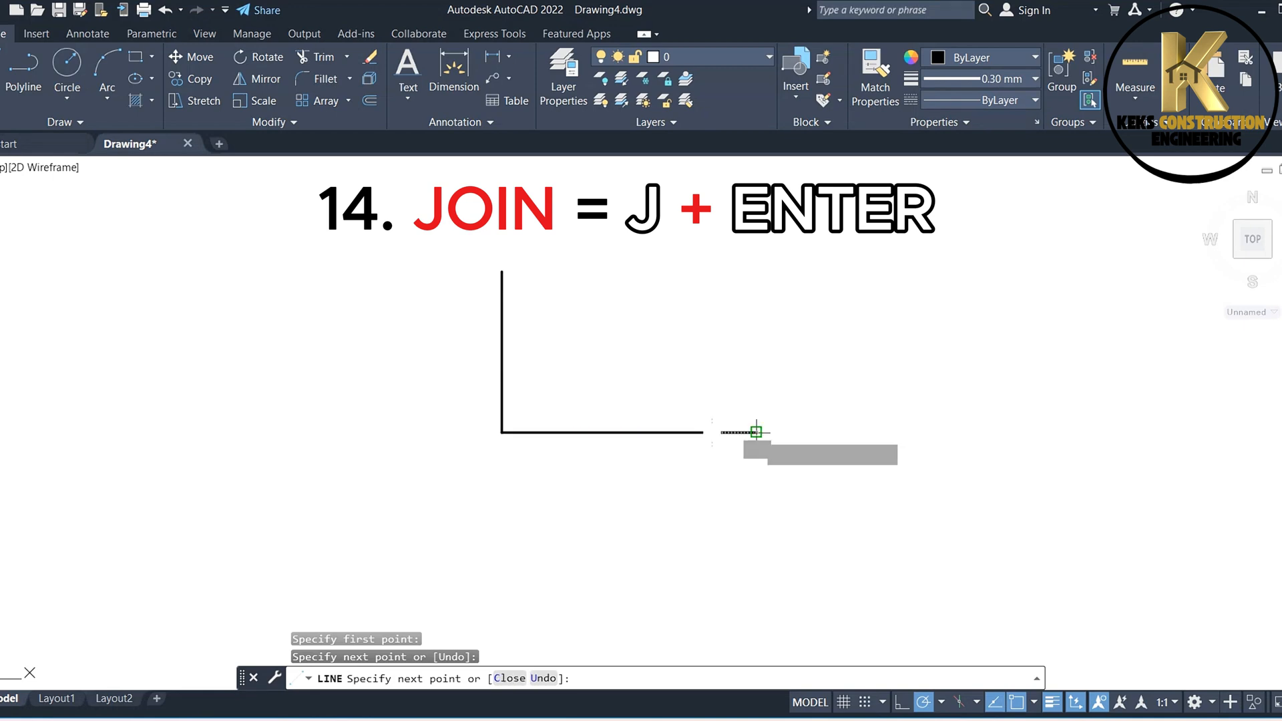
click(801, 251)
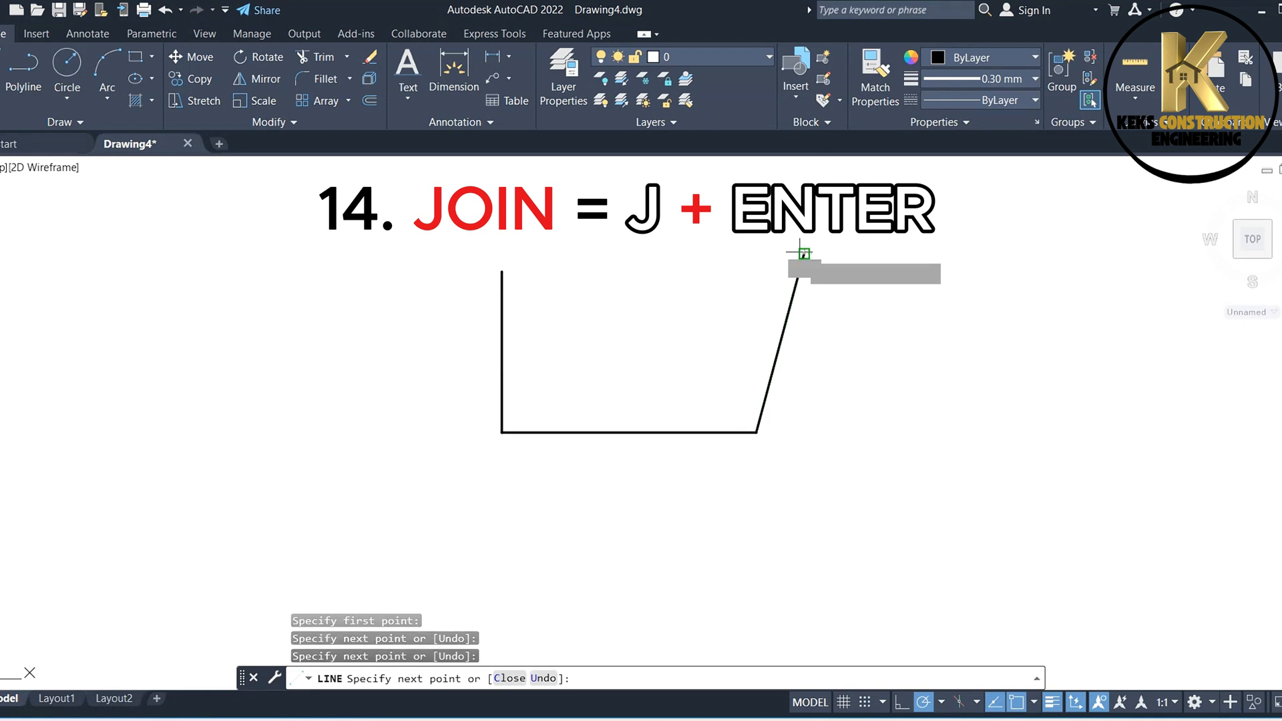
click(622, 301)
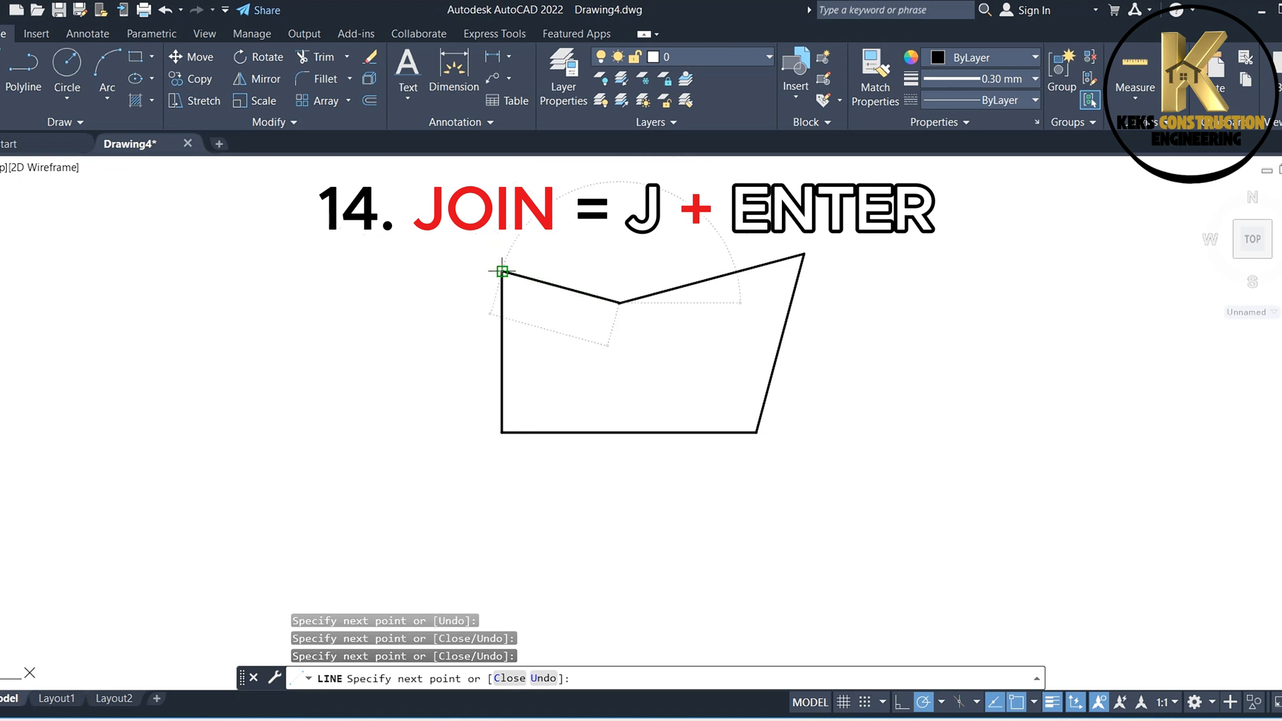
key(Escape)
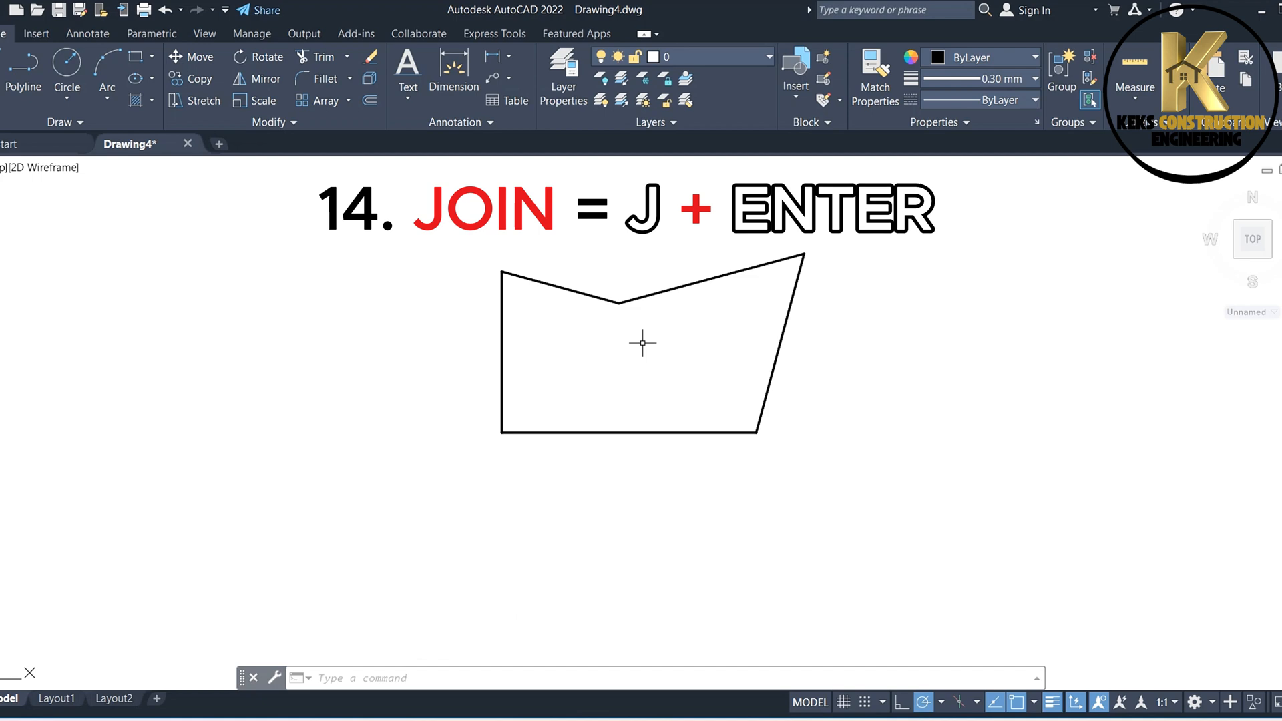
Join the five outline lines into a single polyline with J.
drag(376, 286, 806, 254)
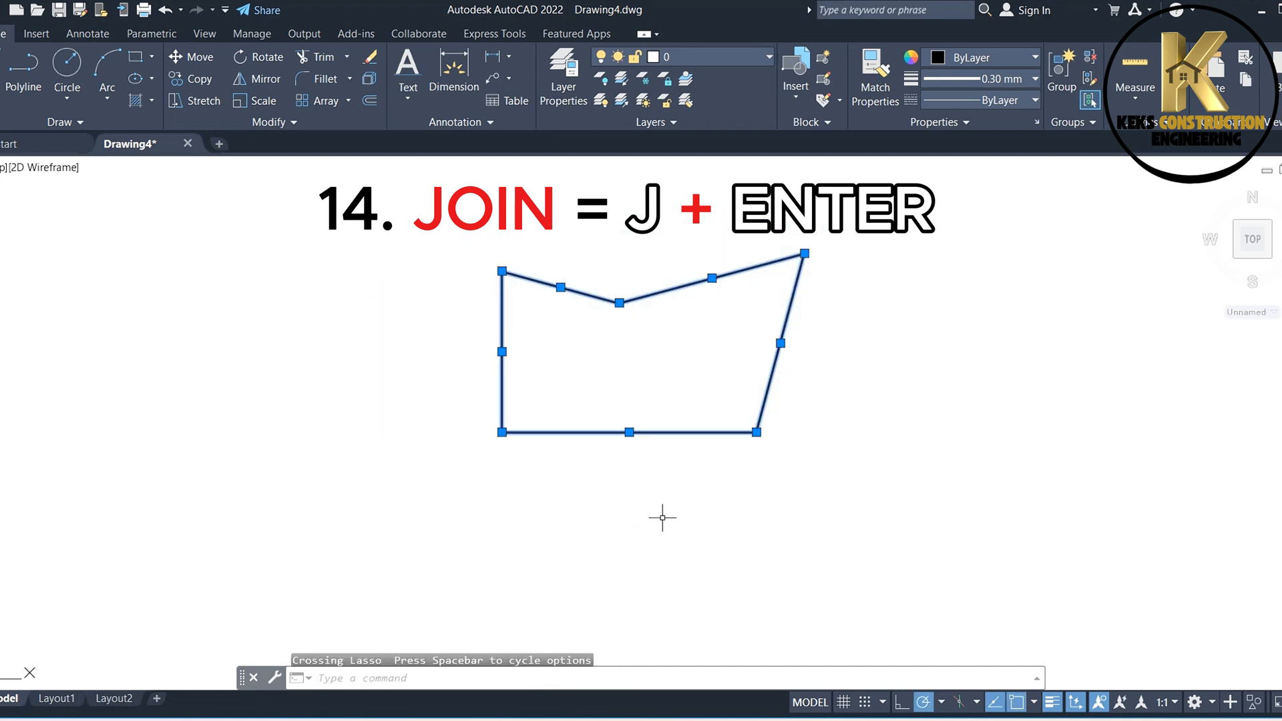
text(J)
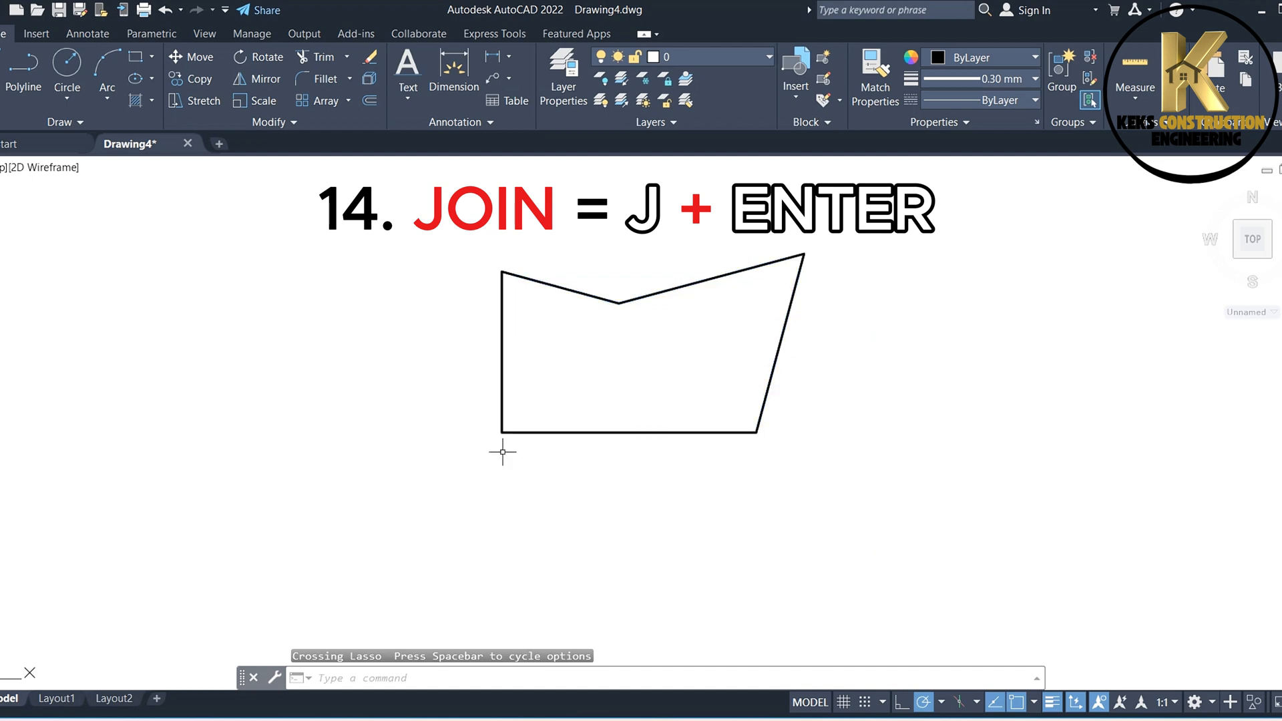
key(enter)
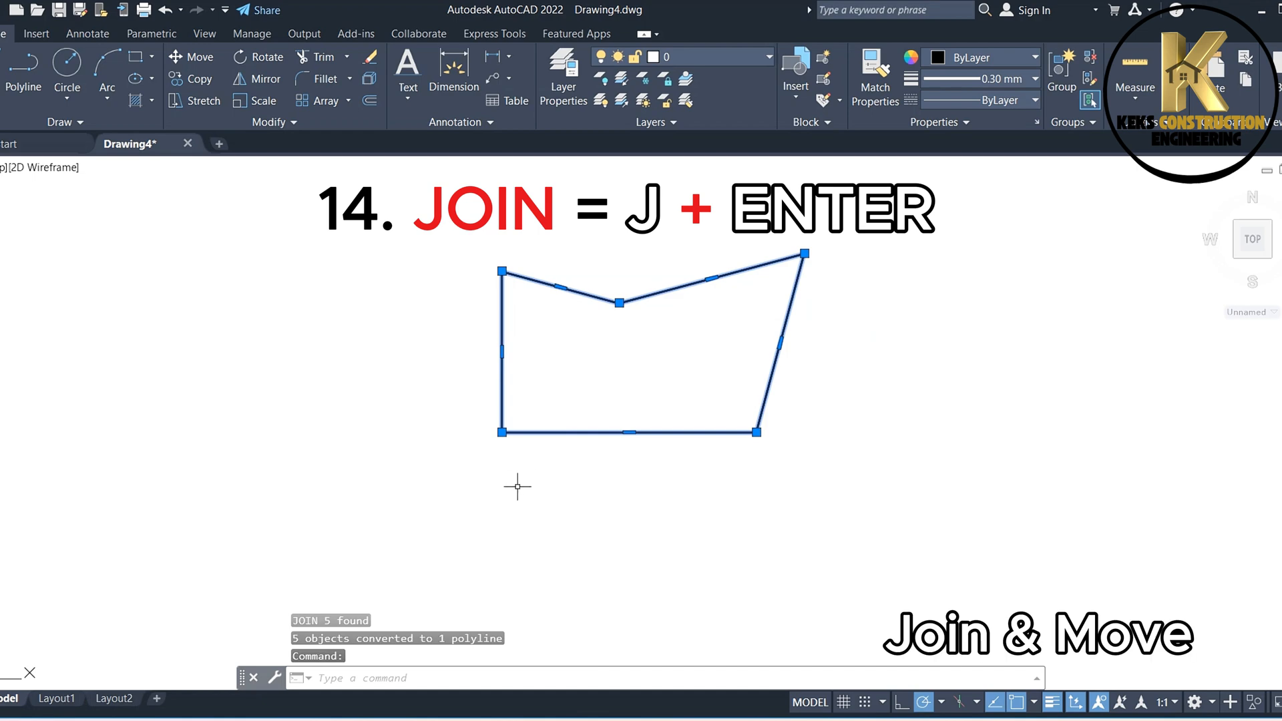
text(m)
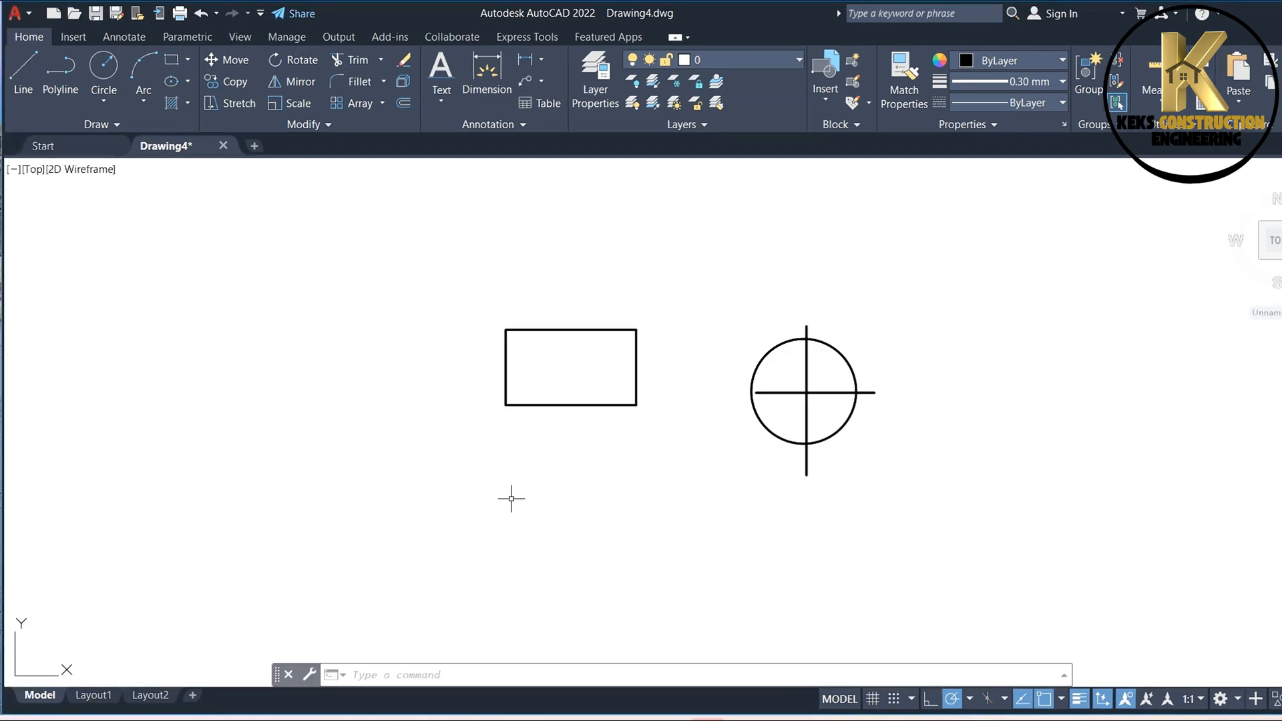
Scale up the rectangle, then scale the crossed circle by 2 about its centre.
text(SC)
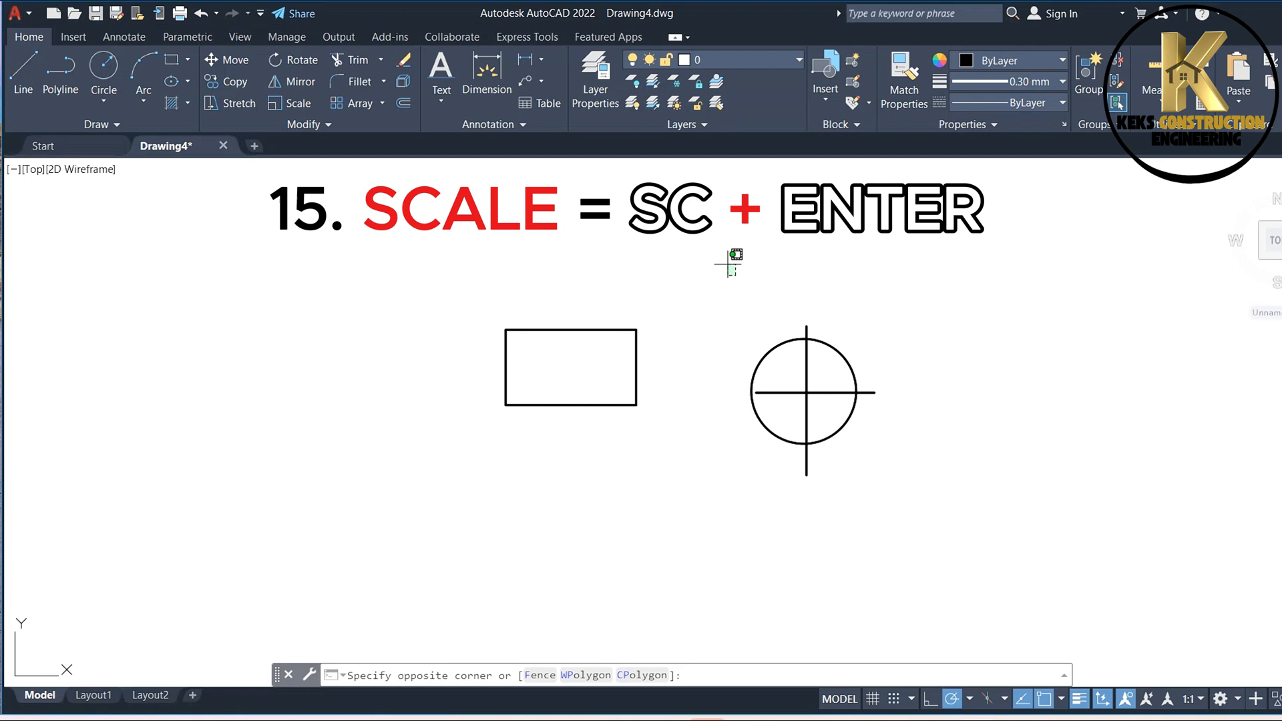
click(554, 556)
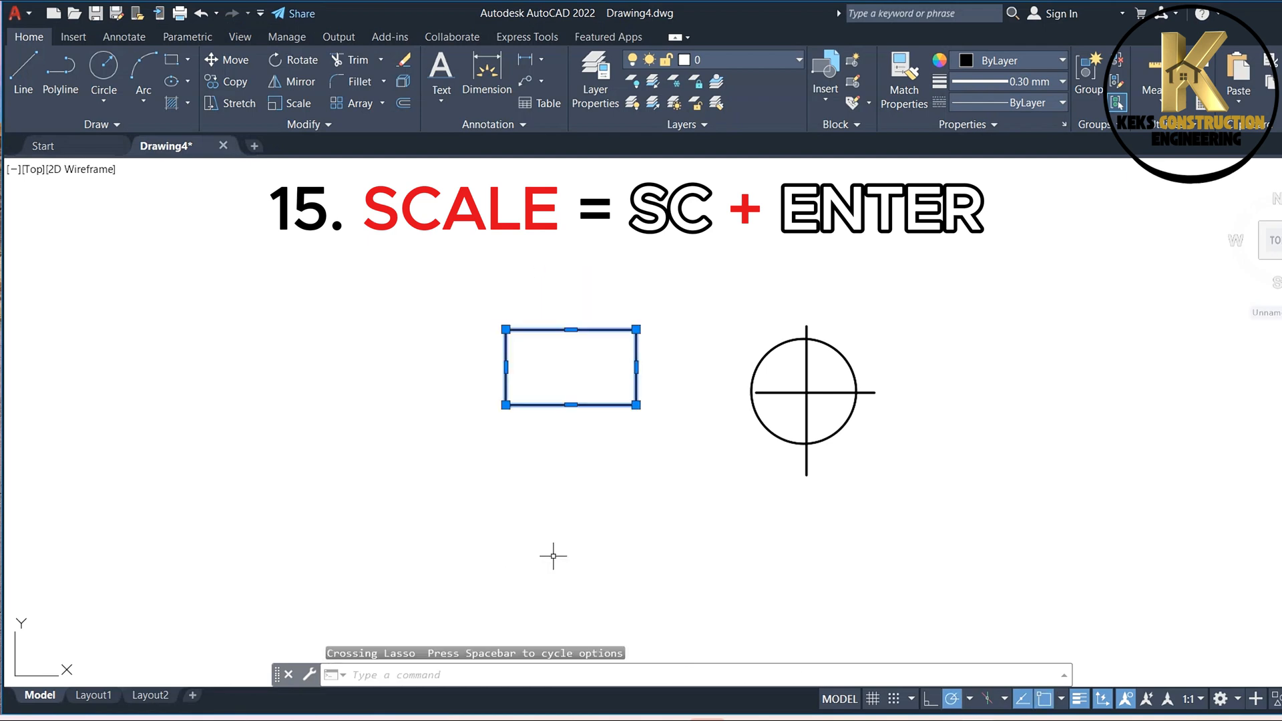
text(SC)
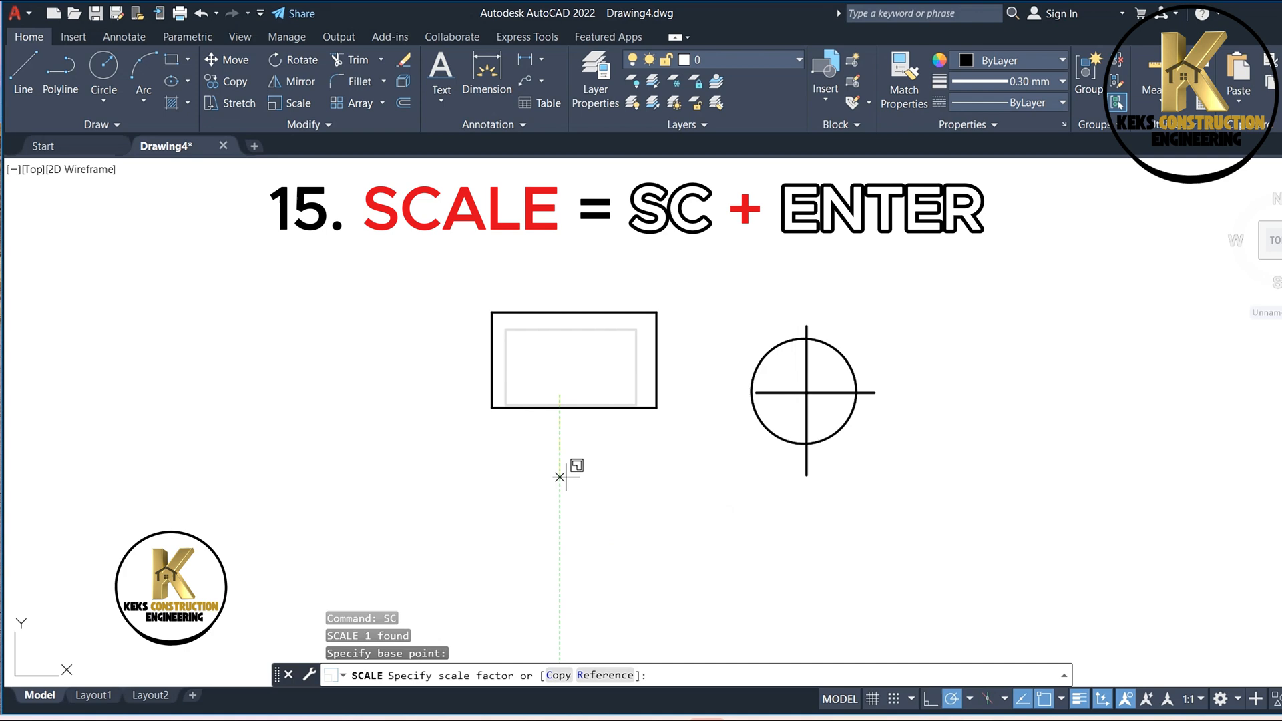
mouse_move(595, 534)
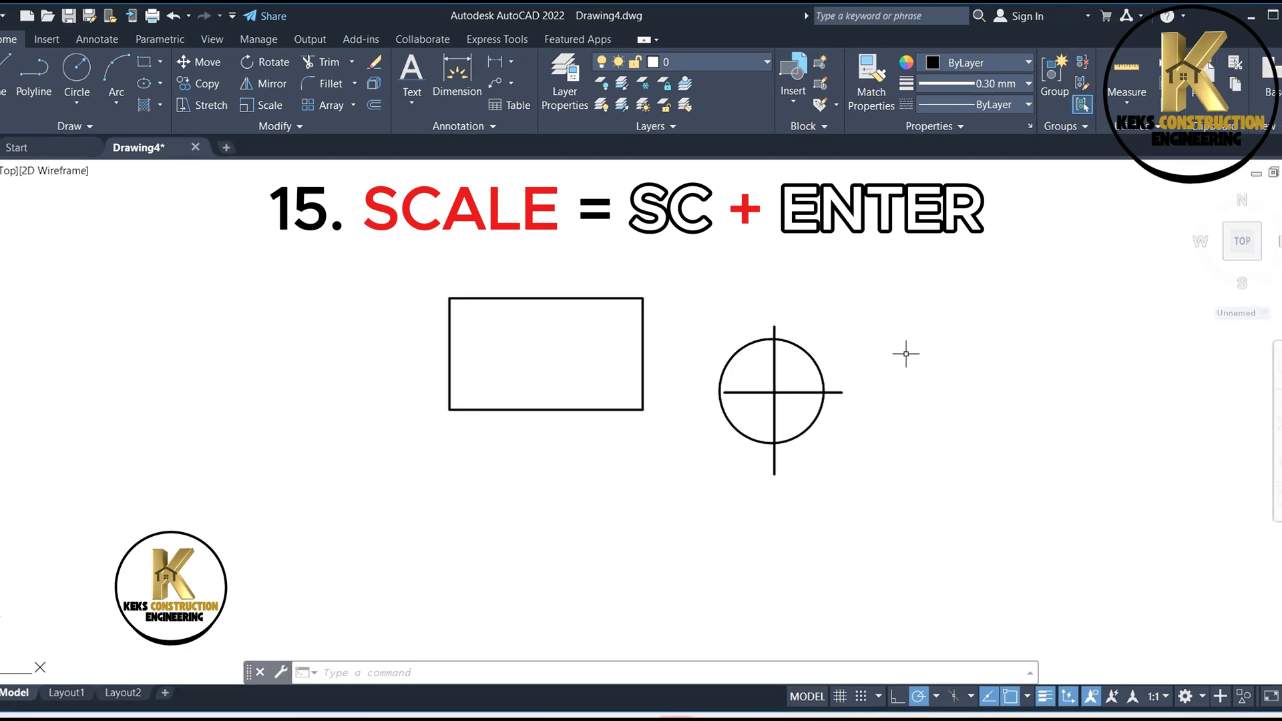
click(772, 391)
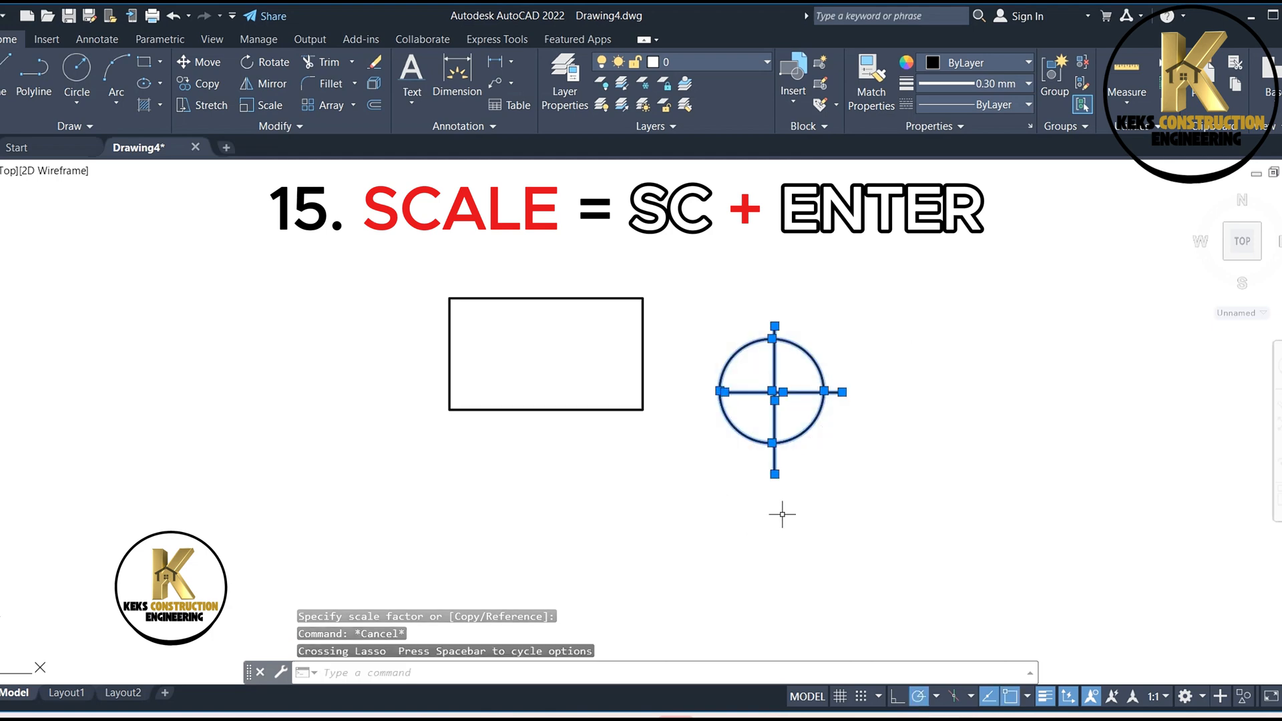
text(S)
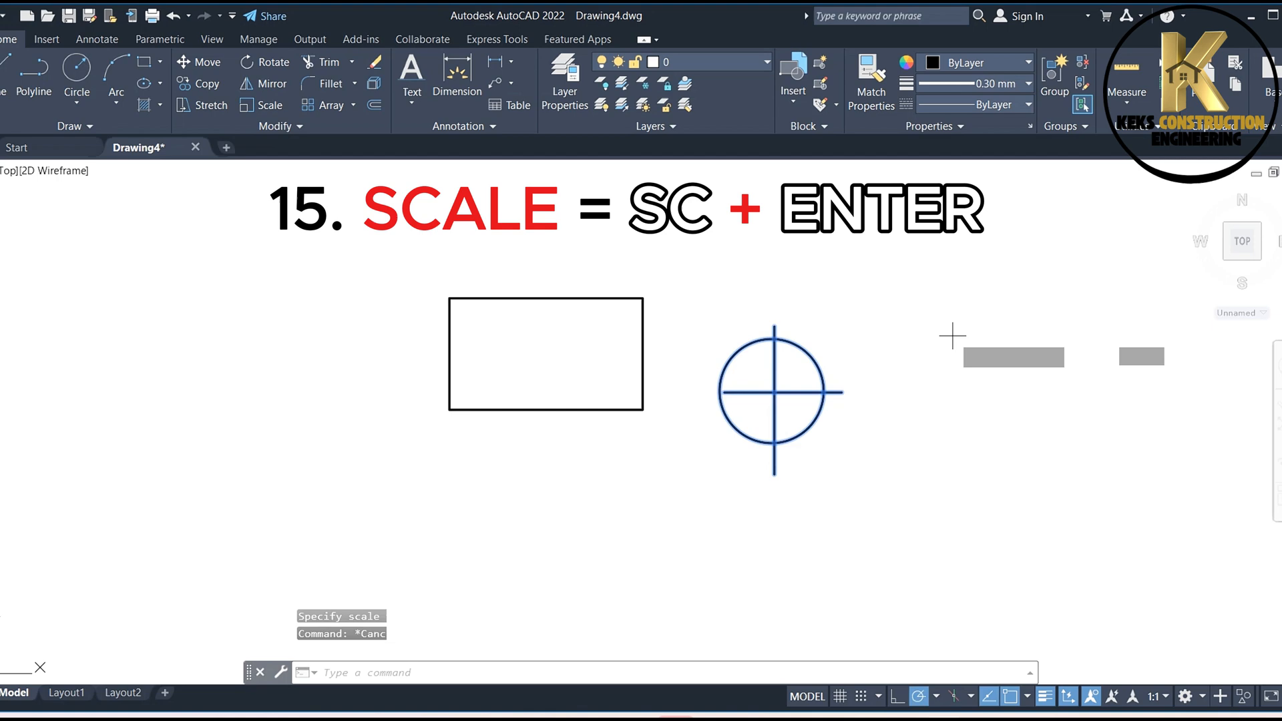
click(775, 394)
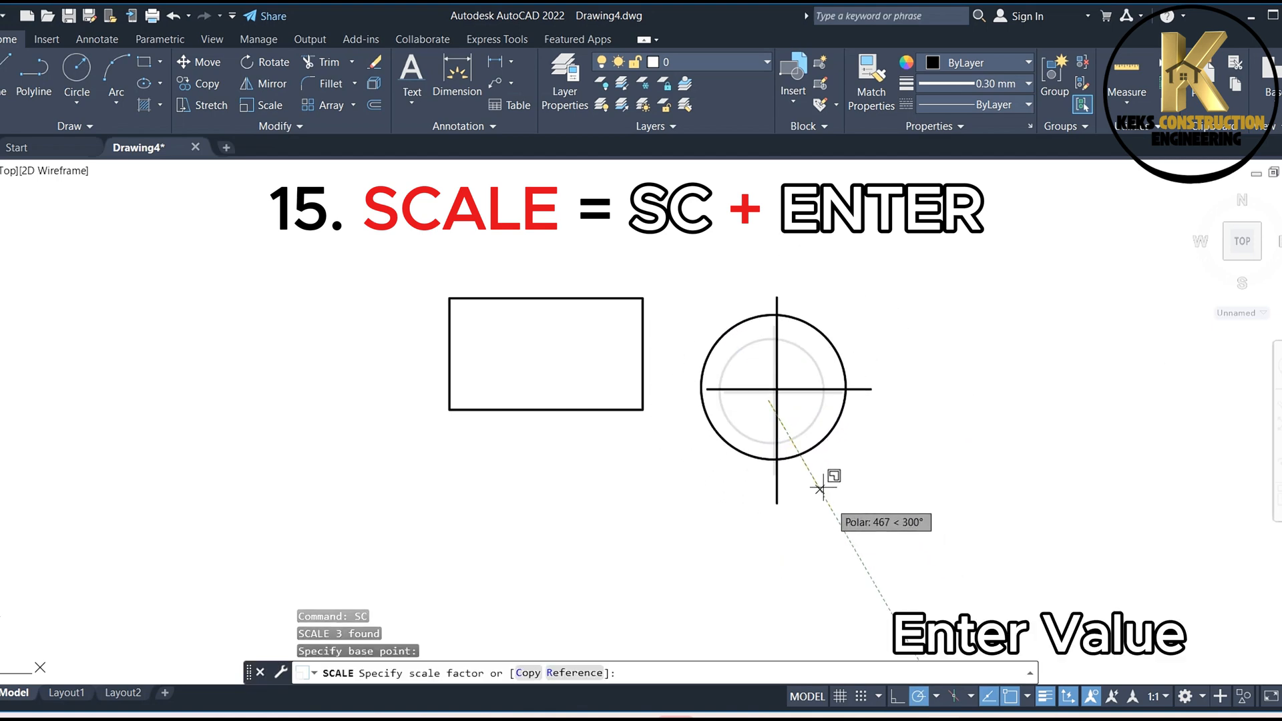
text(2)
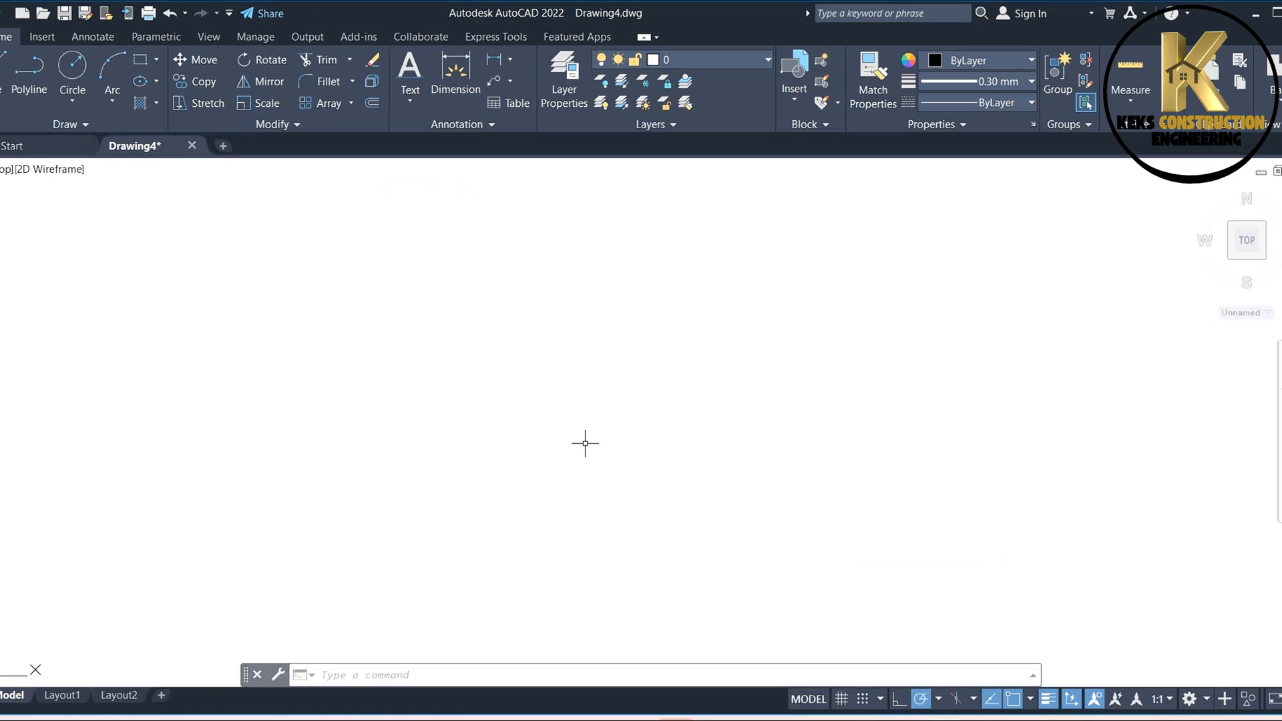
Draw a three-point arc with the A command on the empty sheet.
text(a)
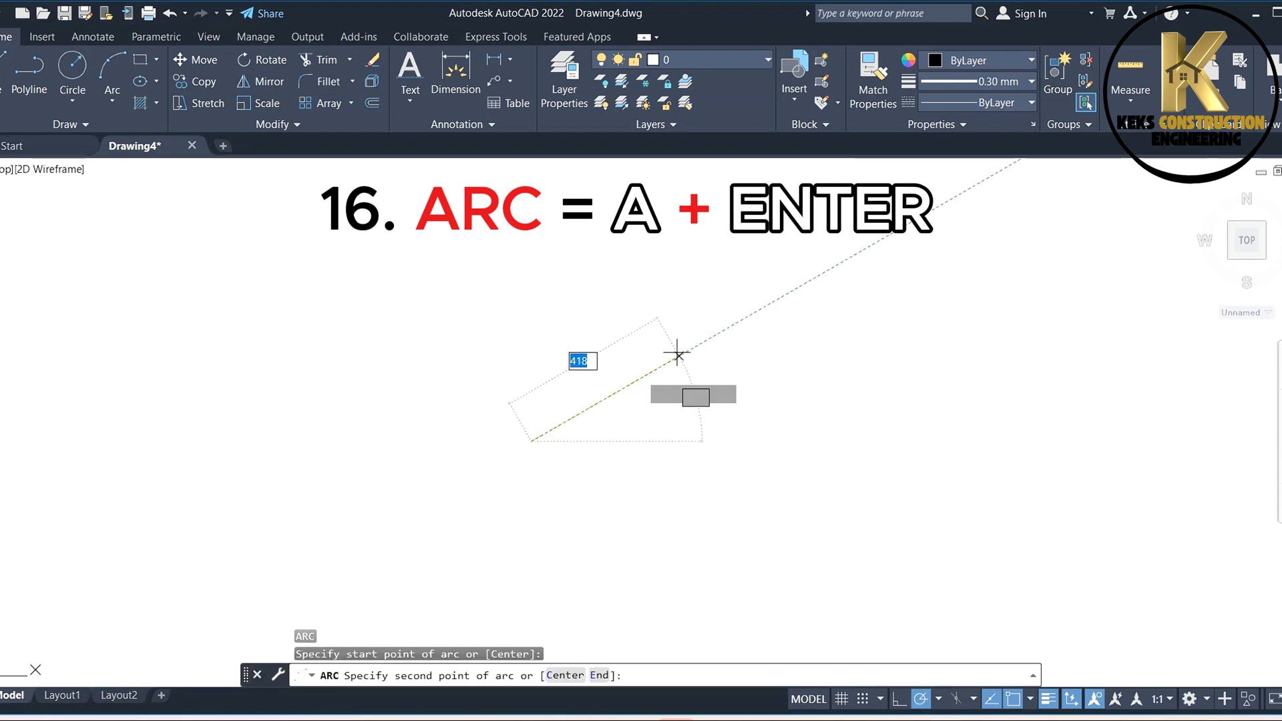
click(677, 354)
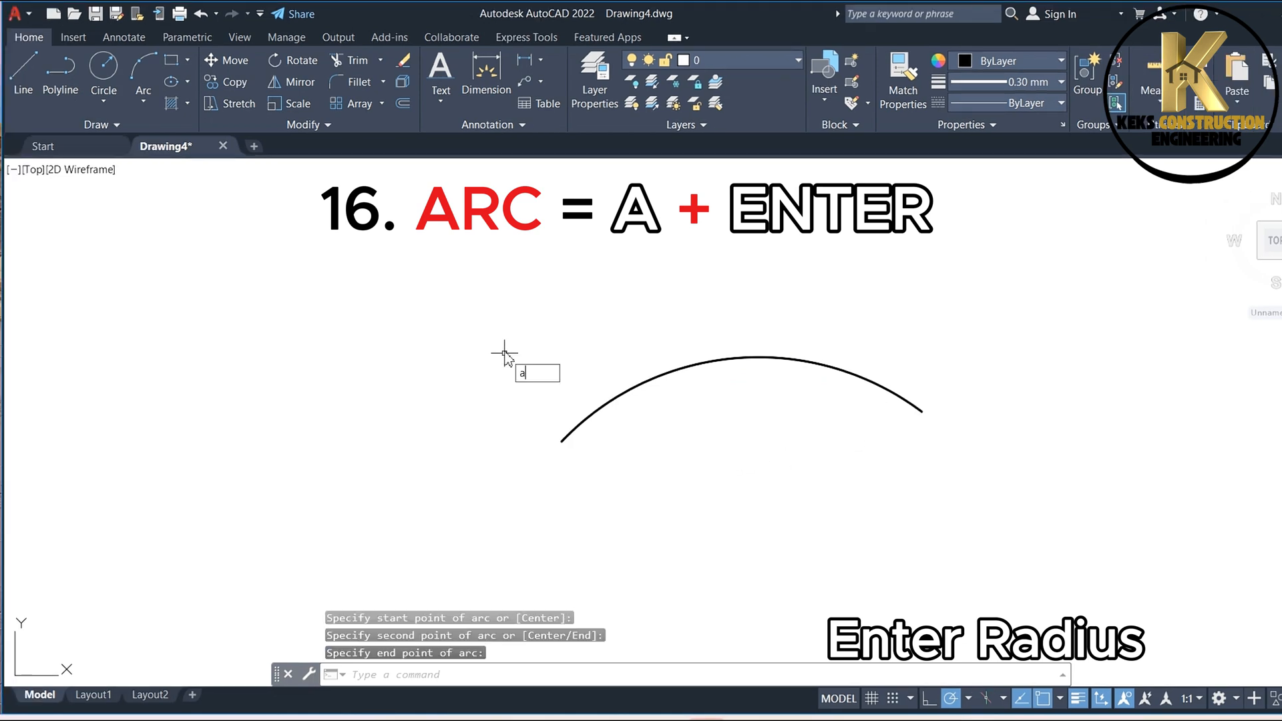
text(A)
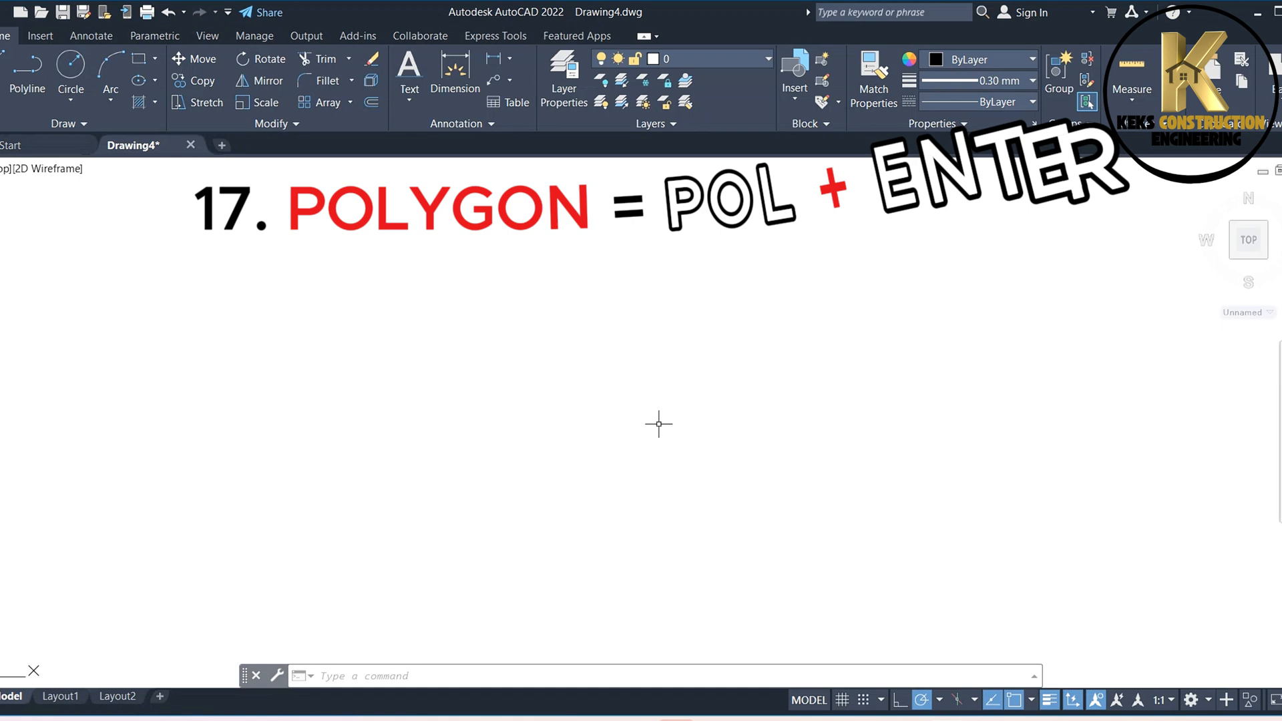
Draw a six-sided polygon by picking its centre and radius.
text(Po)
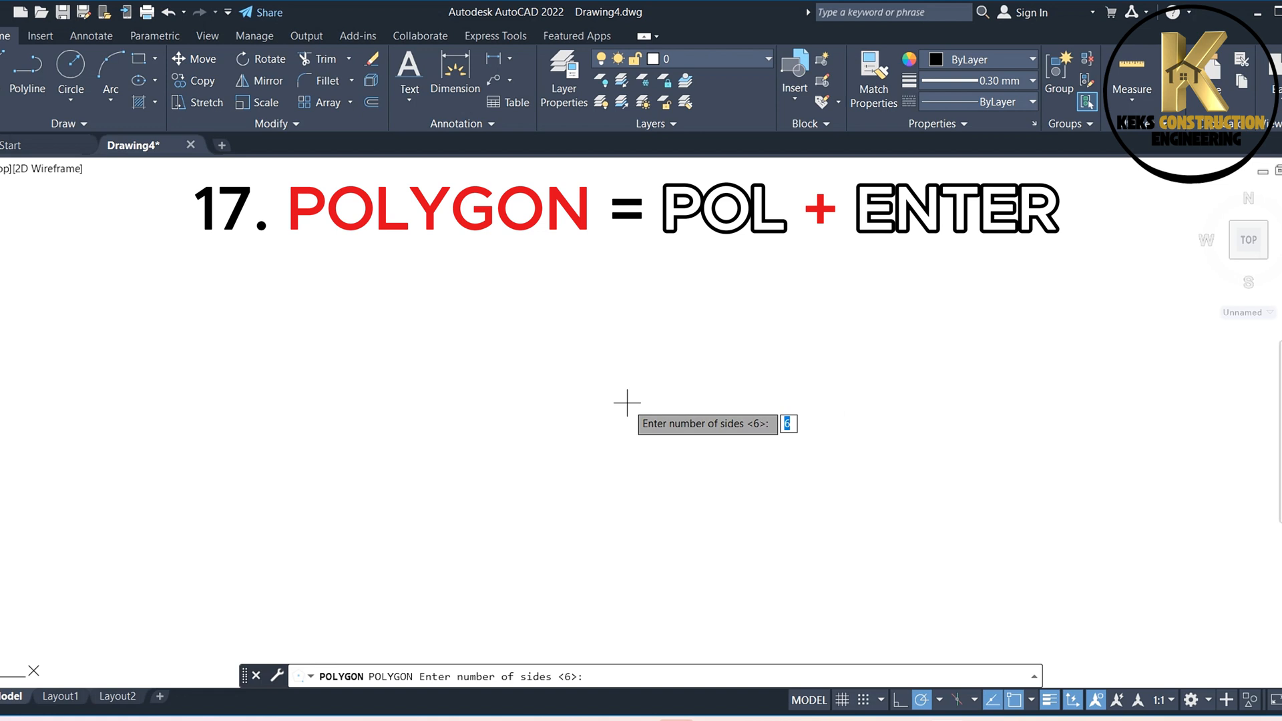
key(enter)
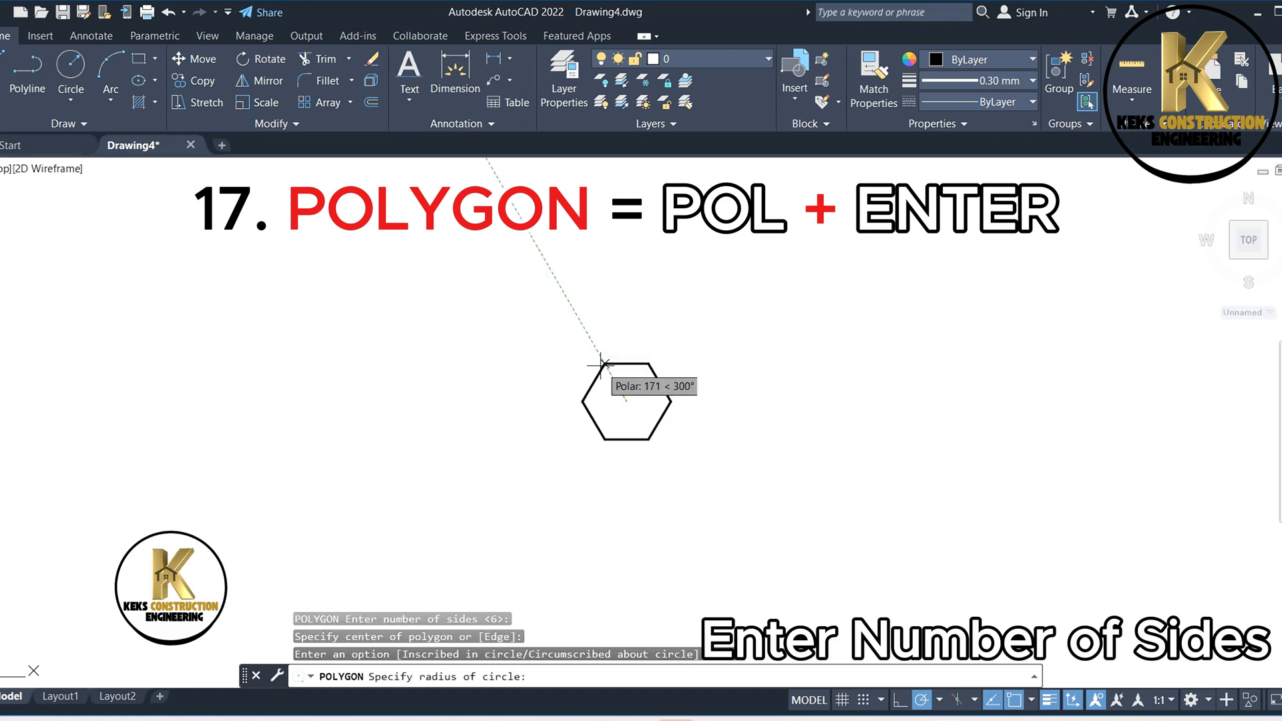
click(603, 364)
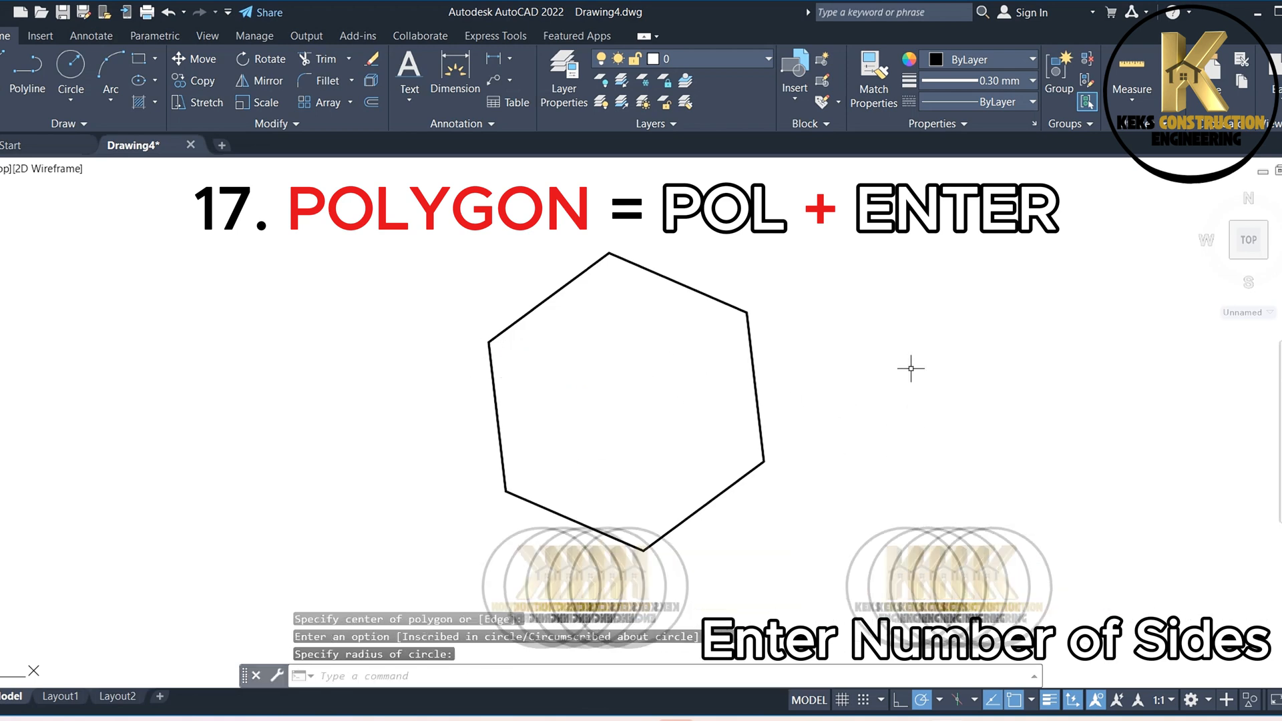
Start a three-sided polygon inscribed in a circle.
text(p)
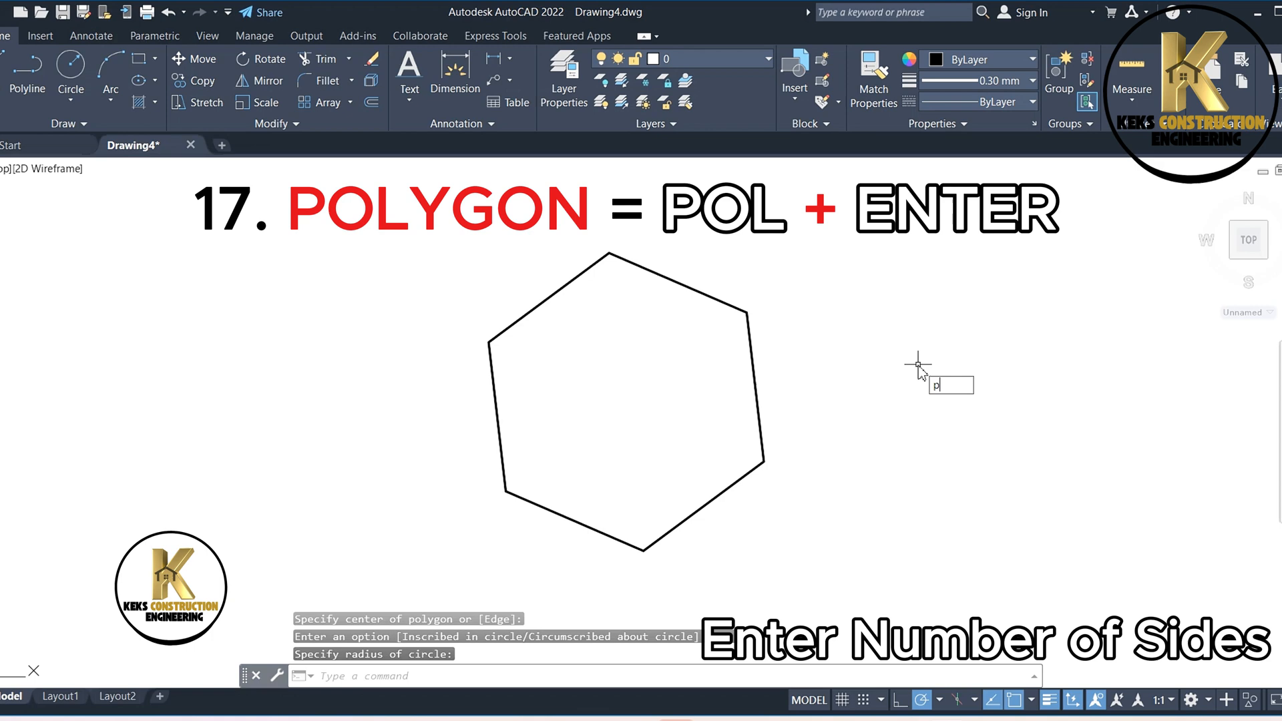
text(ol)
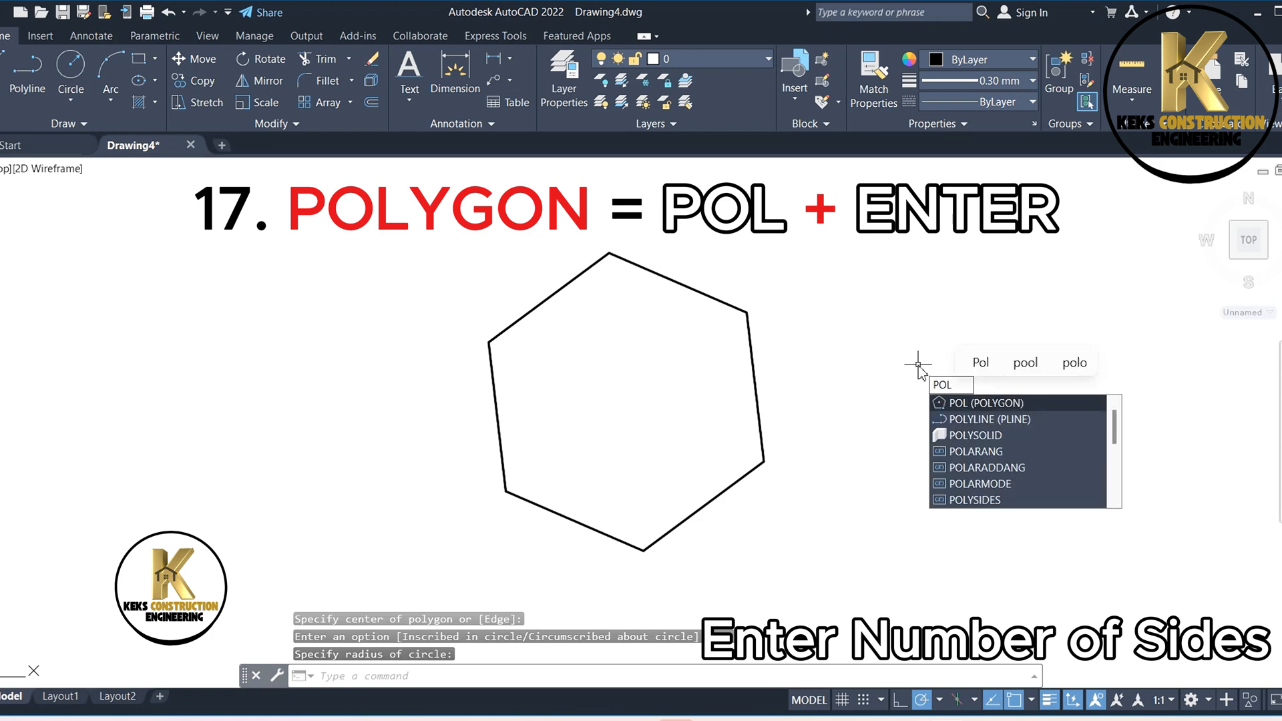
key(enter)
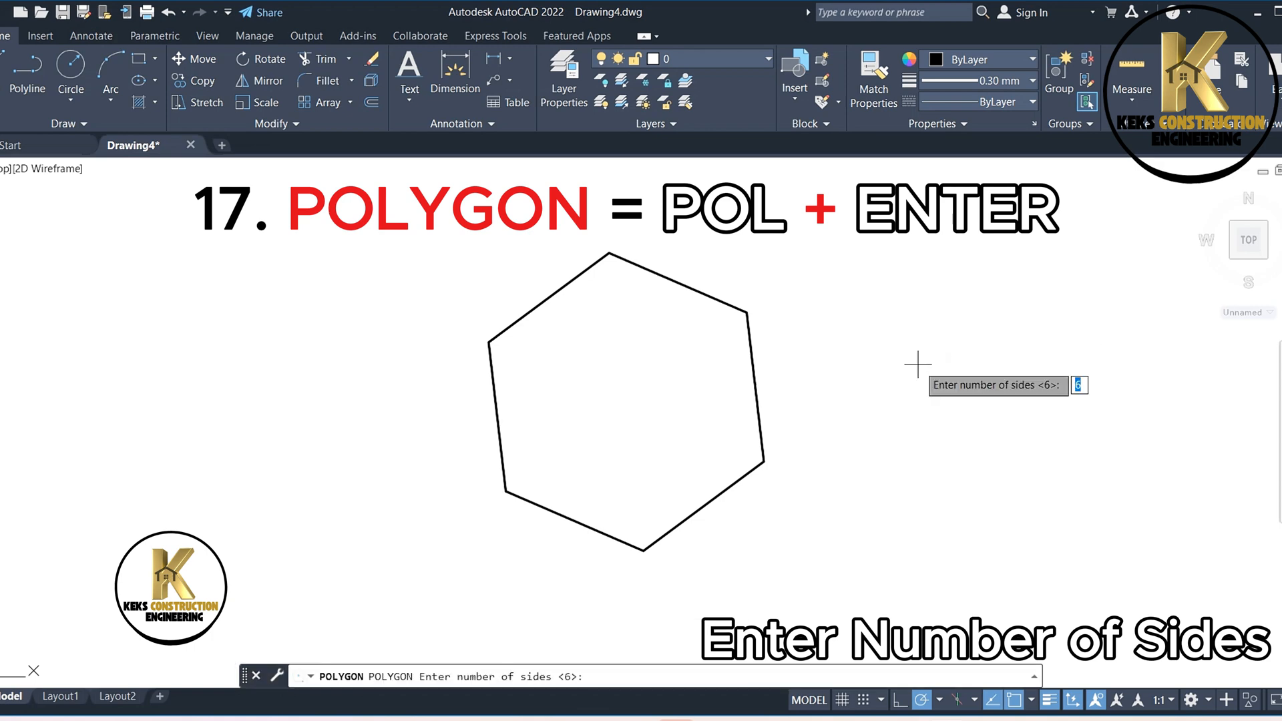
text(3)
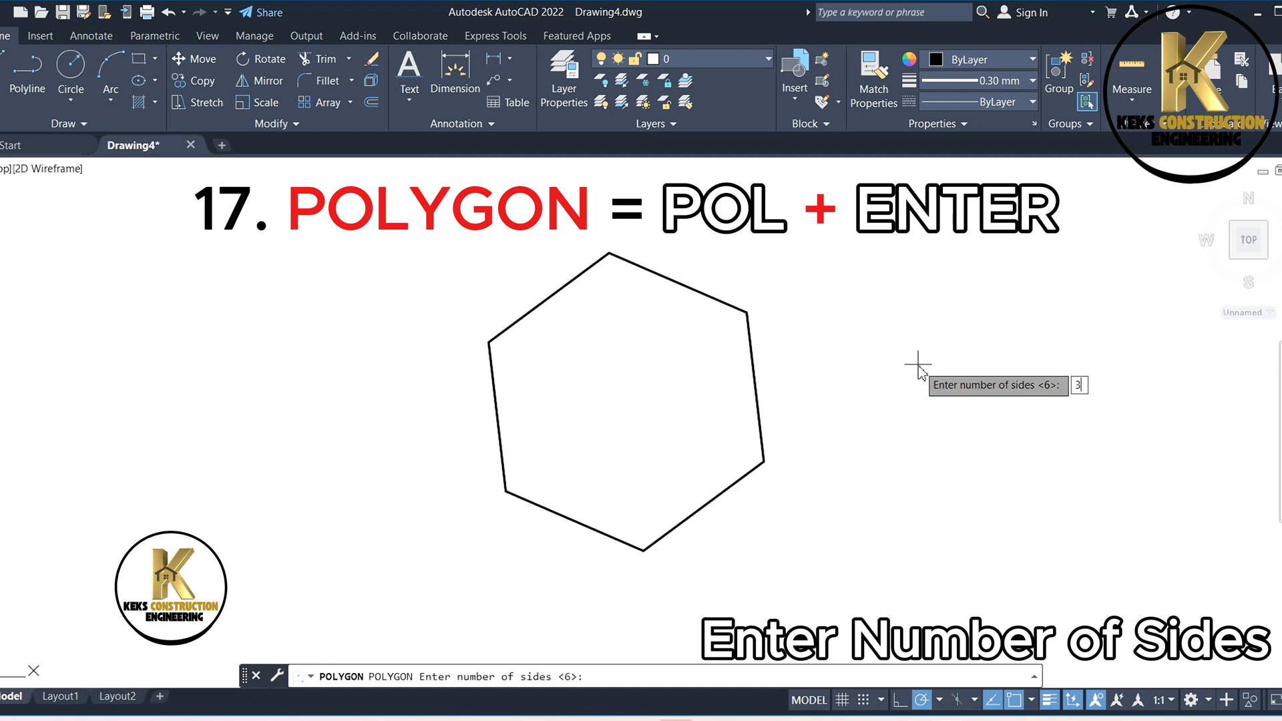
key(enter)
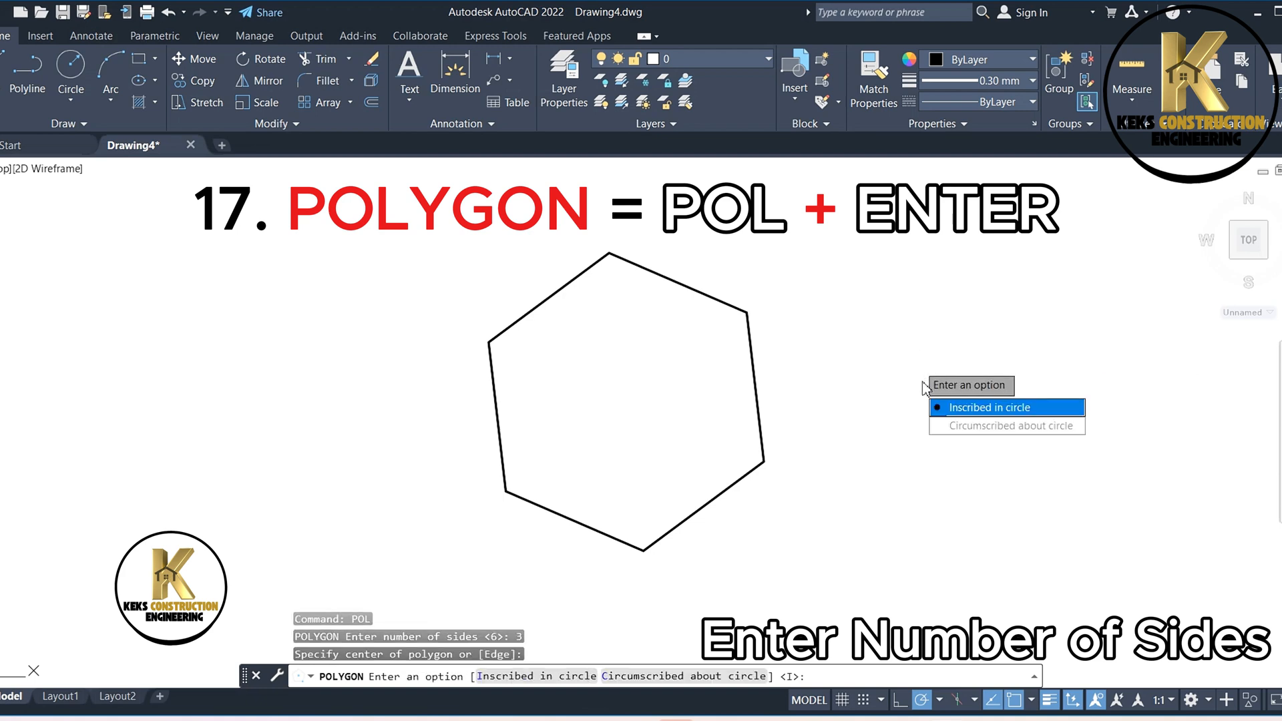
click(988, 407)
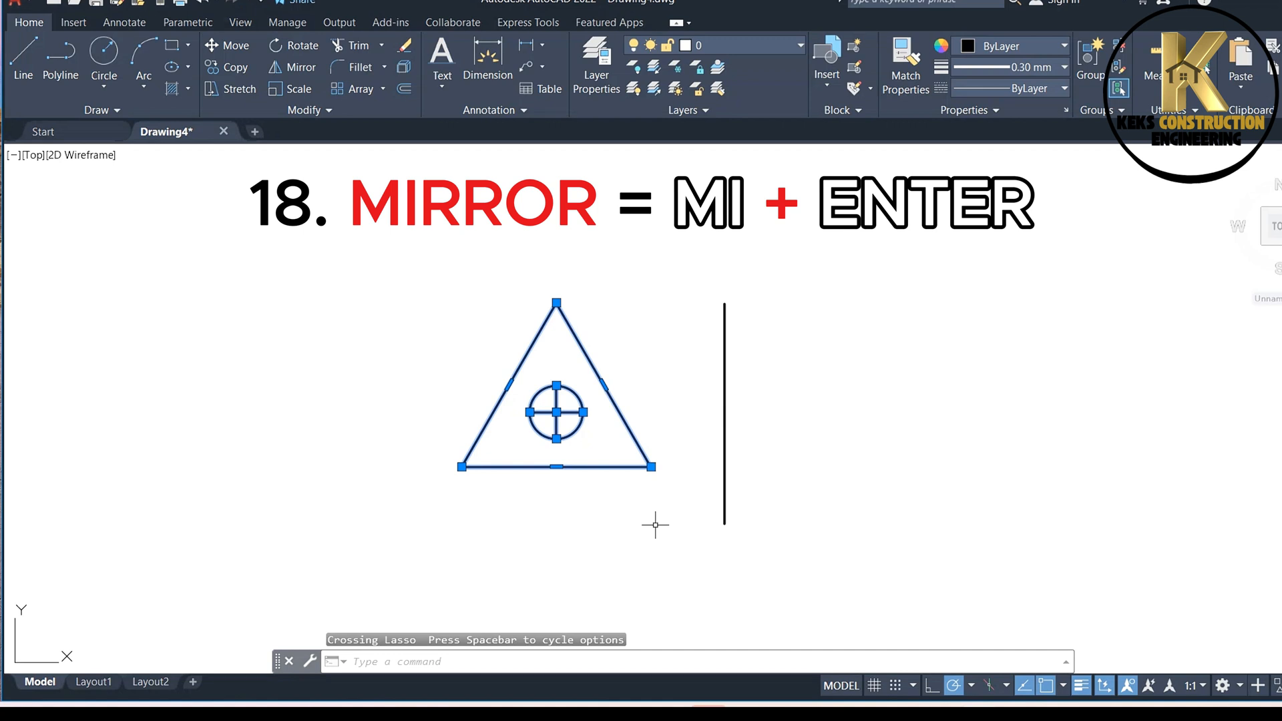
mouse_move(650, 524)
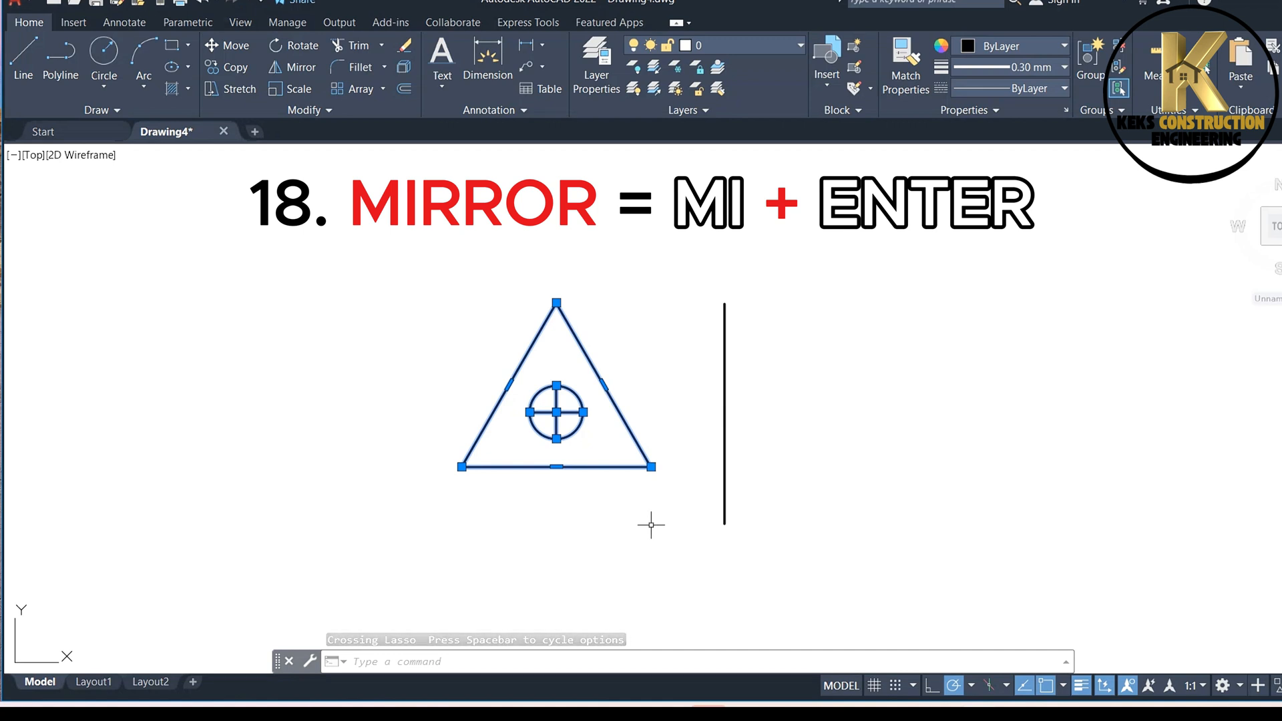
Mirror the triangle and crossed circle across the vertical line, keeping the originals.
text(M)
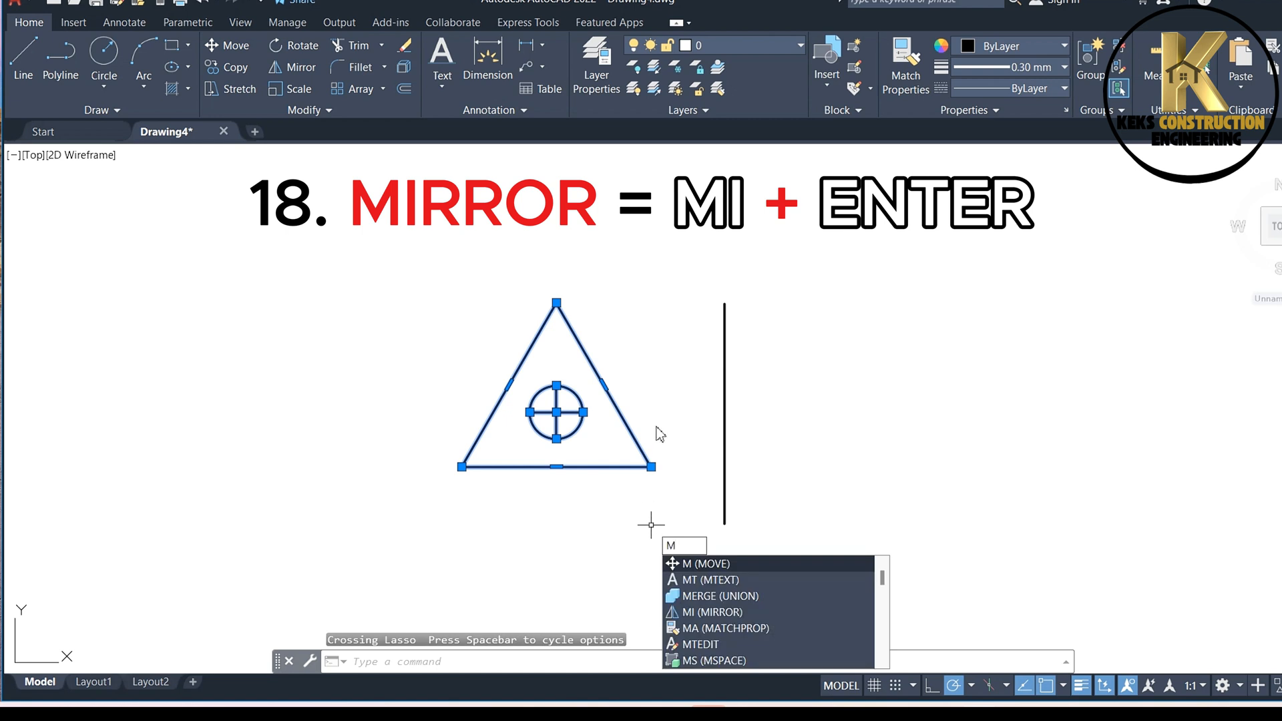
text(I)
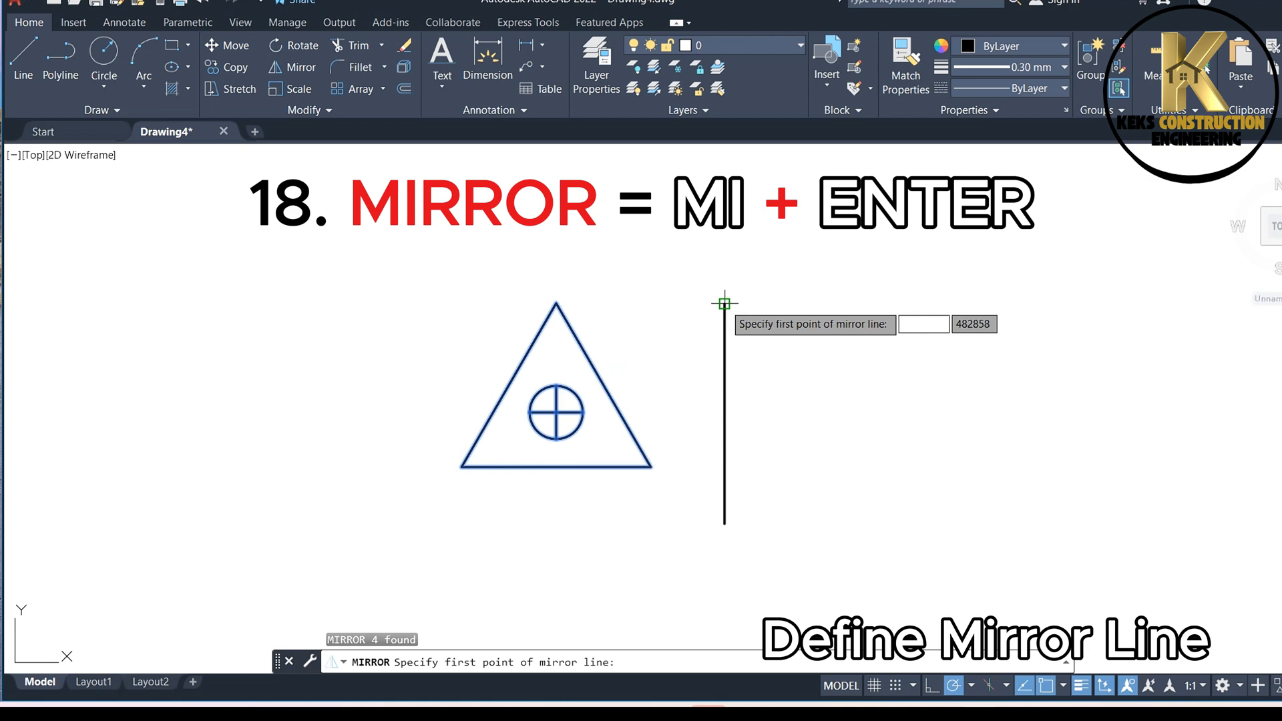
click(724, 304)
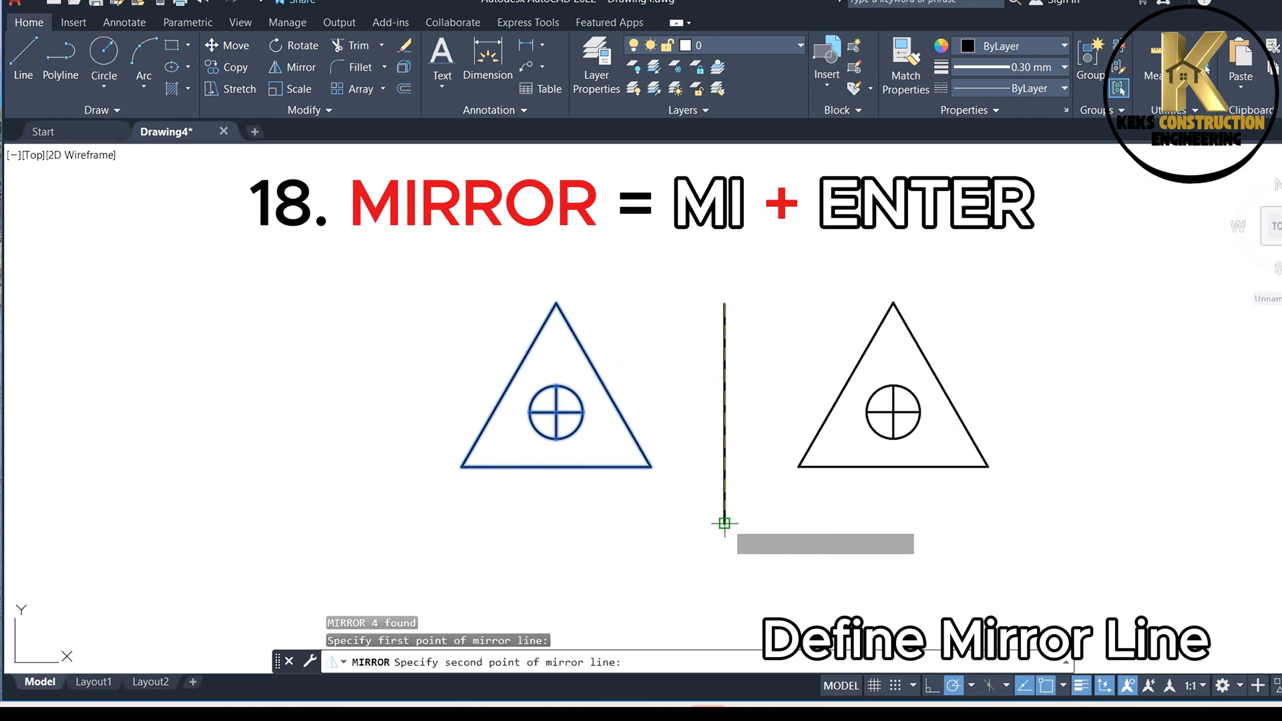
click(723, 524)
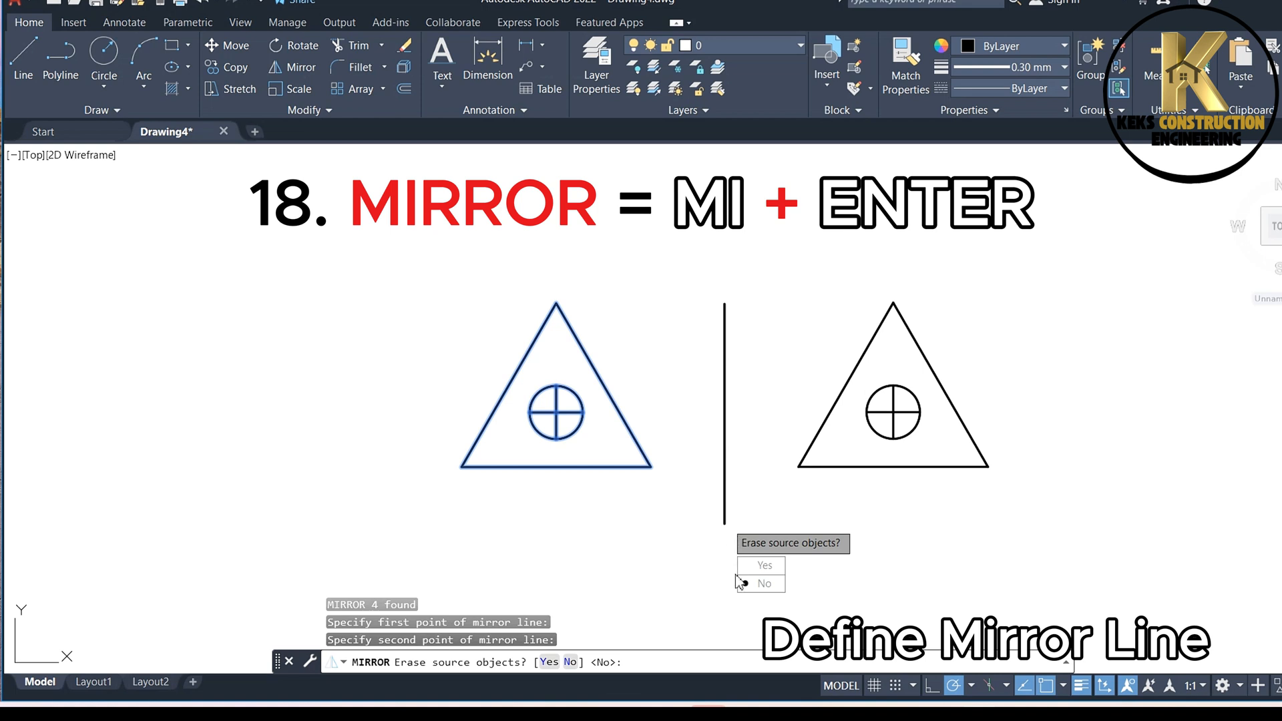
click(763, 583)
text(r)
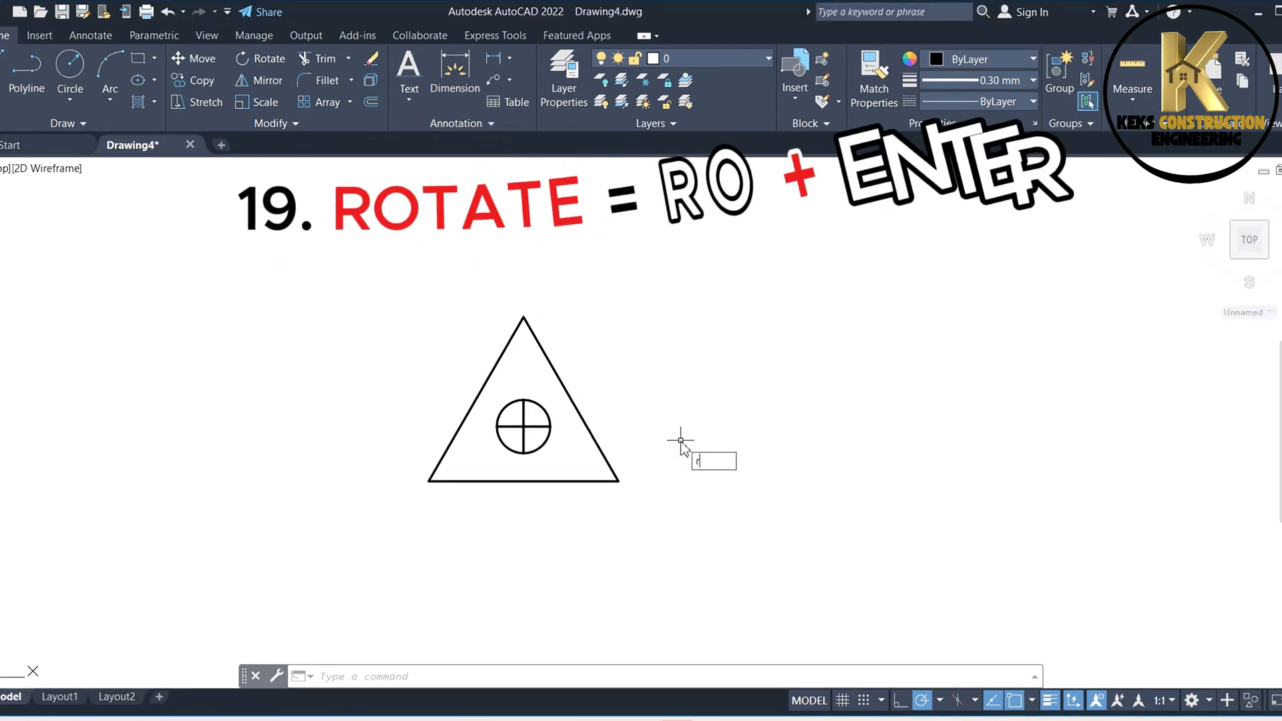
Launch the Rotate command for the triangle with its crossed circle.
text(O)
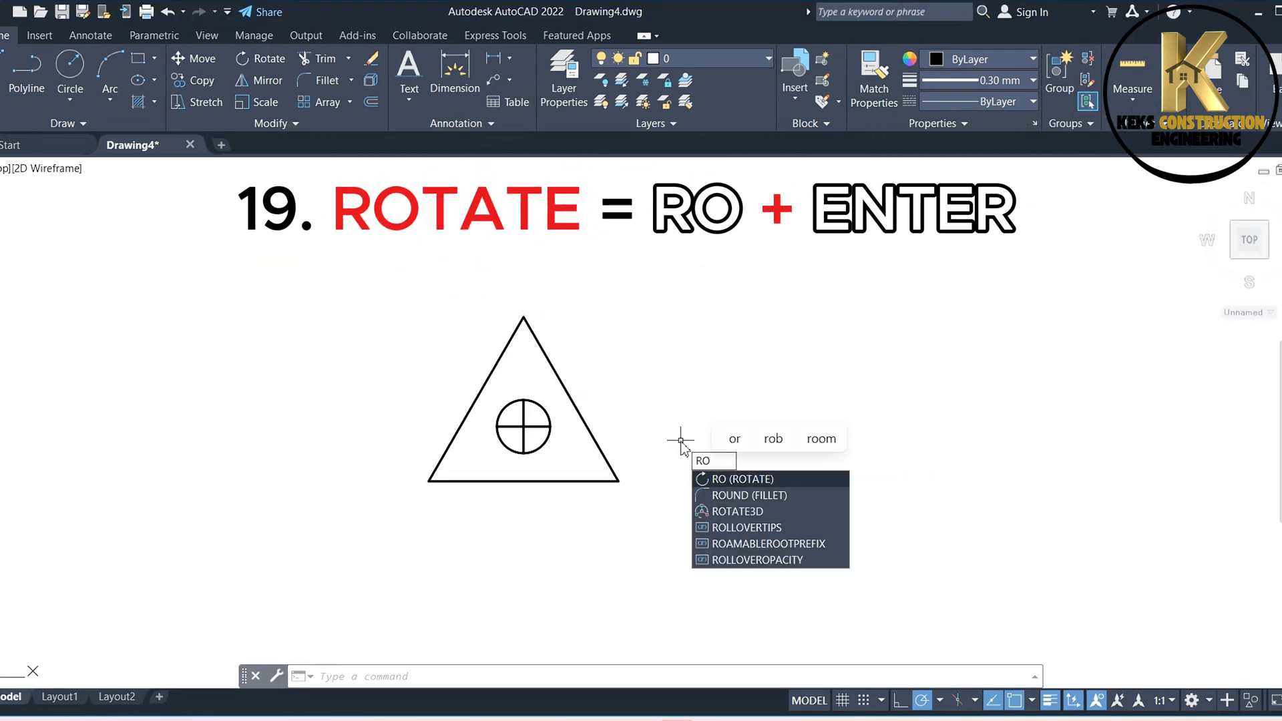
key(Enter)
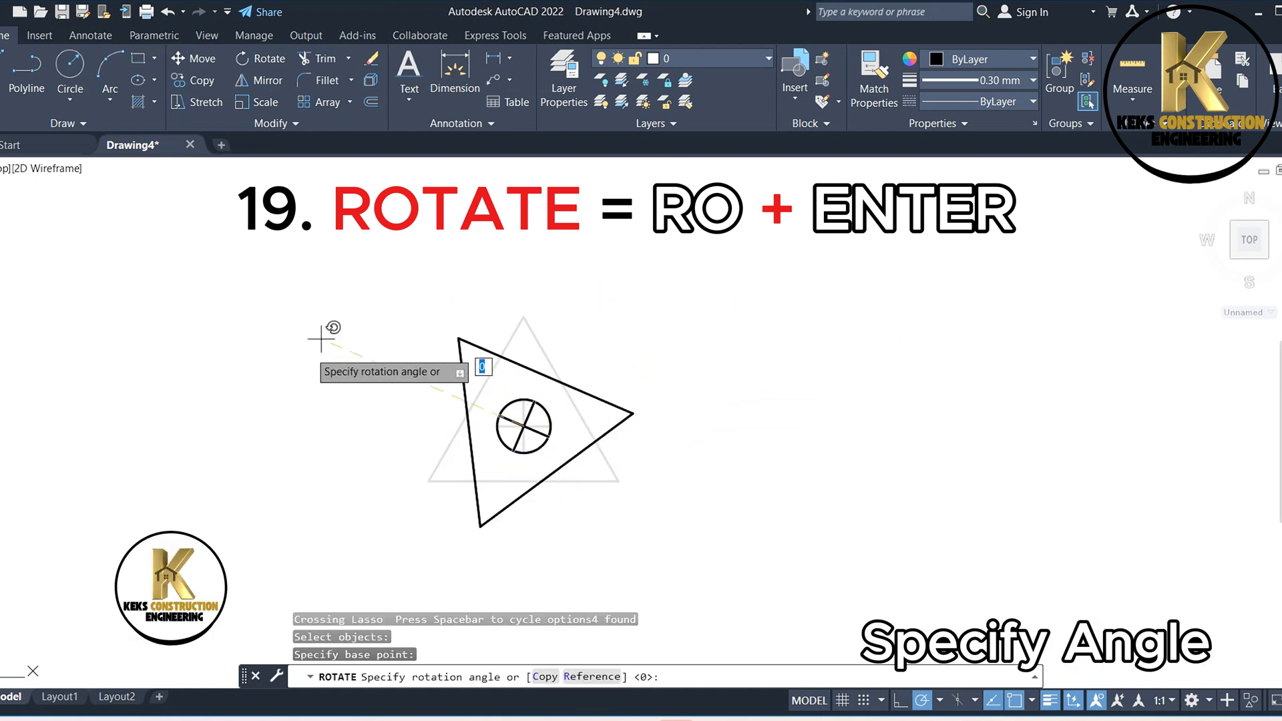
mouse_move(753, 477)
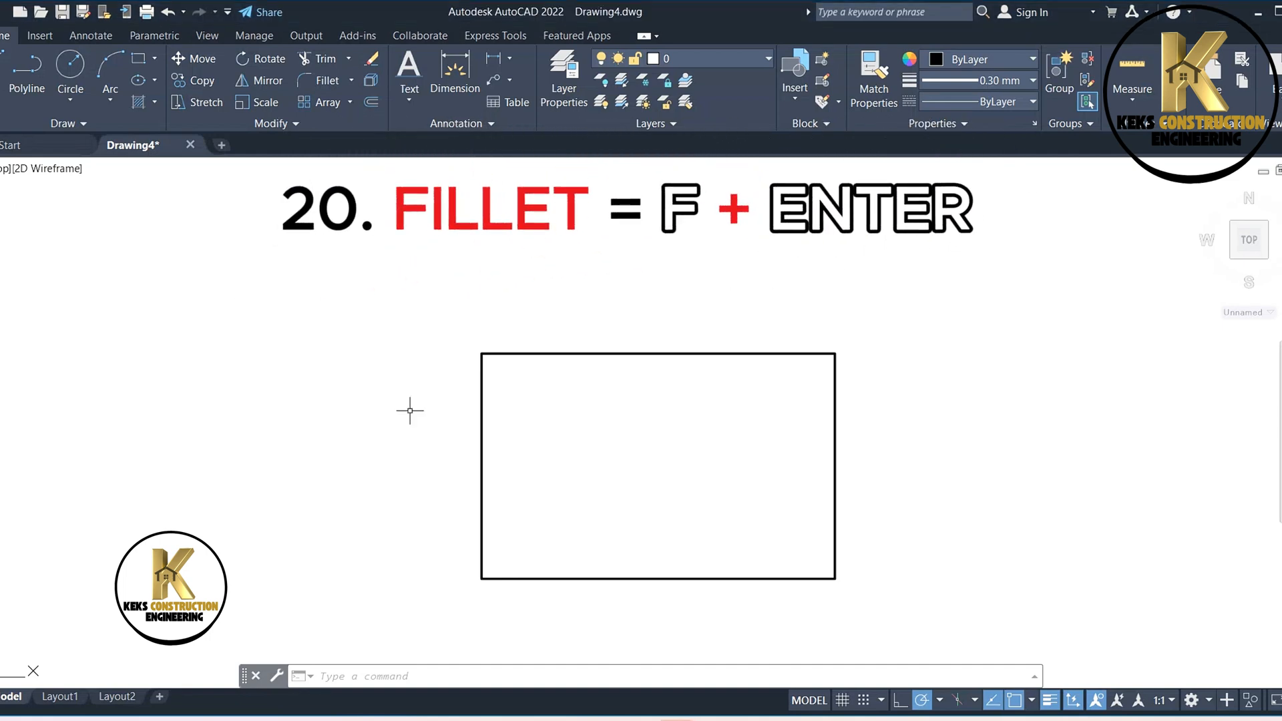
Fillet the rectangle's corners with a 140 radius.
text(f)
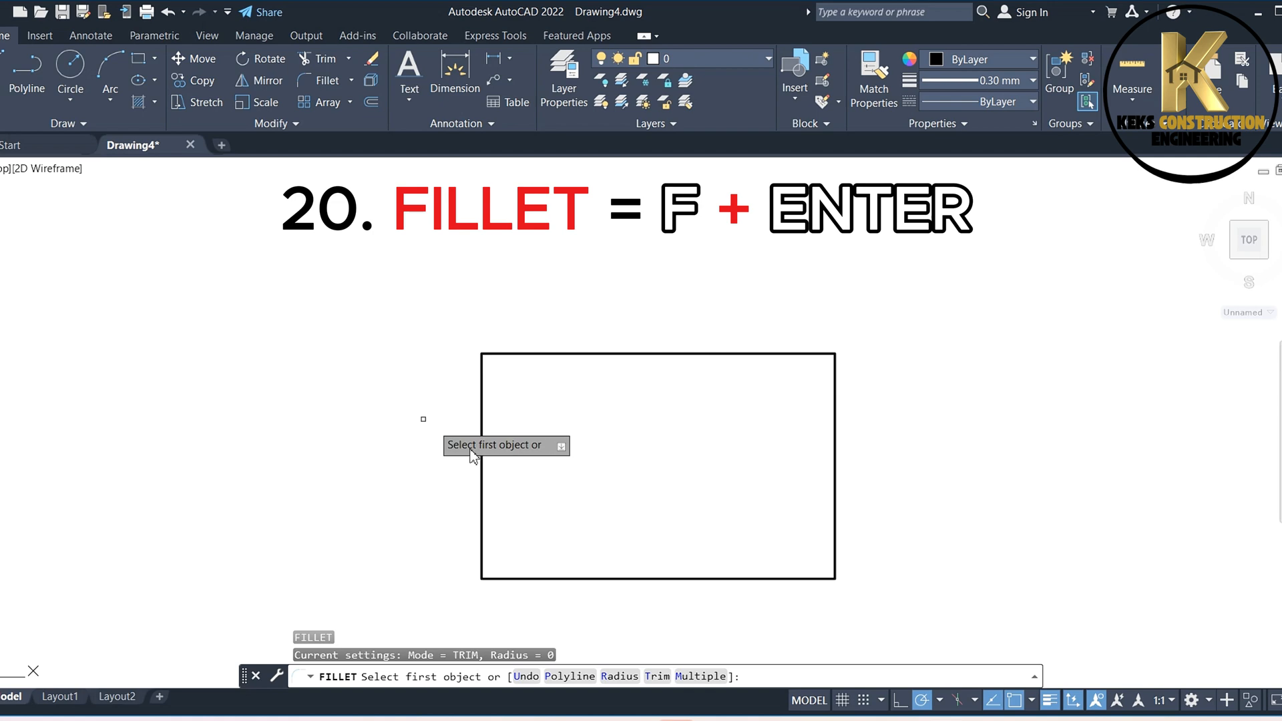
text(R)
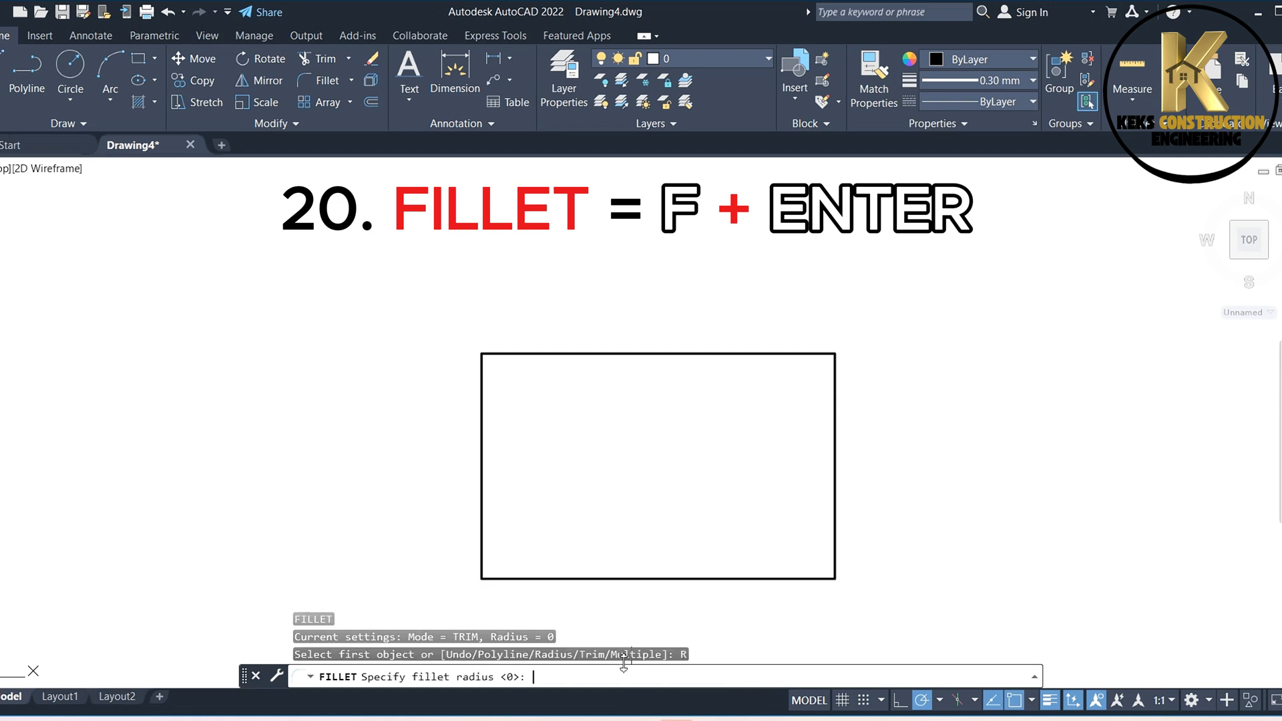
text(1)
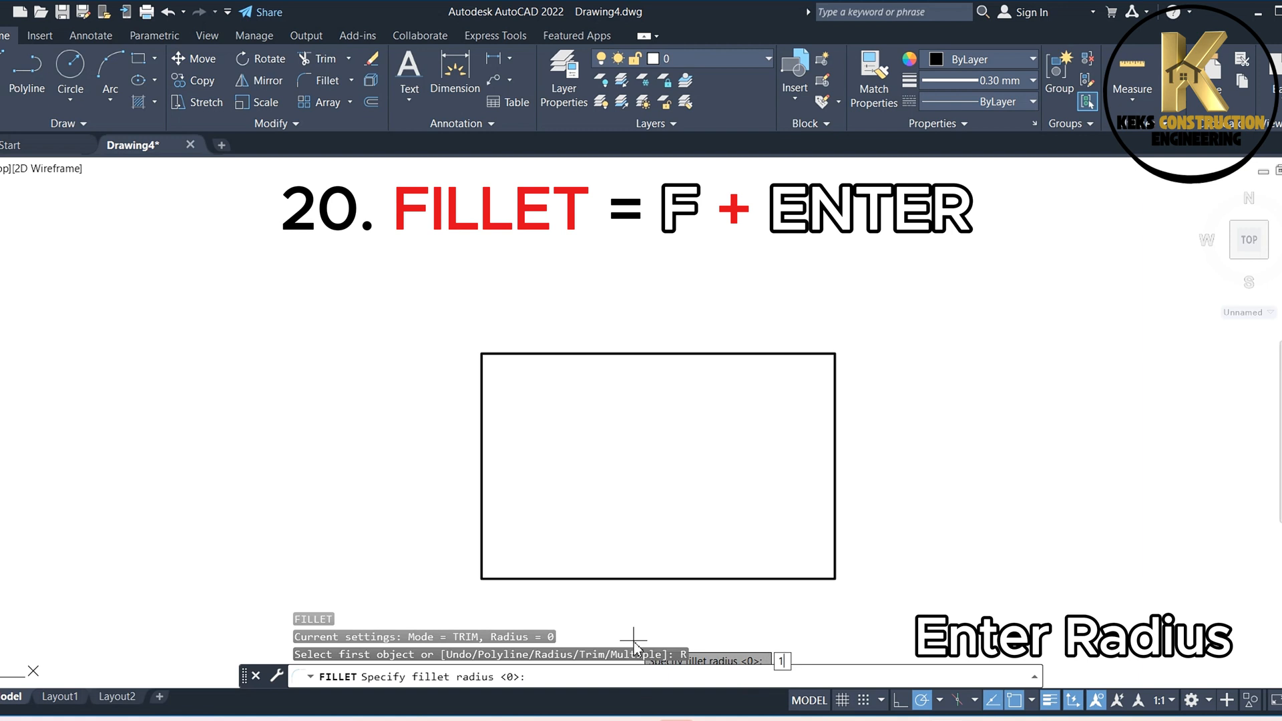
text(140)
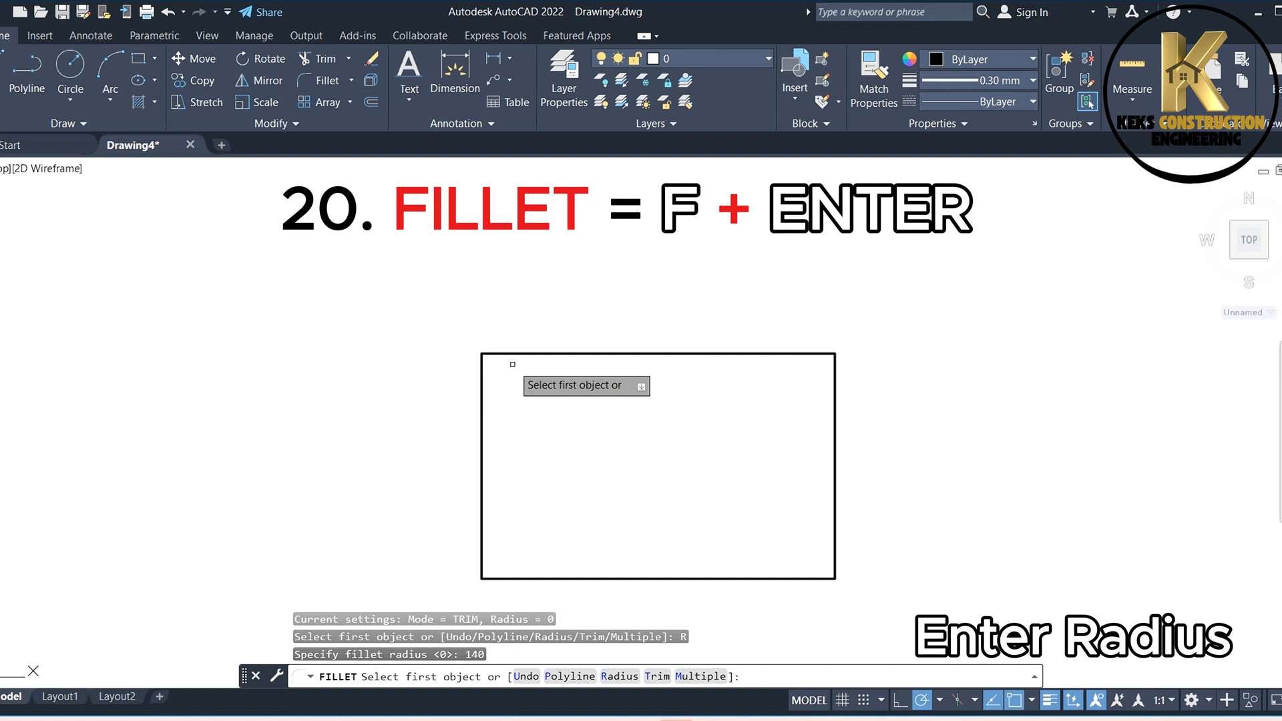
click(659, 353)
text(1)
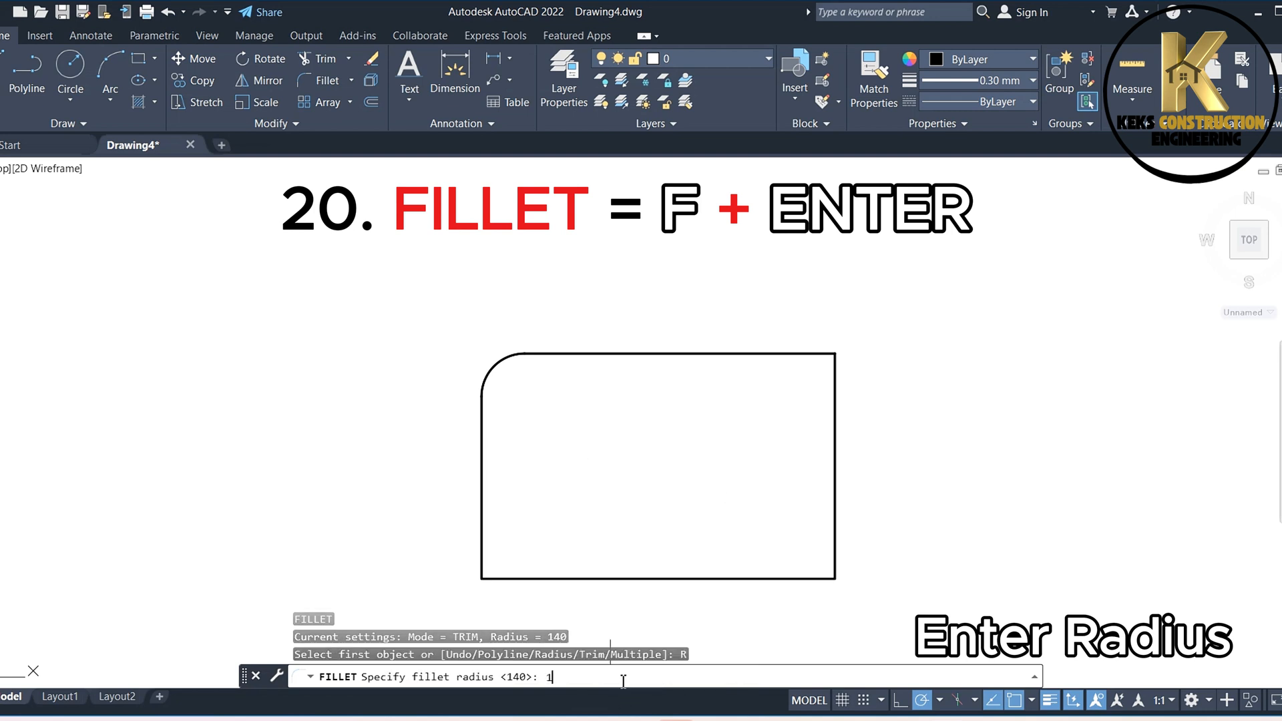
text(40)
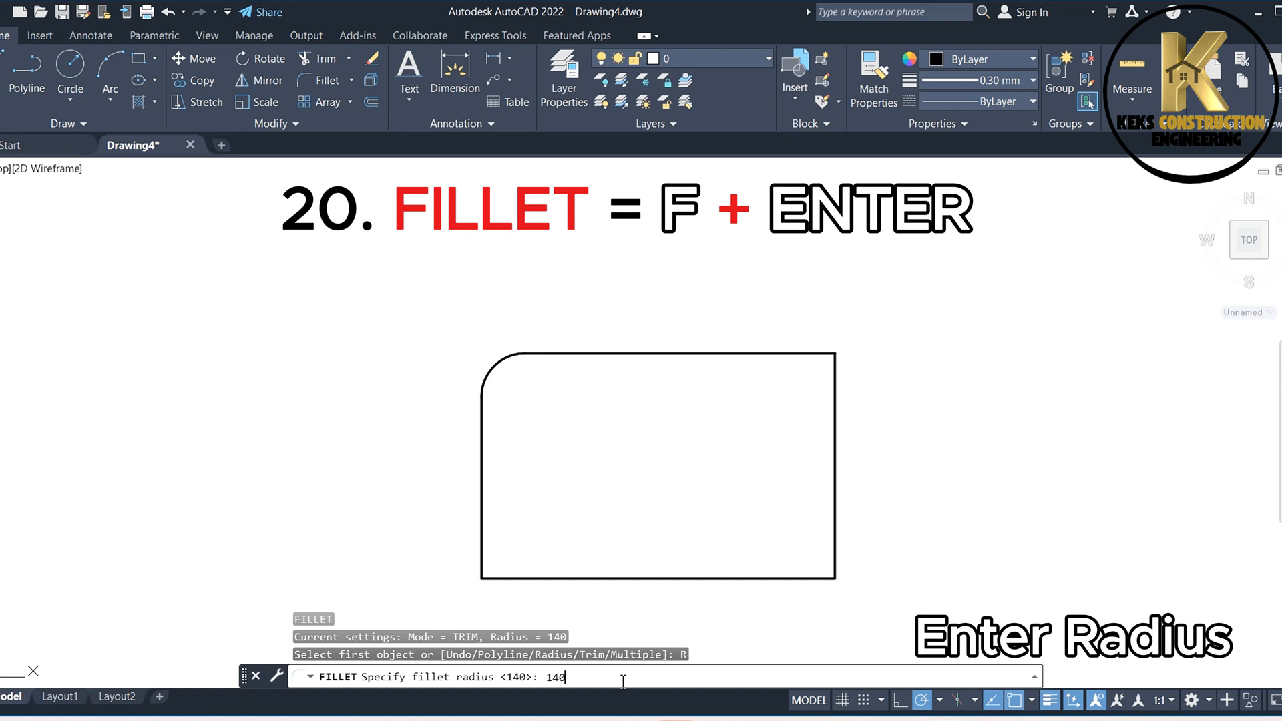
key(enter)
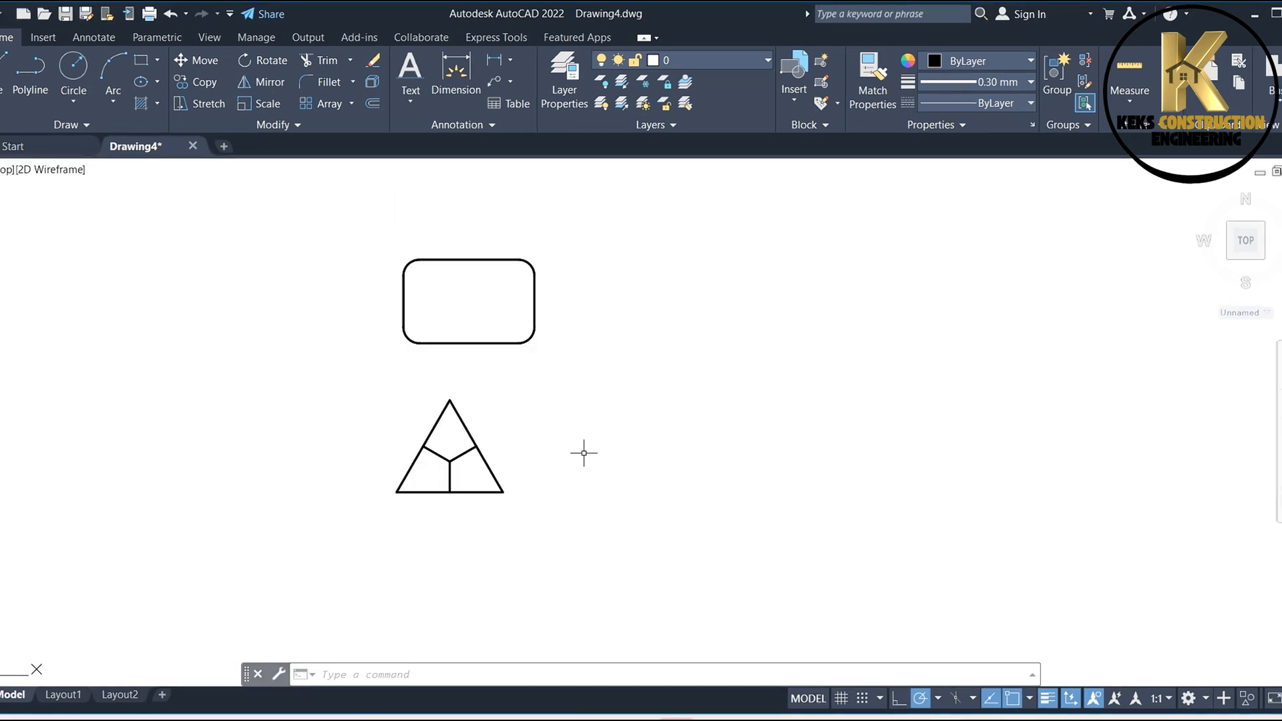
Array the rounded rectangle rectangularly into 4 columns and 3 rows with 800 spacing.
text(a)
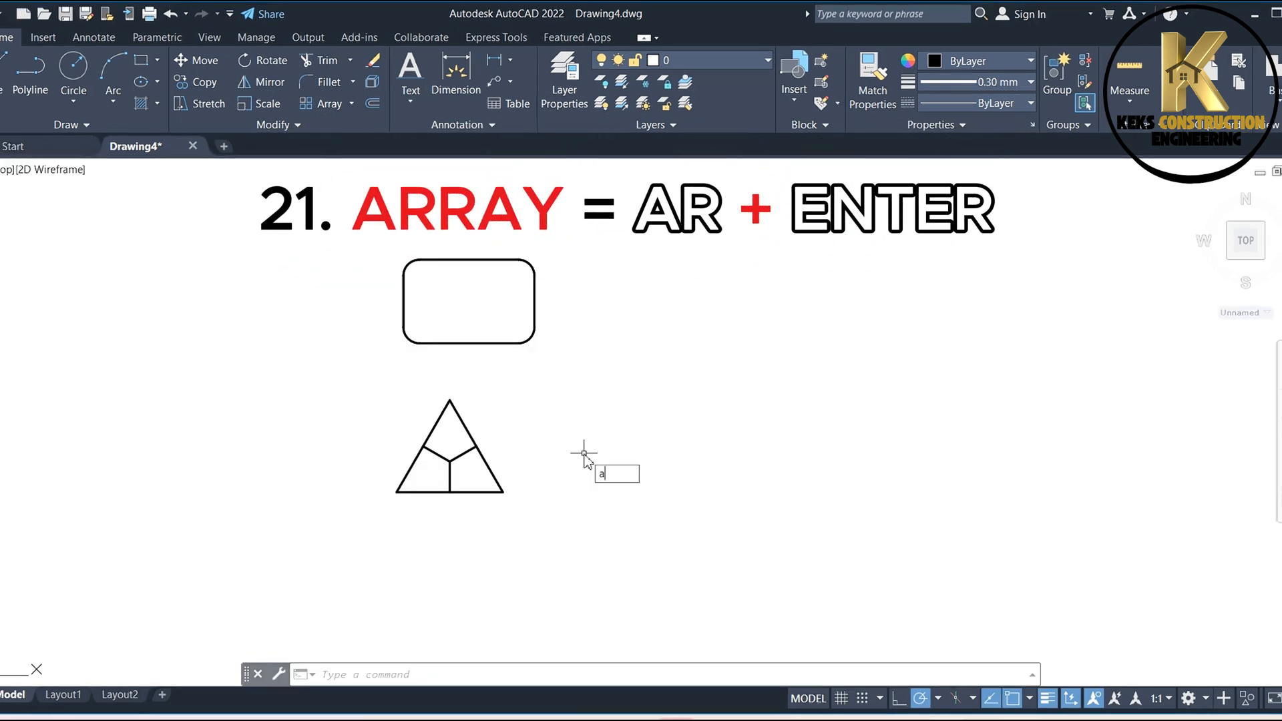
text(r)
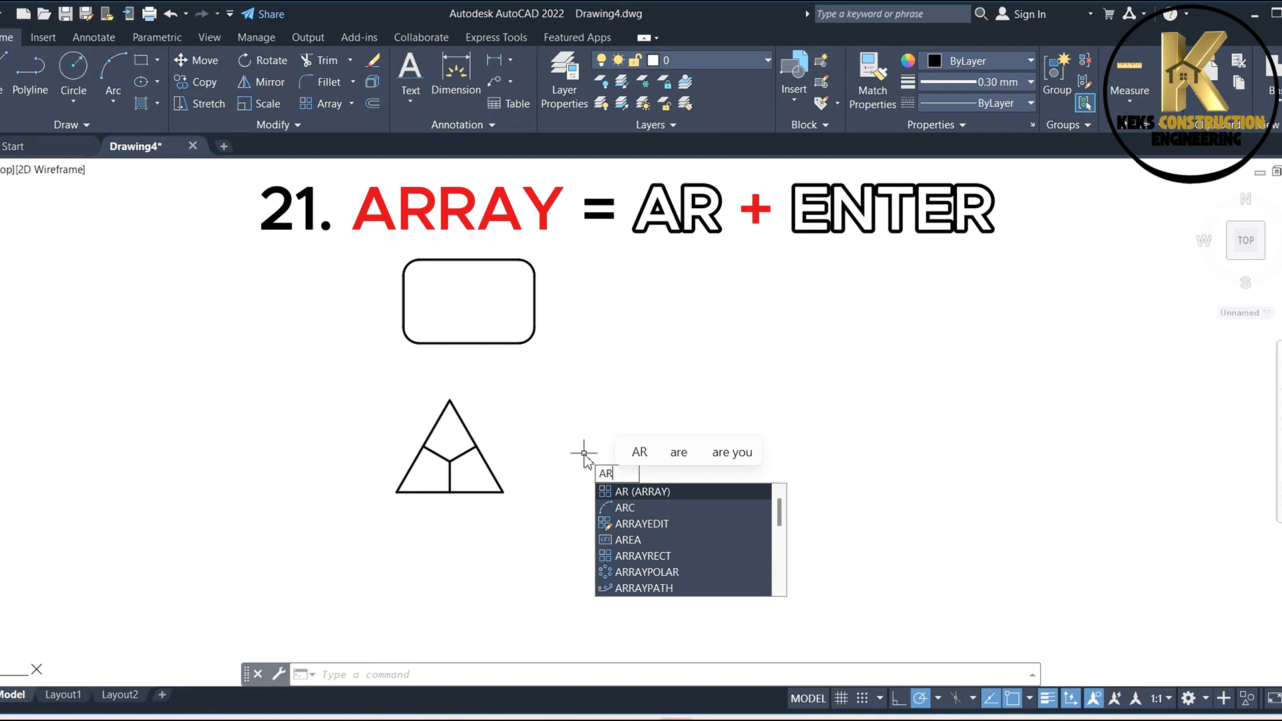
key(enter)
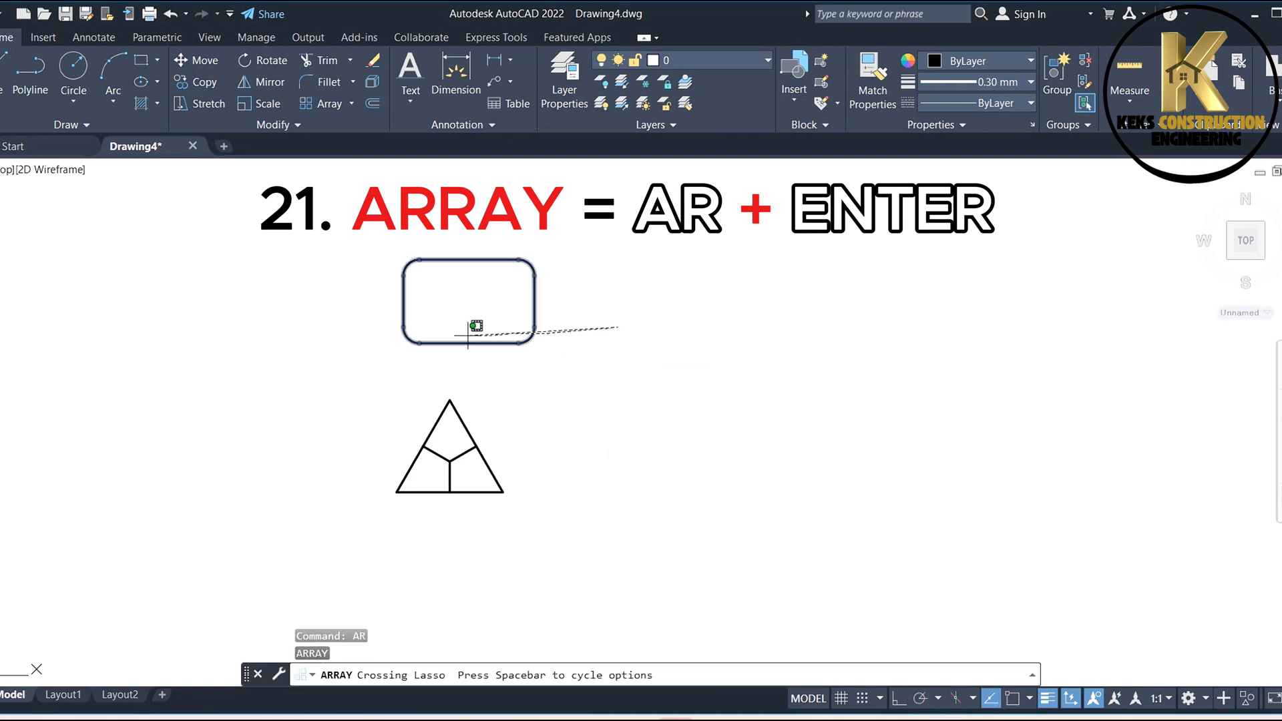
click(467, 302)
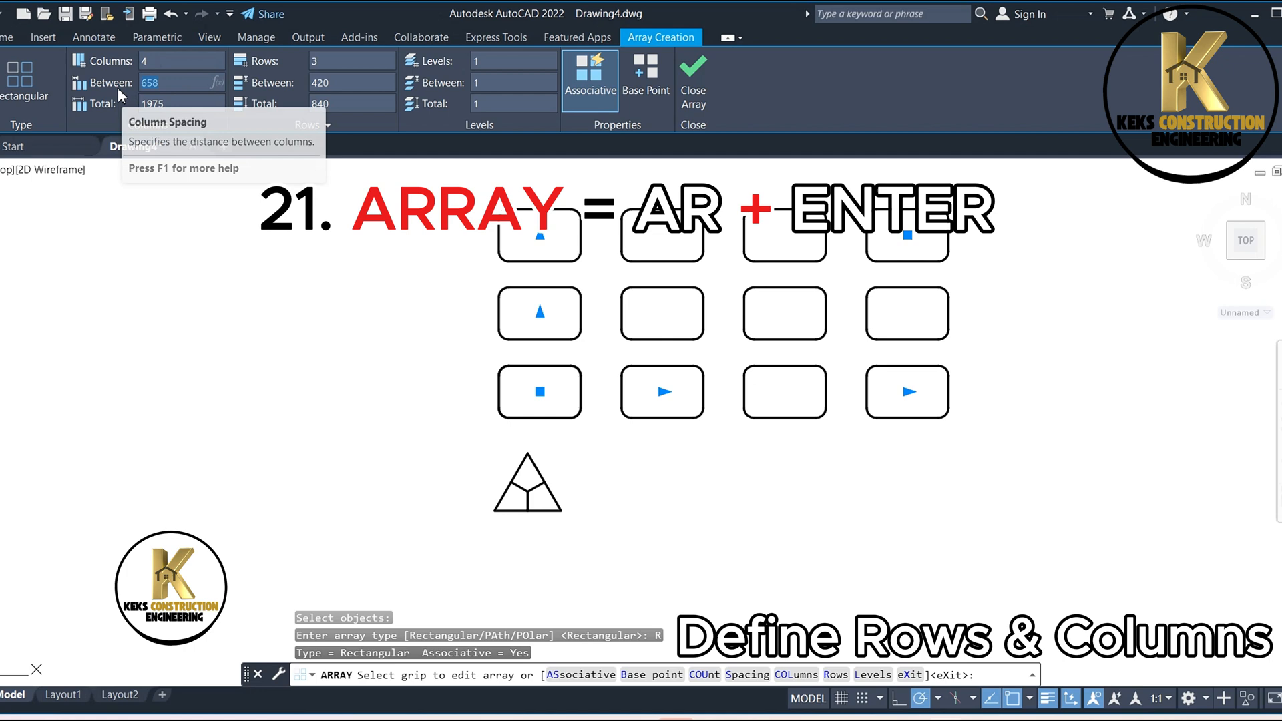
text(800)
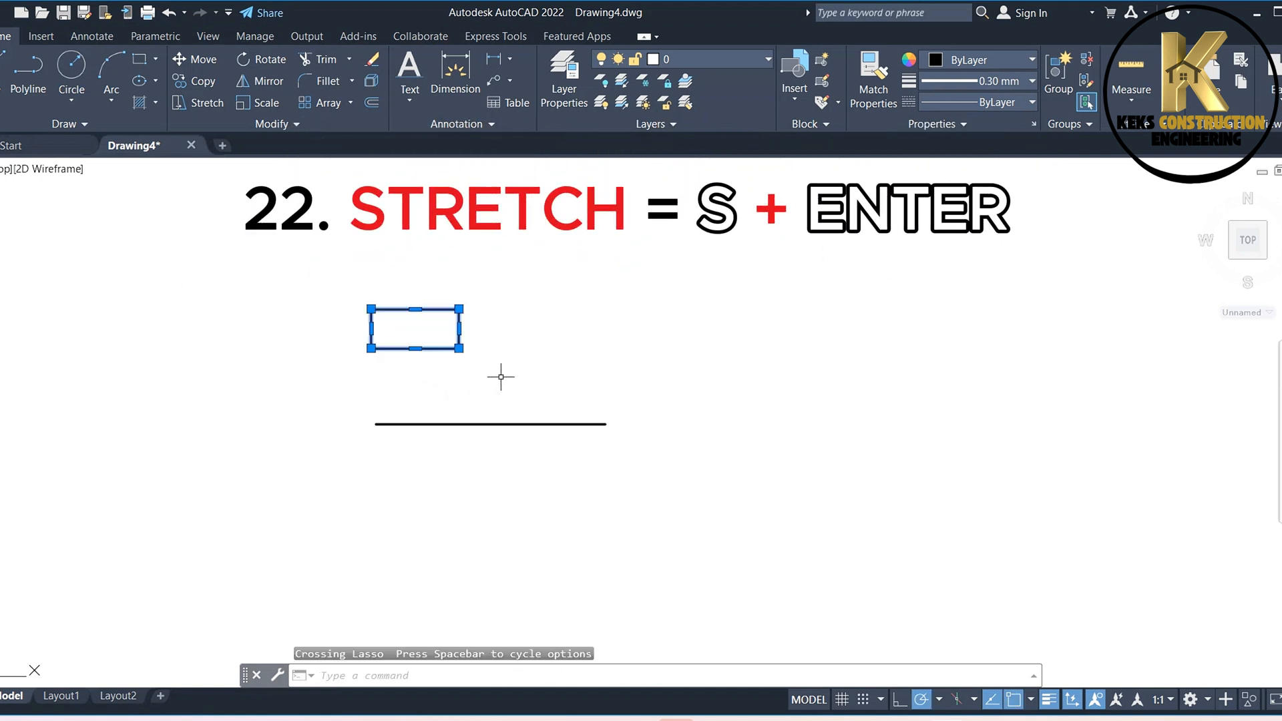
Stretch the small rectangle above the long horizontal line from a base point.
text(S)
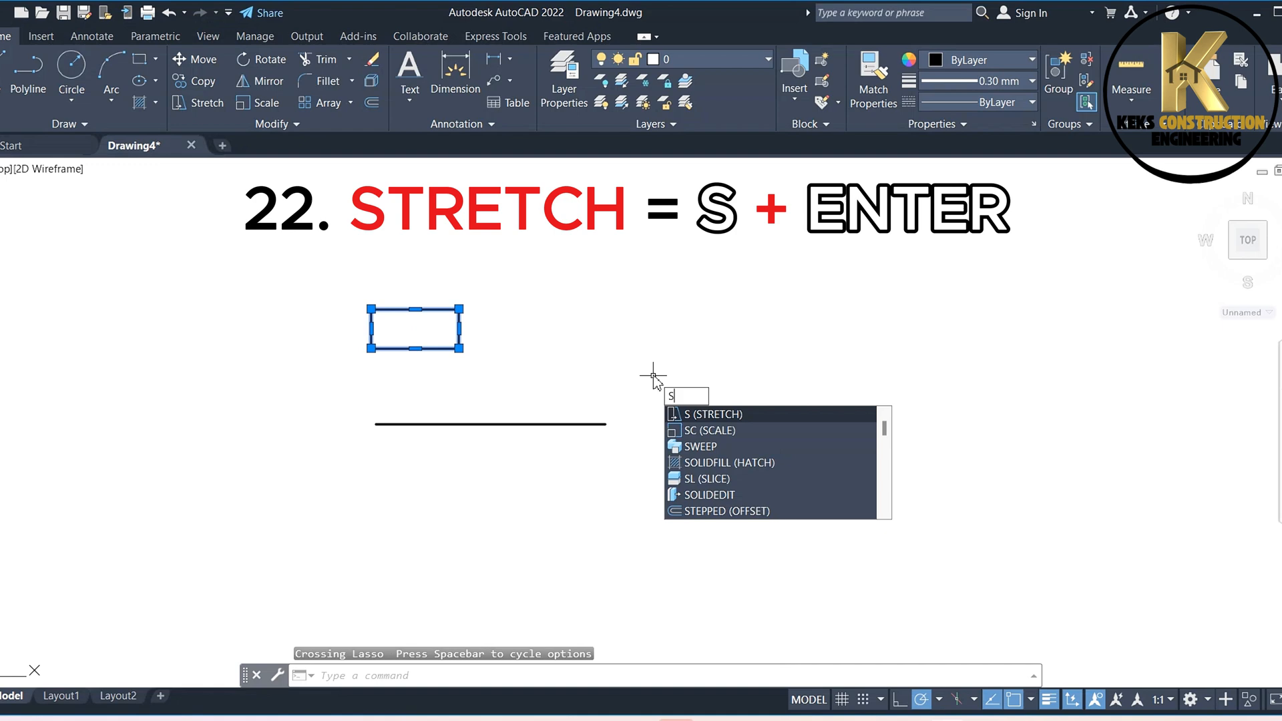
key(enter)
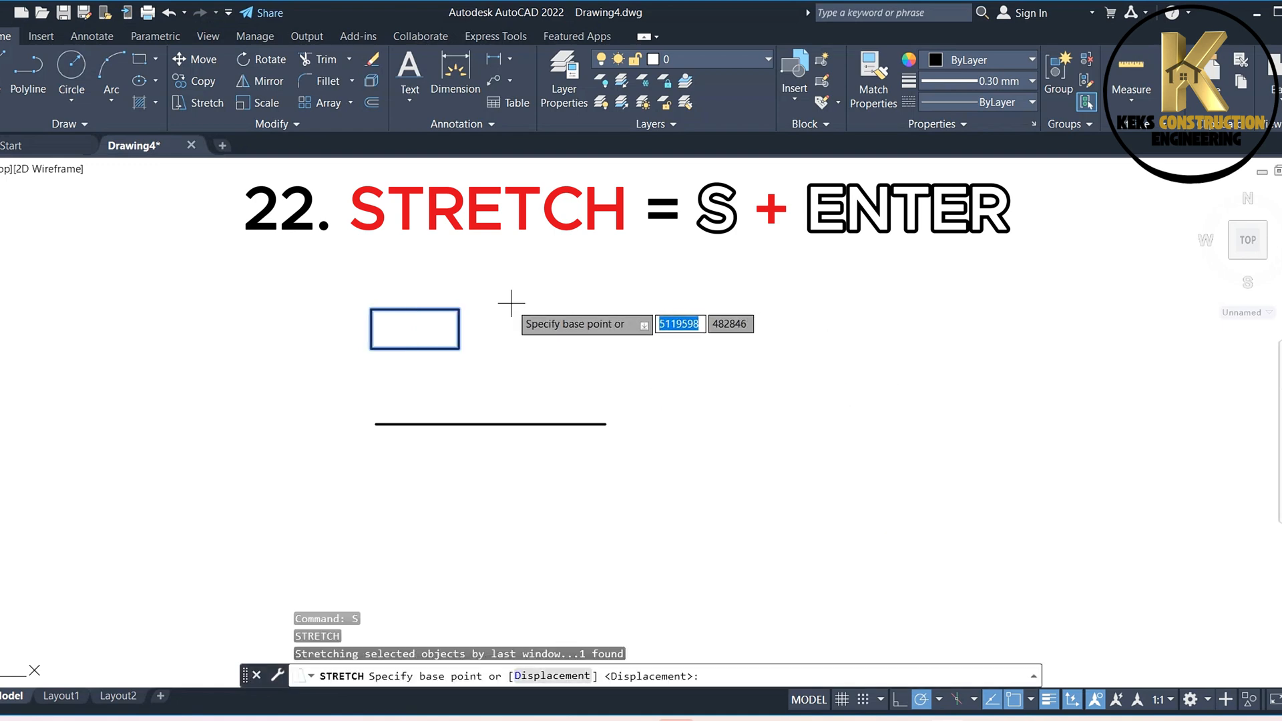
click(456, 330)
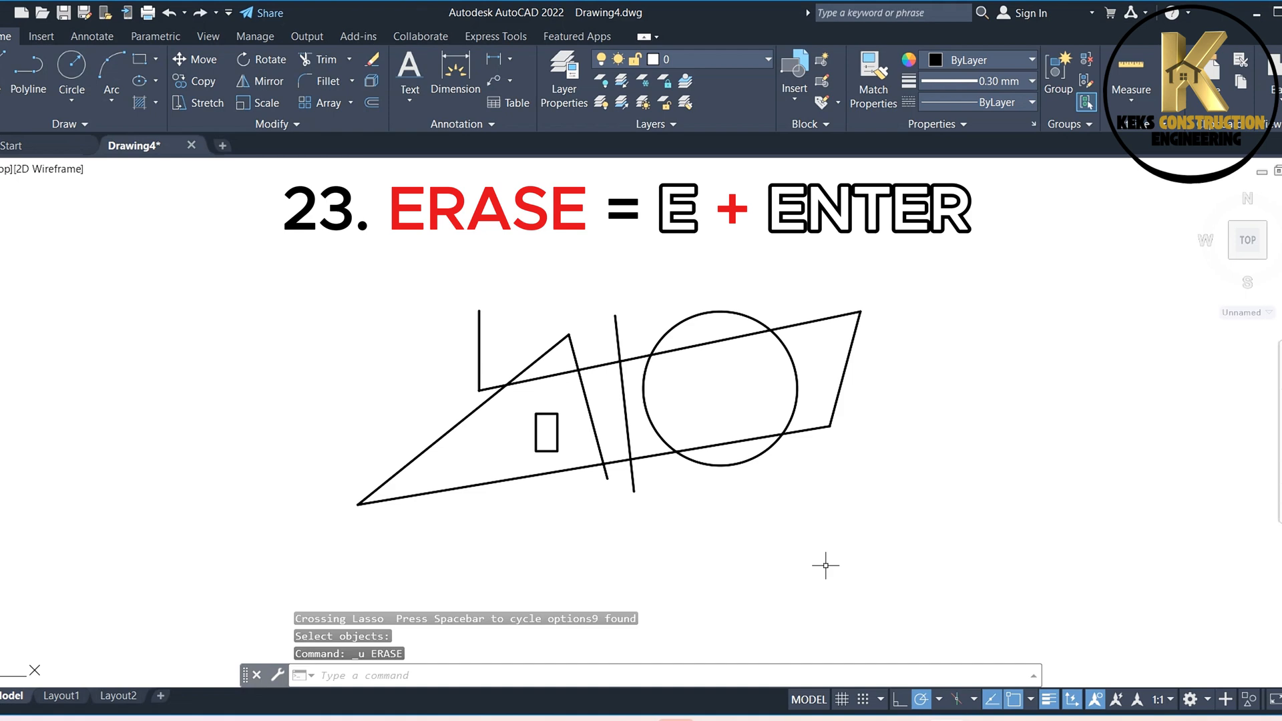
Crossing-select all nine sketch objects and erase them with E.
drag(826, 565, 421, 511)
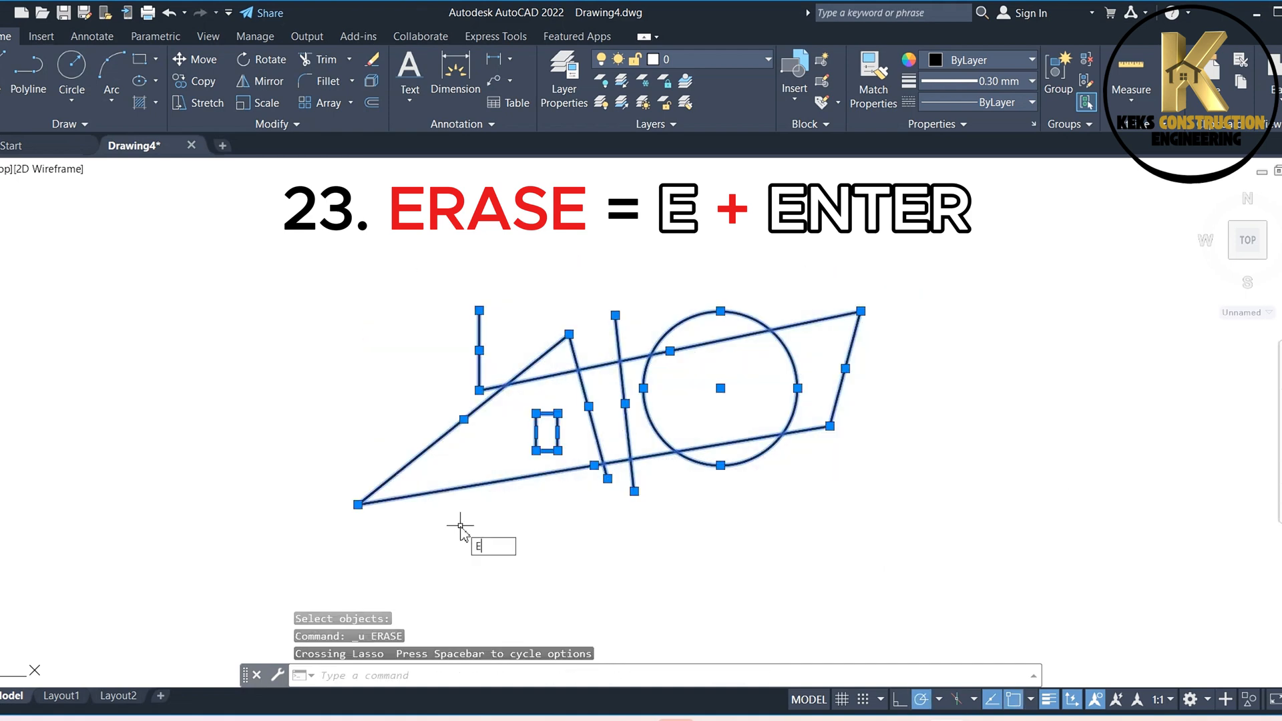
text(E)
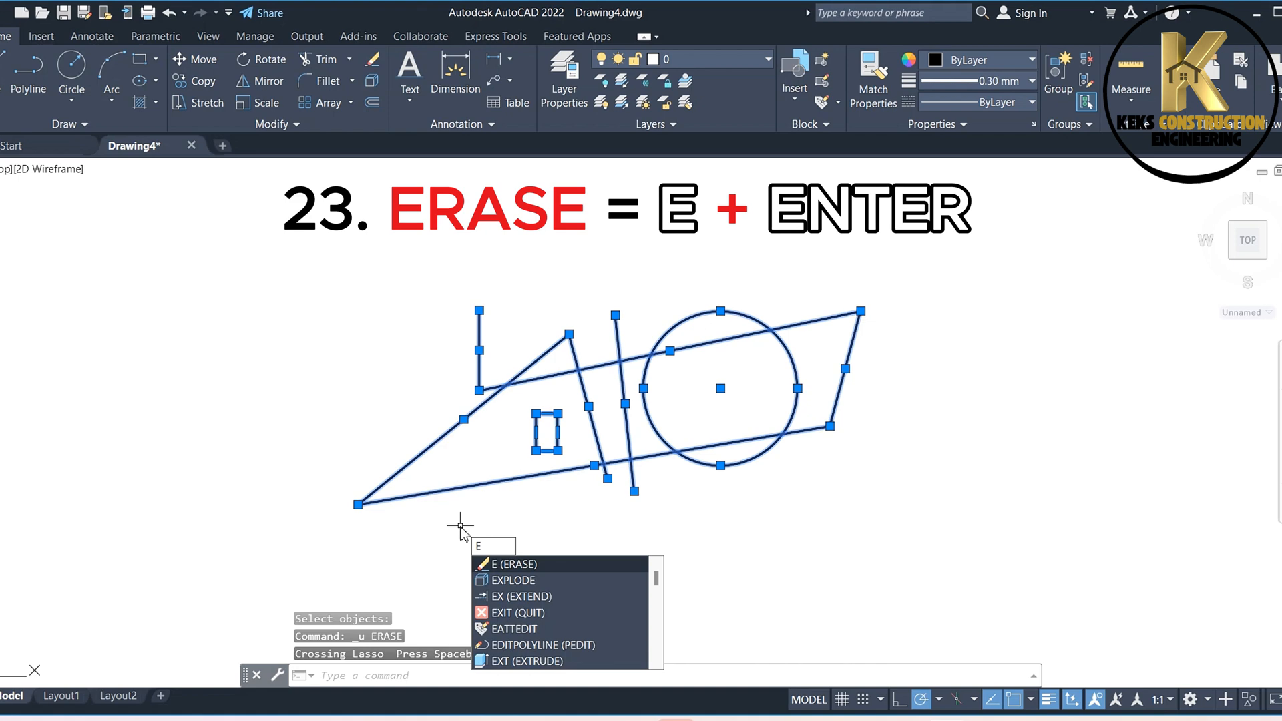
key(enter)
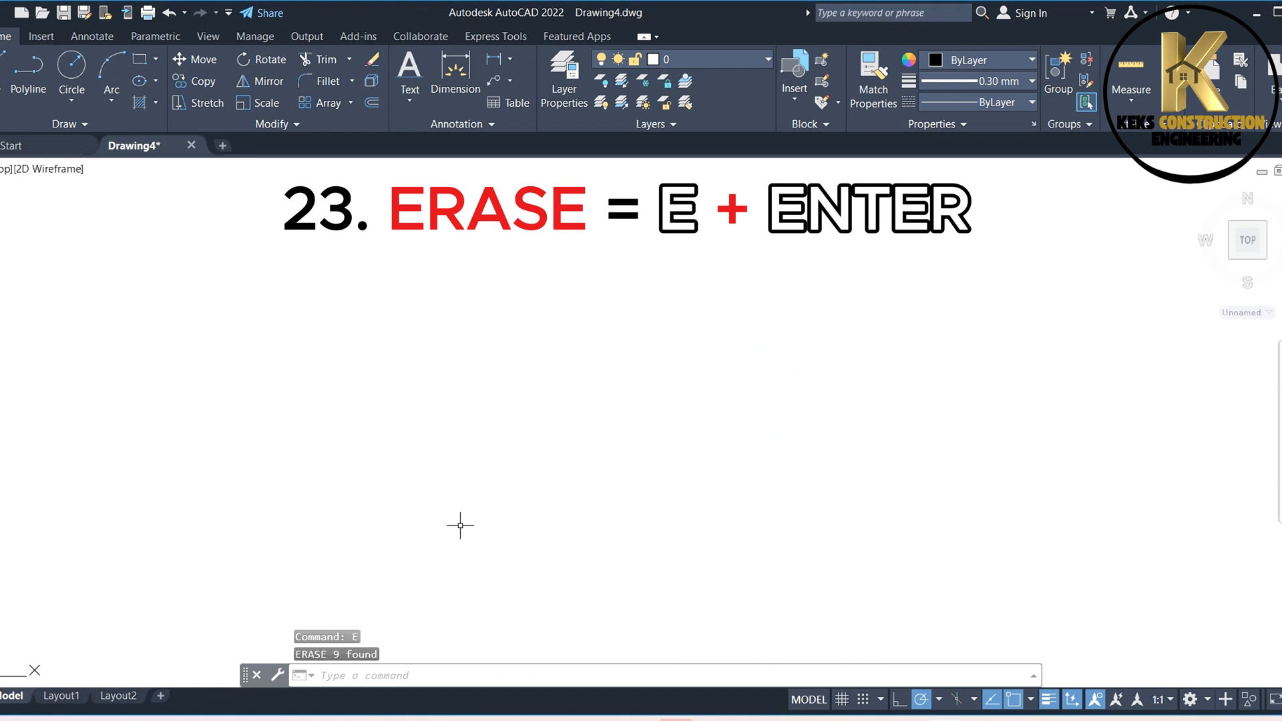
key(enter)
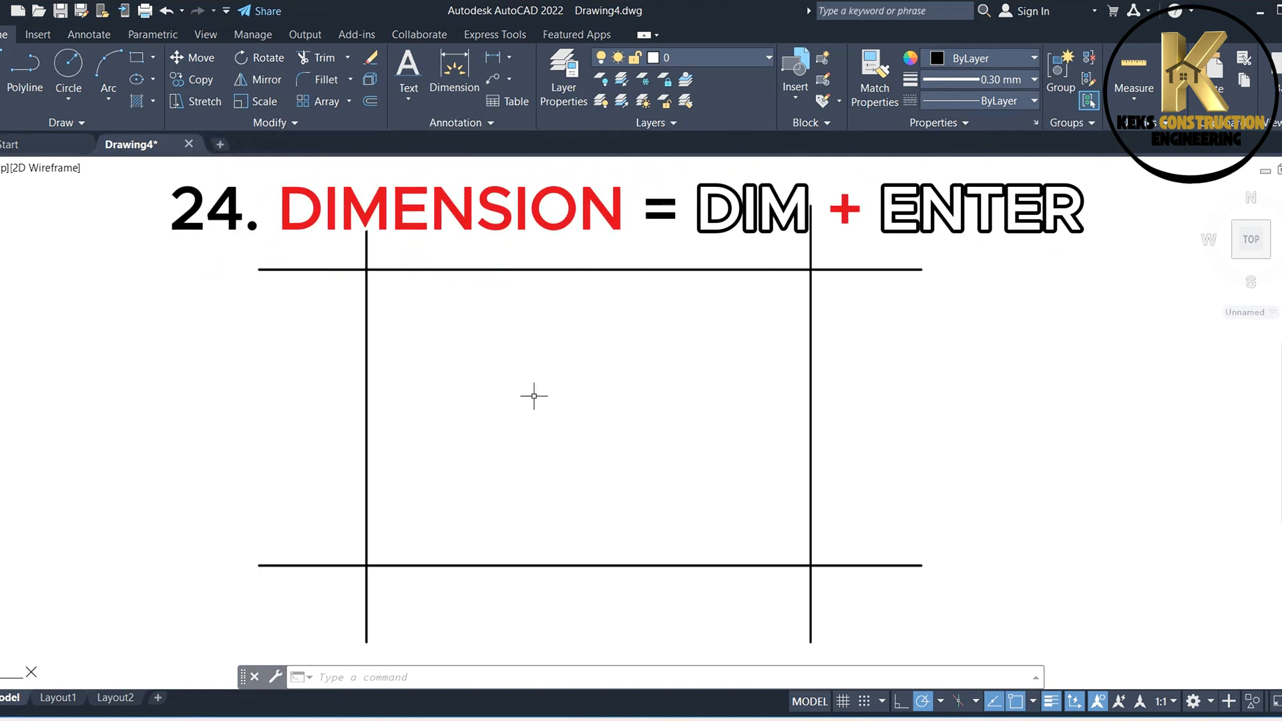
Place DIM linear dimensions for the 1500 width and 1000 height between the crossing lines.
text(DI)
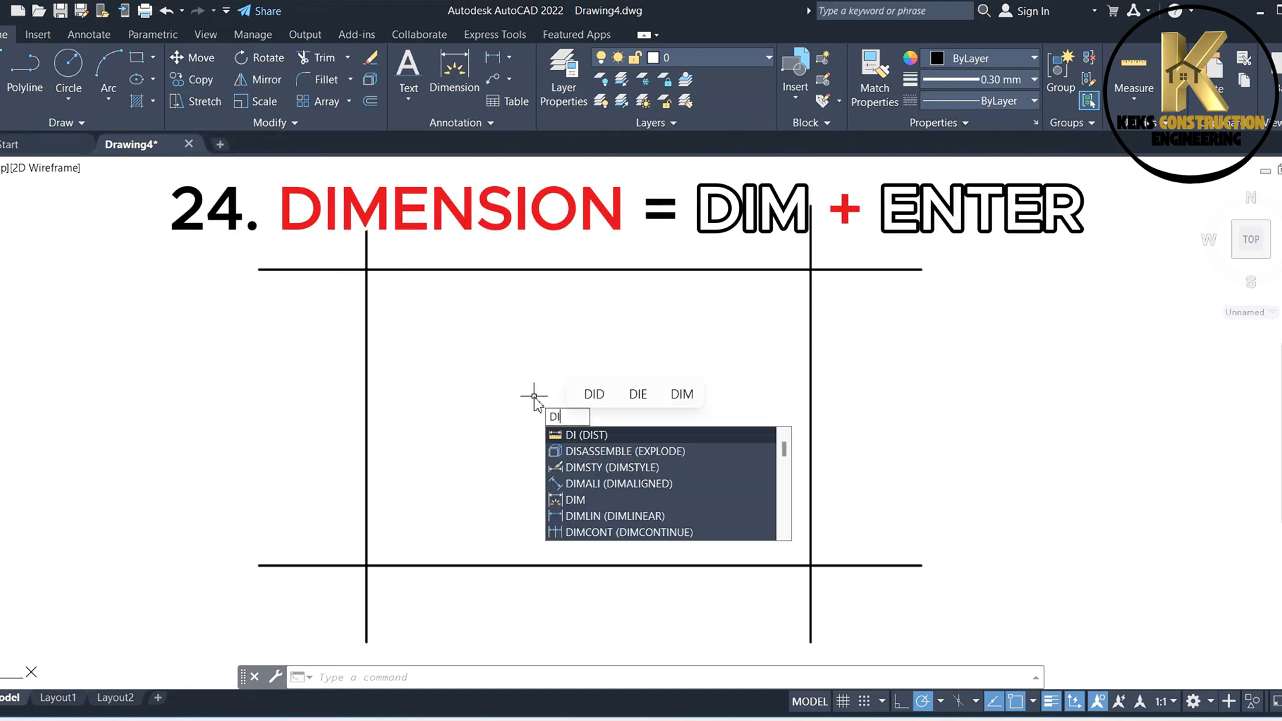
text(M)
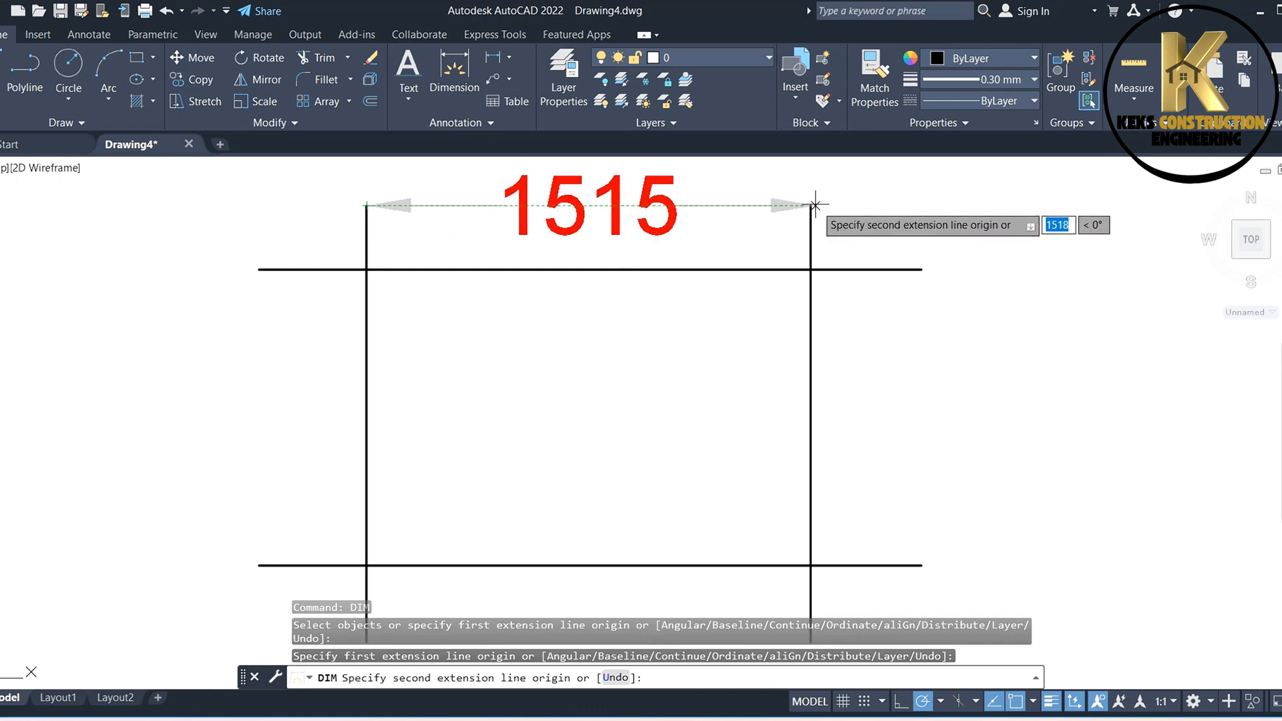
click(815, 205)
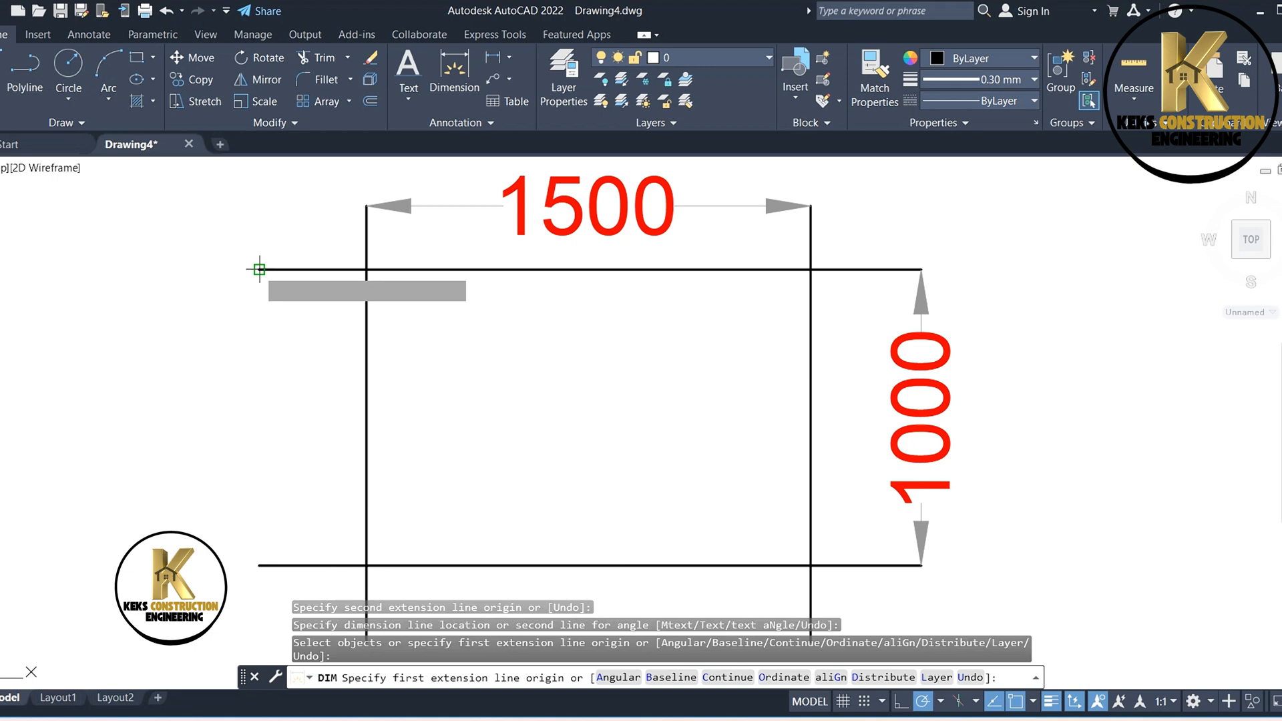
click(259, 560)
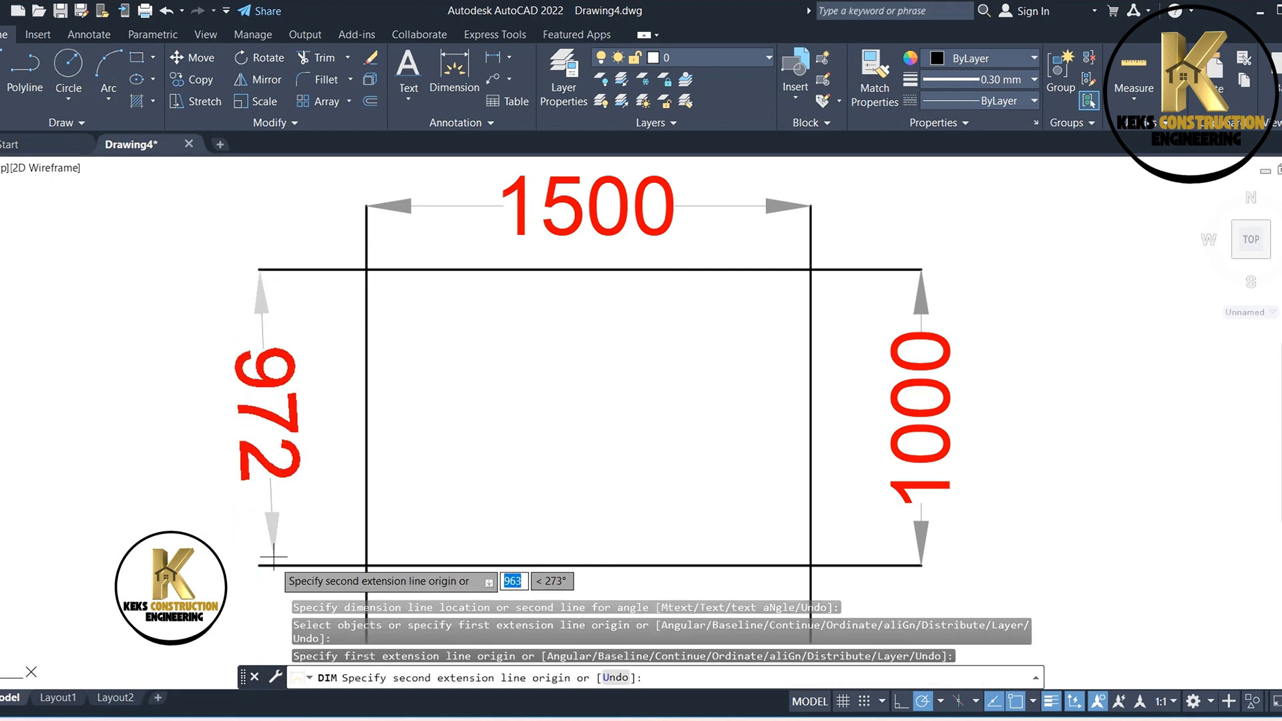